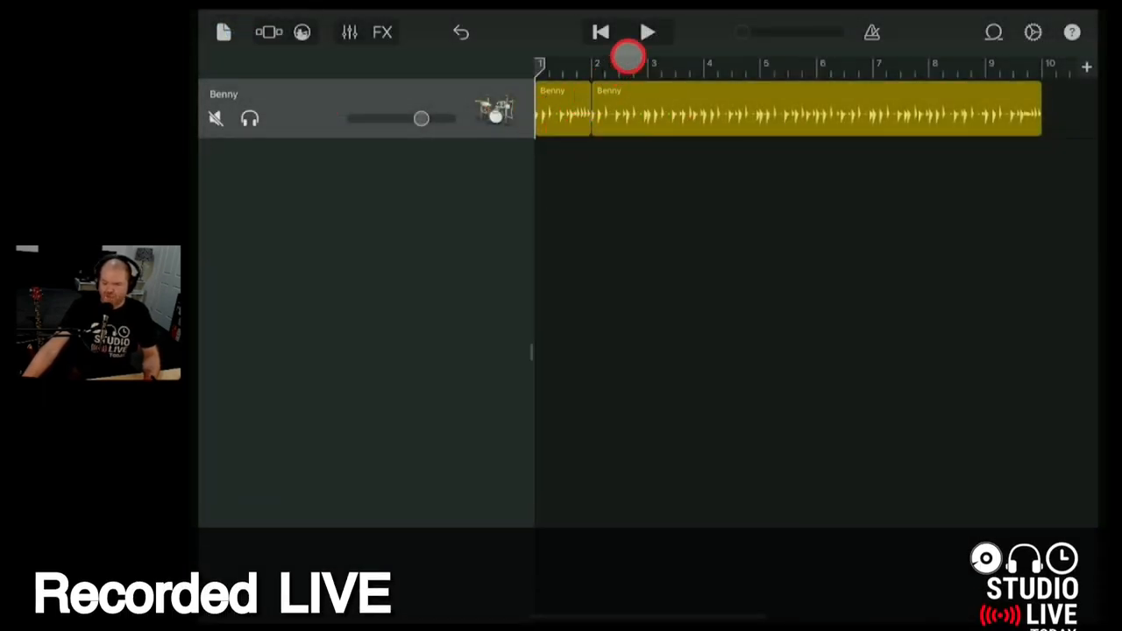
Play back the drummer track, stop it, and dismiss the song settings
{"action": "left_click", "coordinate": [647, 33]}
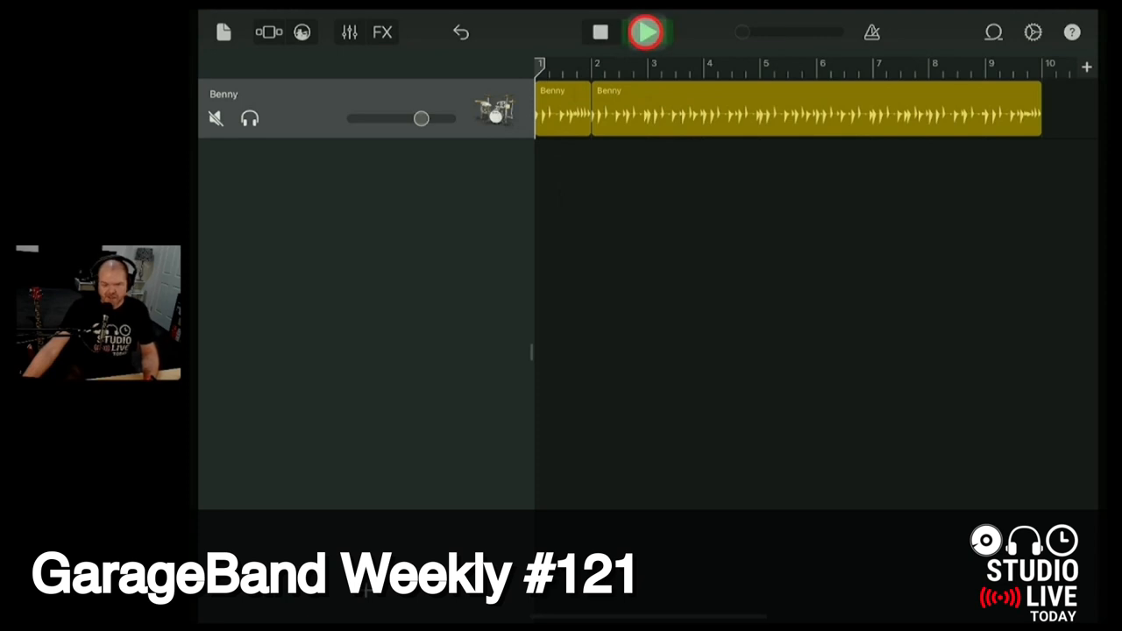
{"action": "left_click", "coordinate": [646, 32]}
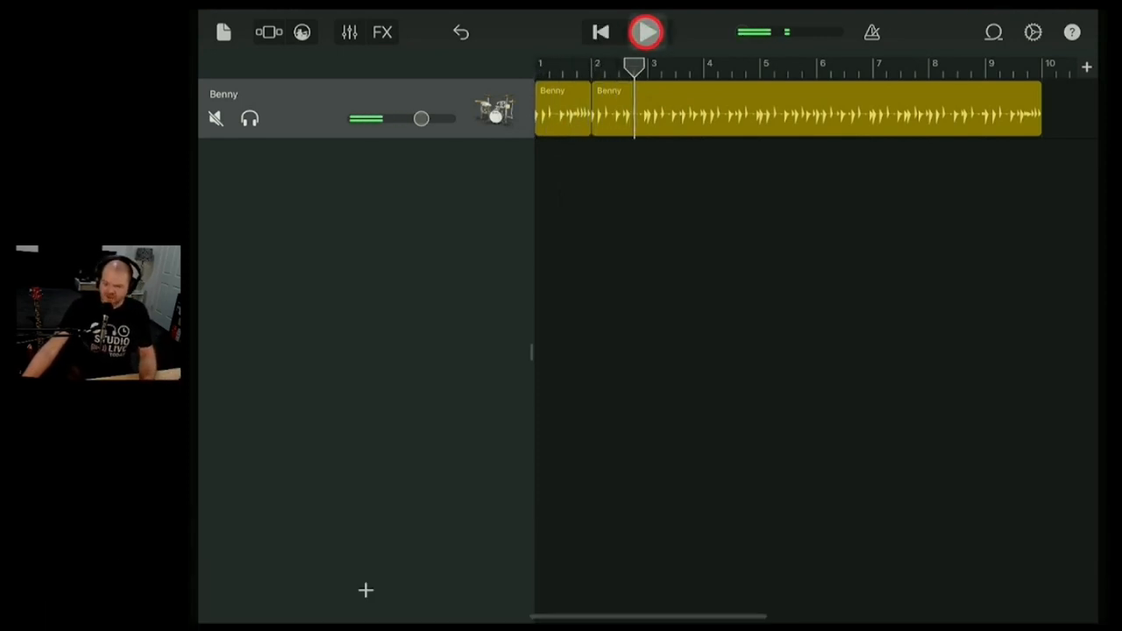
{"action": "left_click", "coordinate": [1032, 32]}
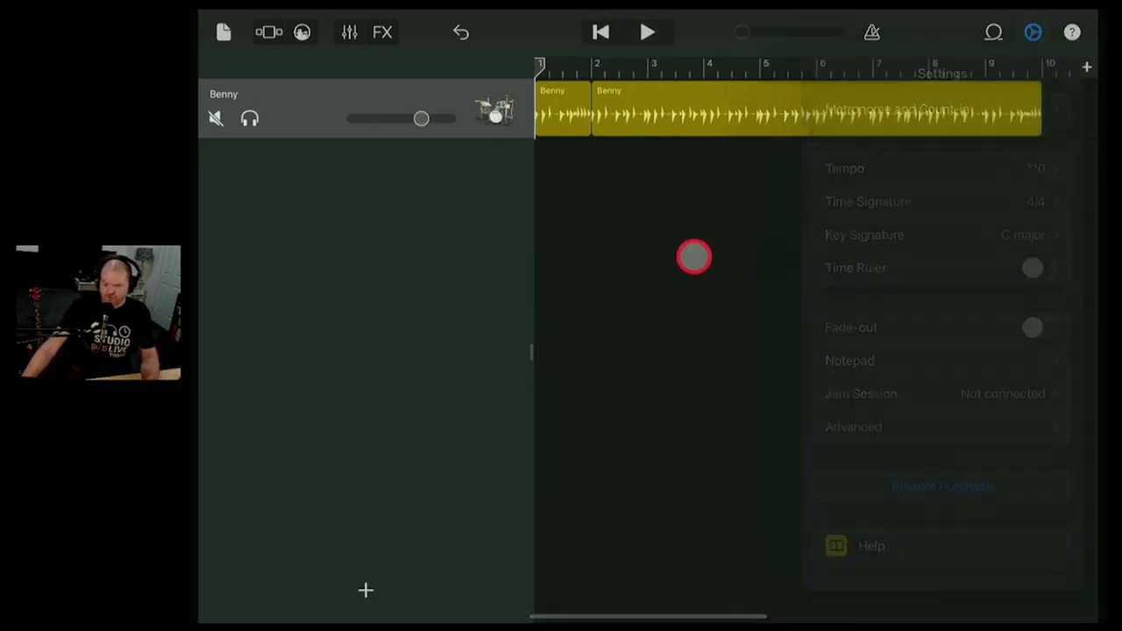
{"action": "left_click", "coordinate": [993, 33]}
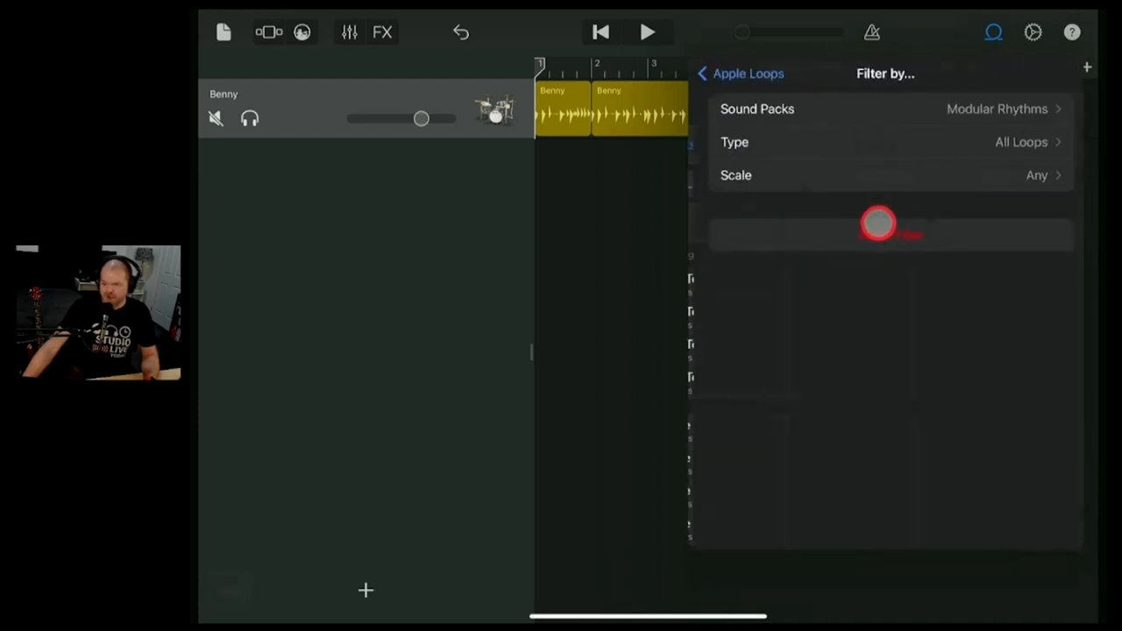
Set the loop browser's sound pack filter to All Sound Packs
{"action": "left_click", "coordinate": [991, 109]}
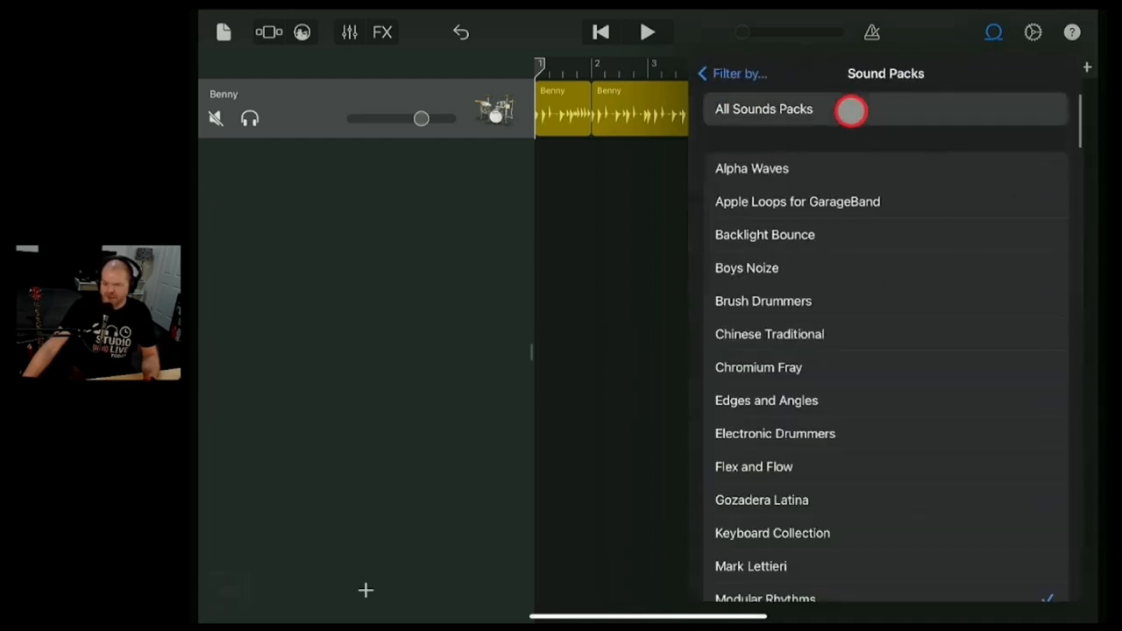
{"action": "left_click", "coordinate": [739, 73]}
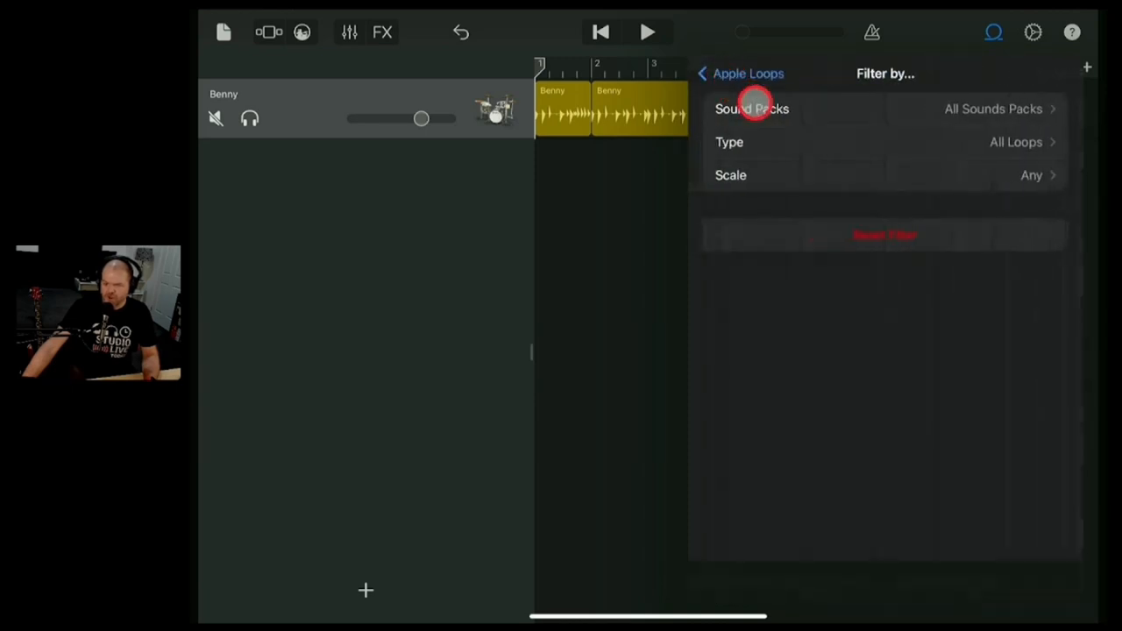
{"action": "left_click", "coordinate": [704, 74]}
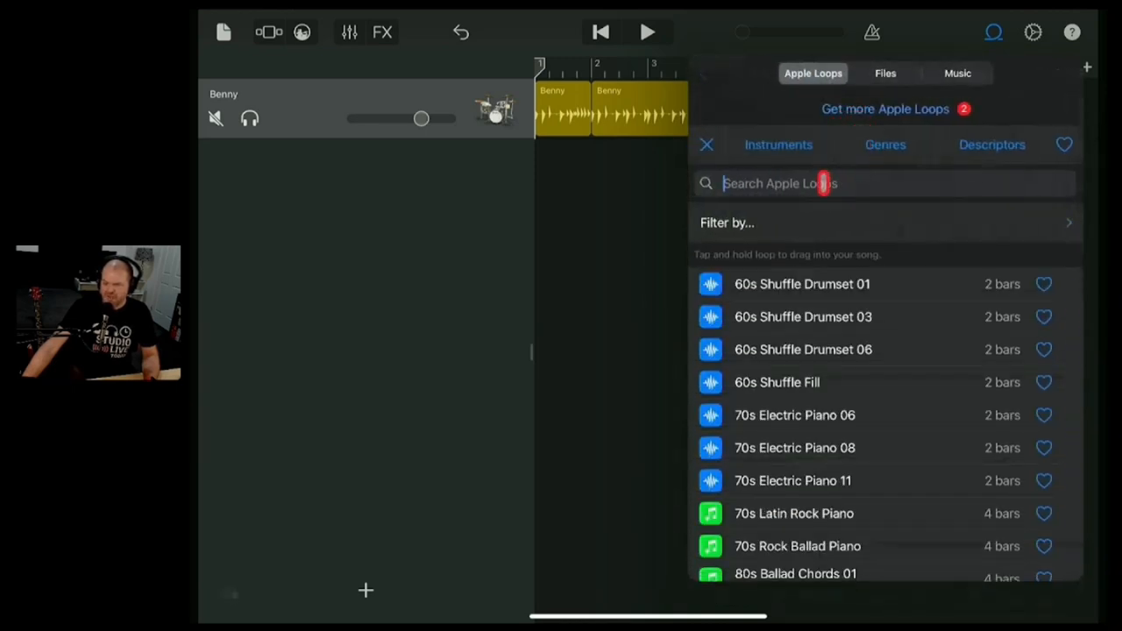
Search the loops for 'bass' and scroll down to Bow Tie Bass
{"action": "type", "text": "ba"}
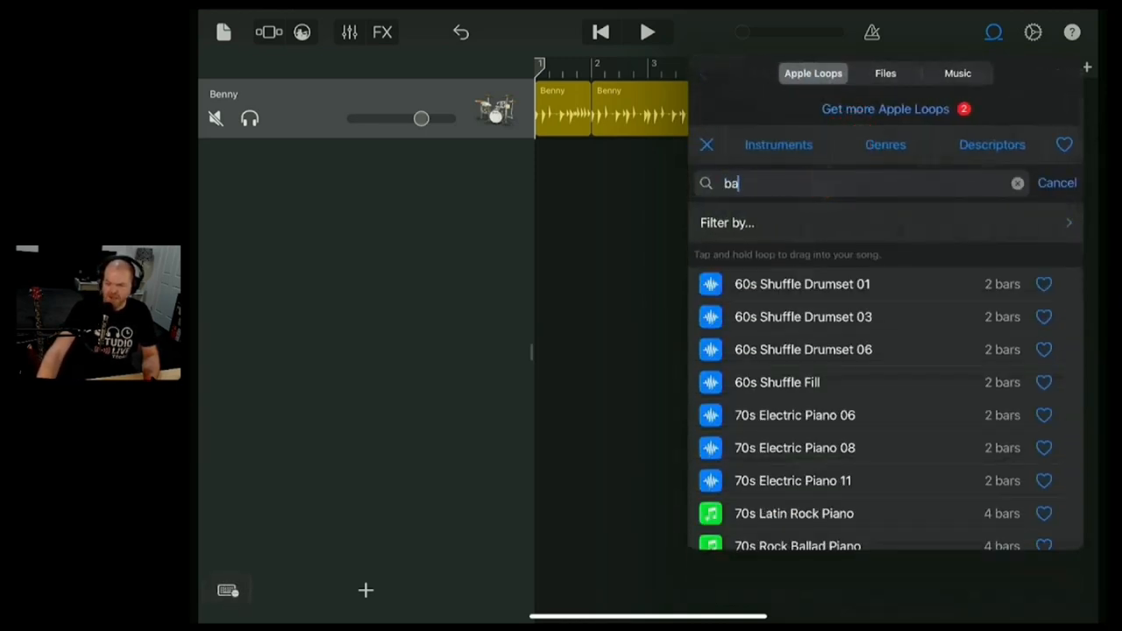
{"action": "type", "text": "ss"}
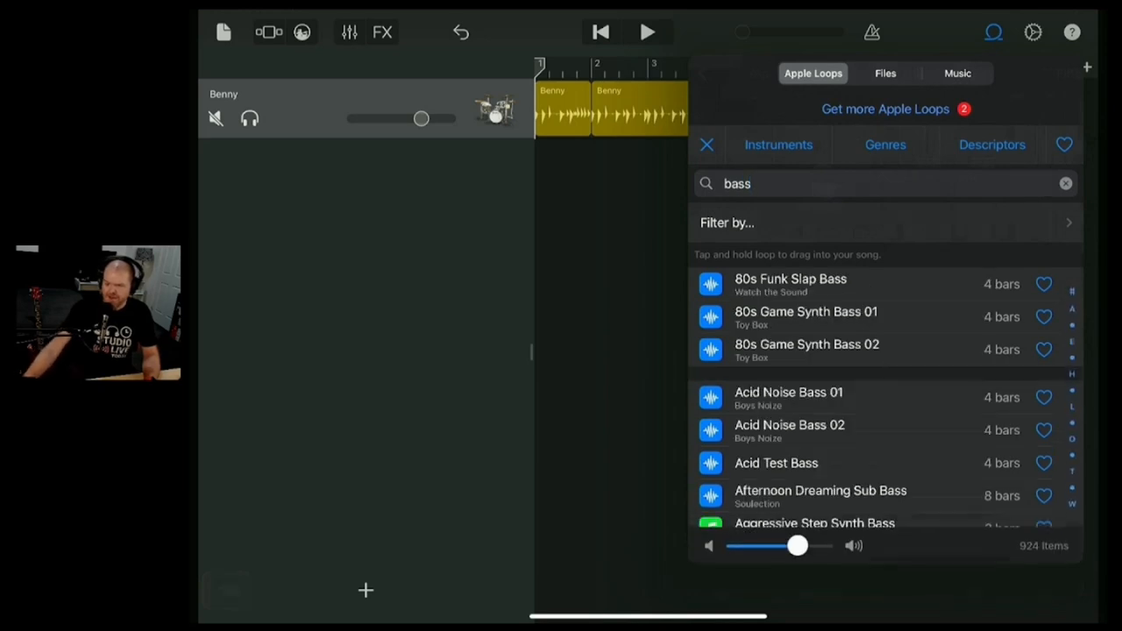
{"action": "scroll", "scroll_direction": "up", "scroll_amount": 3}
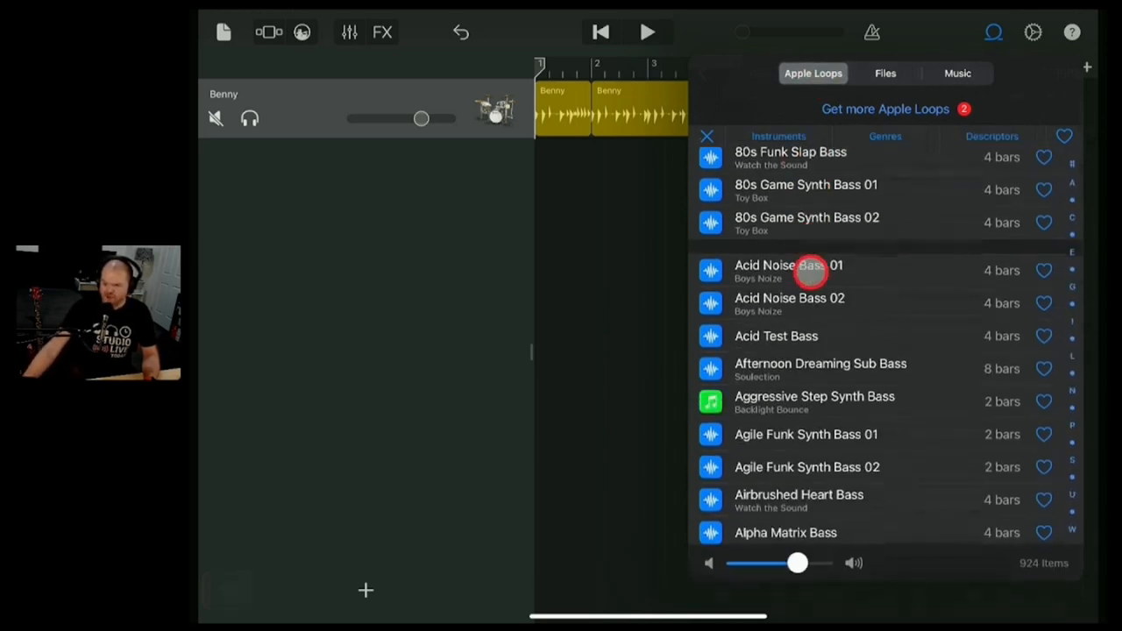
{"action": "scroll", "scroll_direction": "down", "scroll_amount": 3}
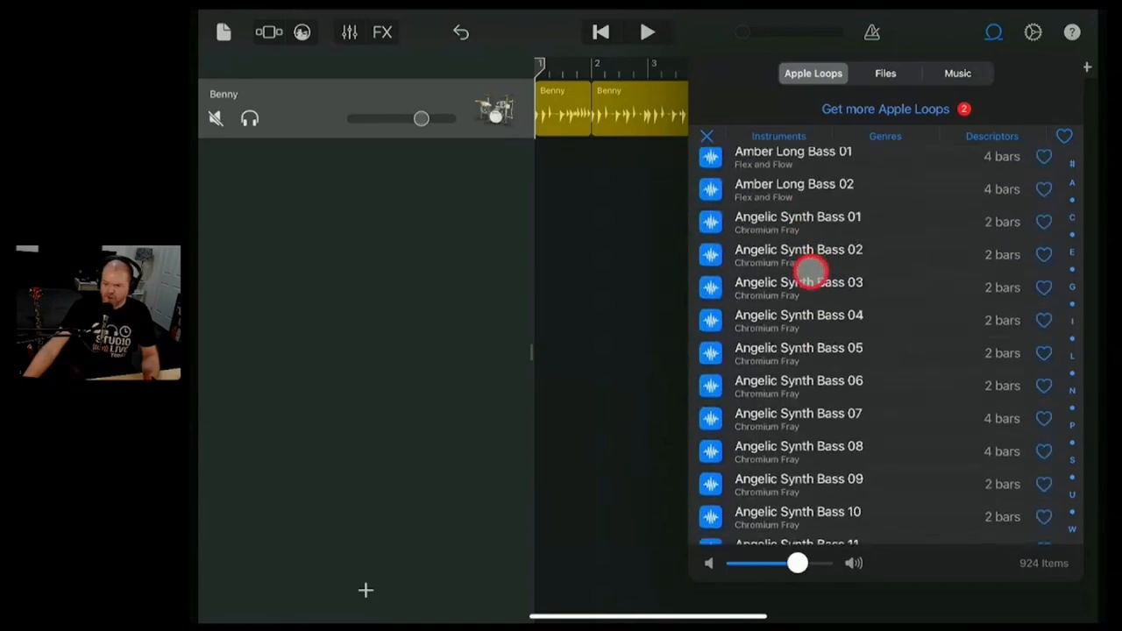
{"action": "scroll", "scroll_direction": "down", "scroll_amount": 3}
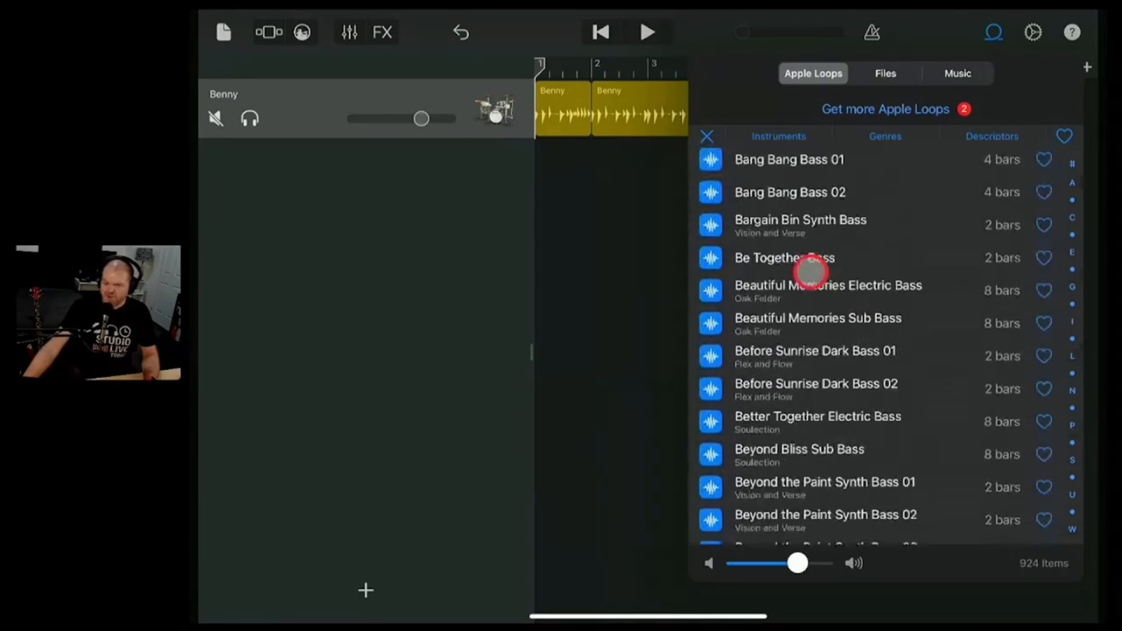
{"action": "scroll", "scroll_direction": "down", "scroll_amount": 3}
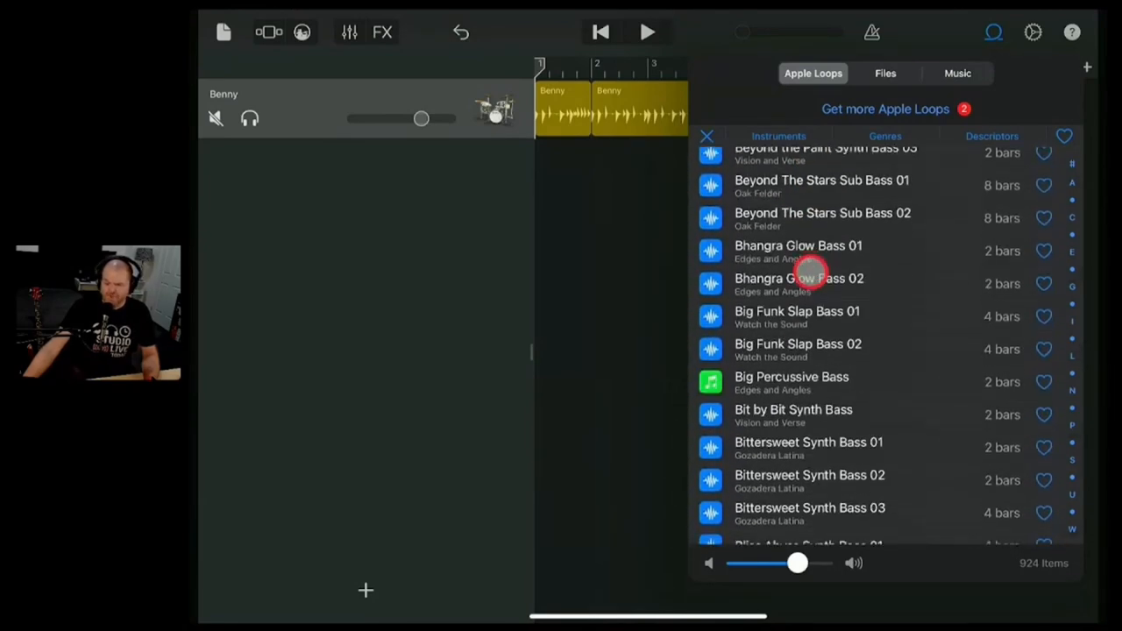
{"action": "scroll", "scroll_direction": "down", "scroll_amount": 3}
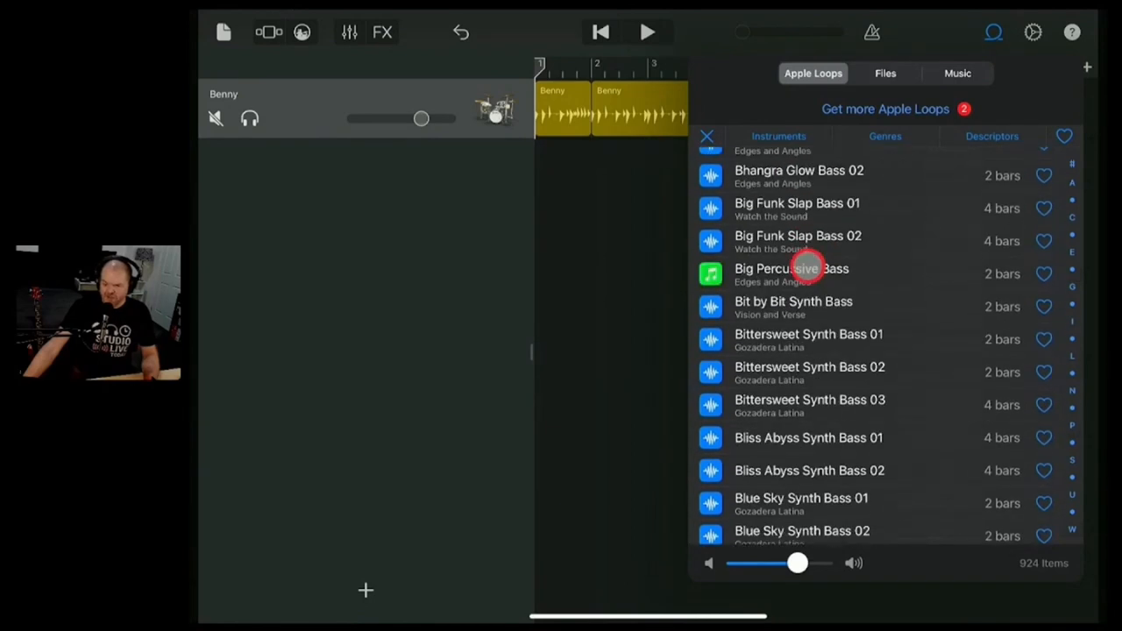
{"action": "scroll", "scroll_direction": "down", "scroll_amount": 3}
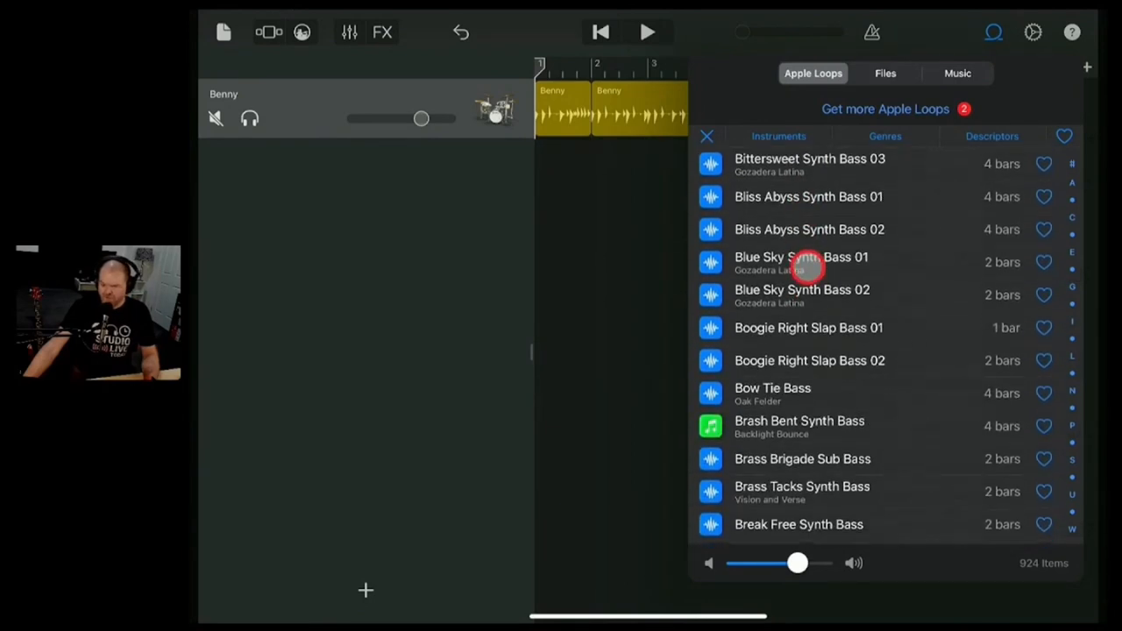
{"action": "scroll", "scroll_direction": "up", "scroll_amount": 3}
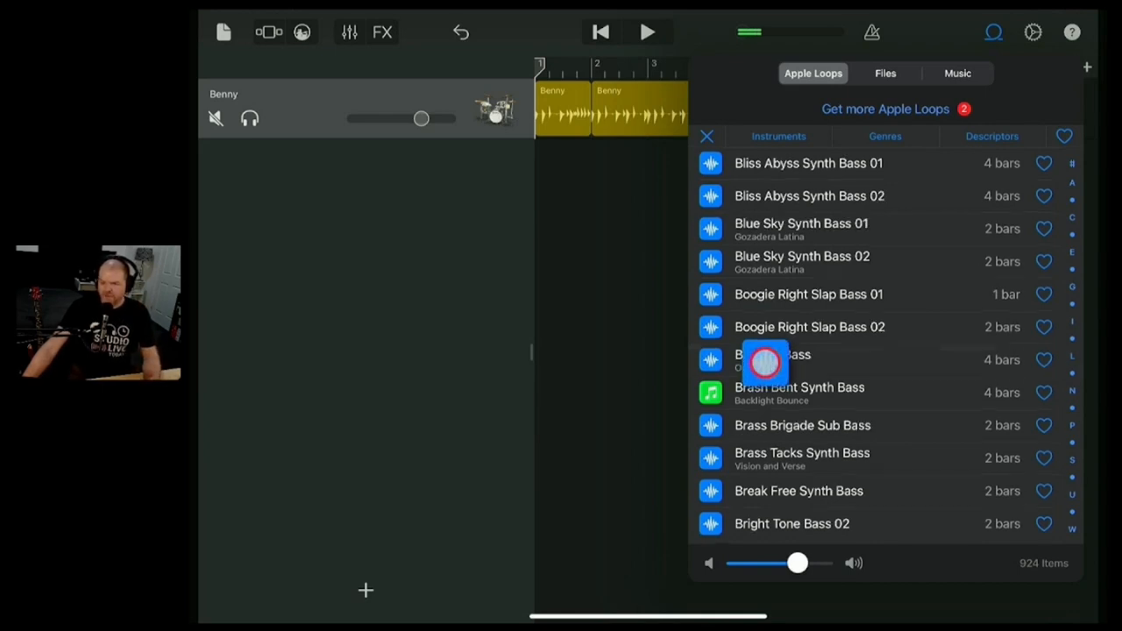
Drop Bow Tie Bass onto a new Elec Bass track, audition it, and start it at bar 2
{"action": "left_click_drag", "start_coordinate": [762, 362], "coordinate": [570, 171]}
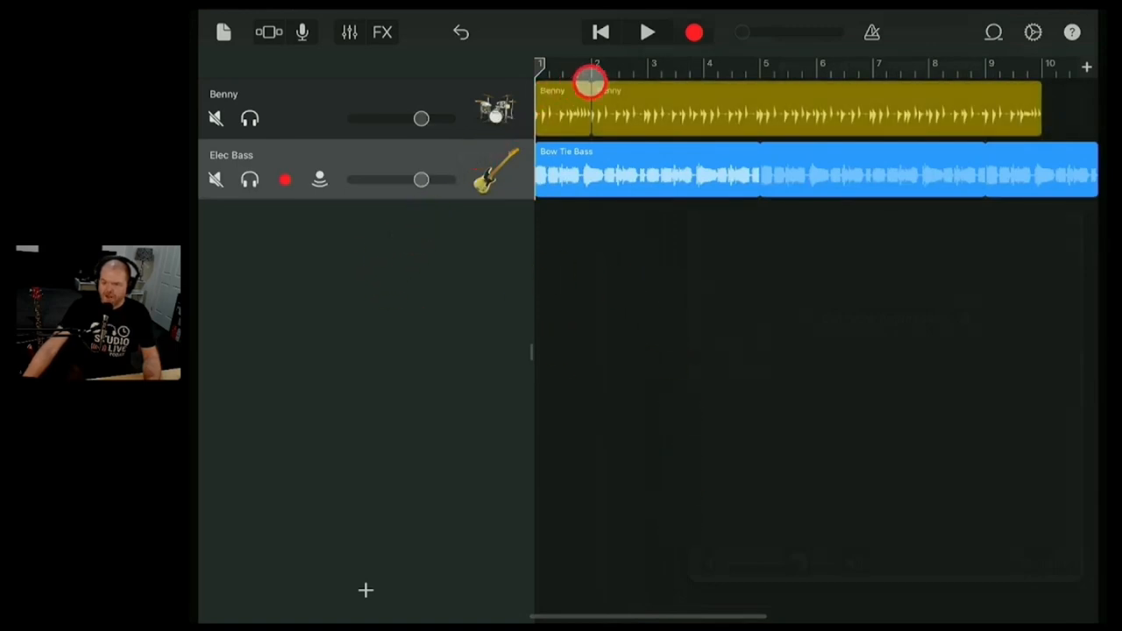
{"action": "left_click", "coordinate": [648, 33]}
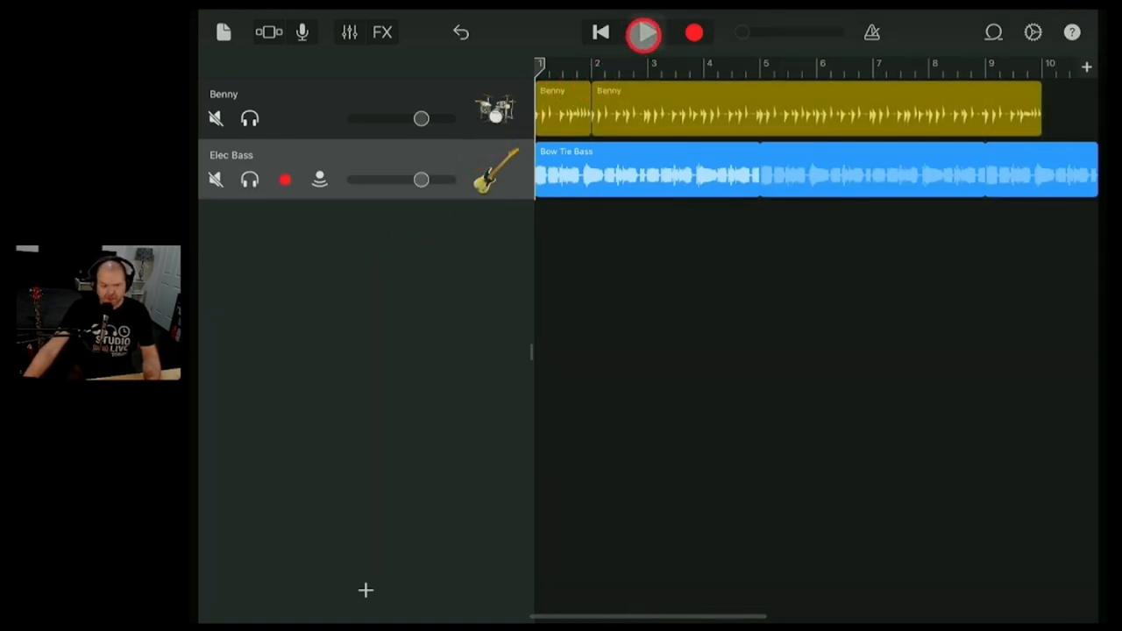
{"action": "left_click", "coordinate": [644, 33]}
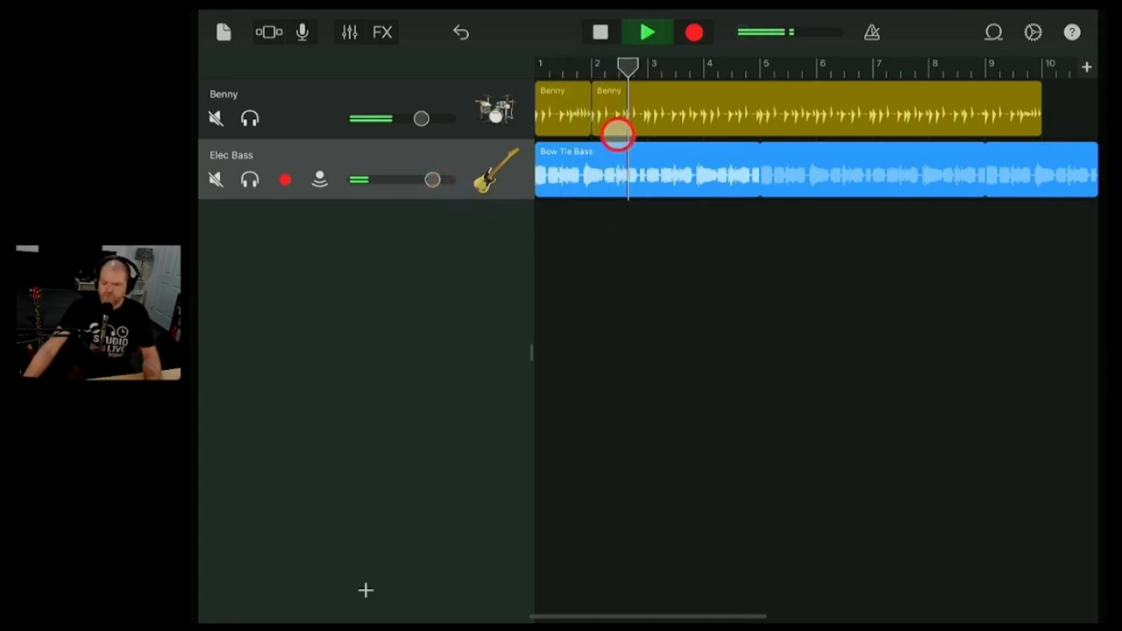
{"action": "left_click", "coordinate": [647, 32]}
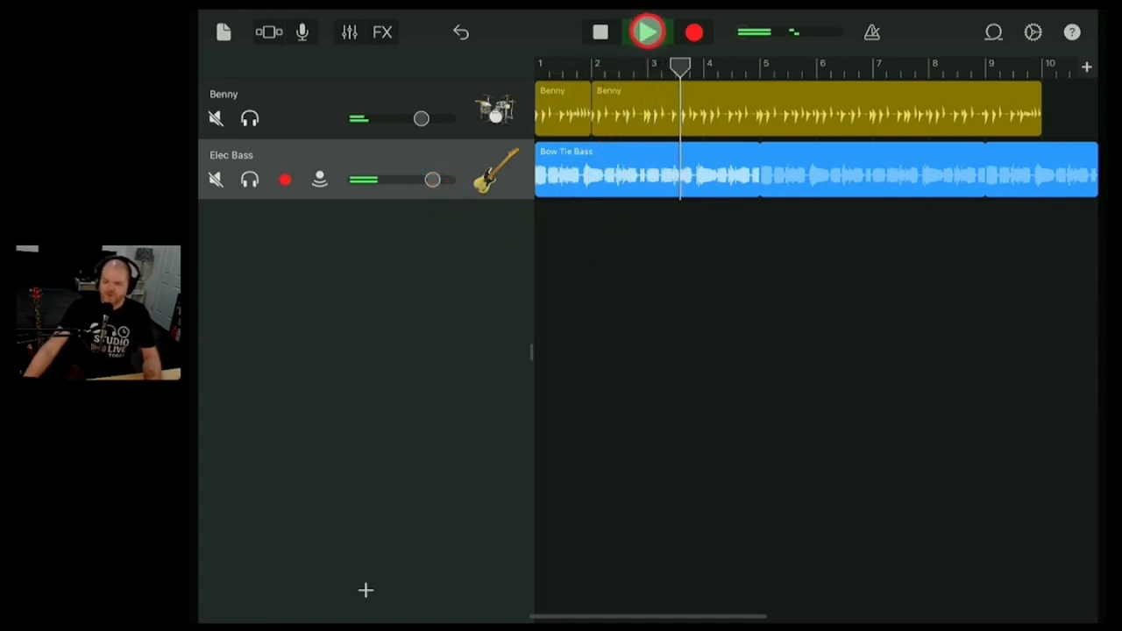
{"action": "left_click", "coordinate": [647, 33]}
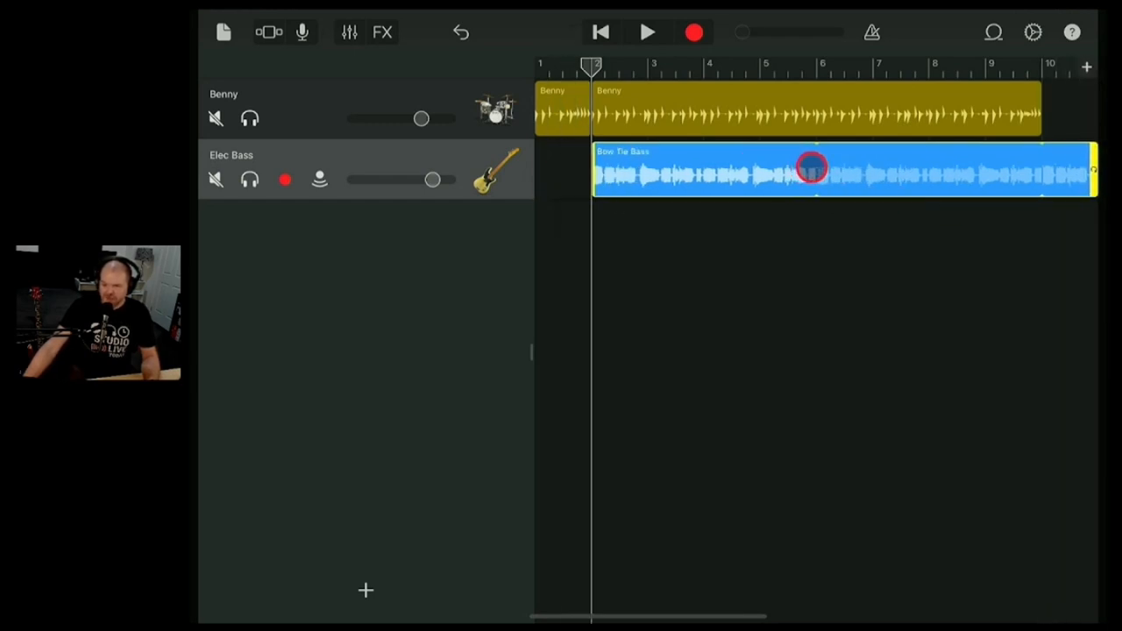
Extend the Bow Tie Bass region to end at bar 10 and play it back from bar 1
{"action": "left_click_drag", "start_coordinate": [811, 169], "coordinate": [1034, 166]}
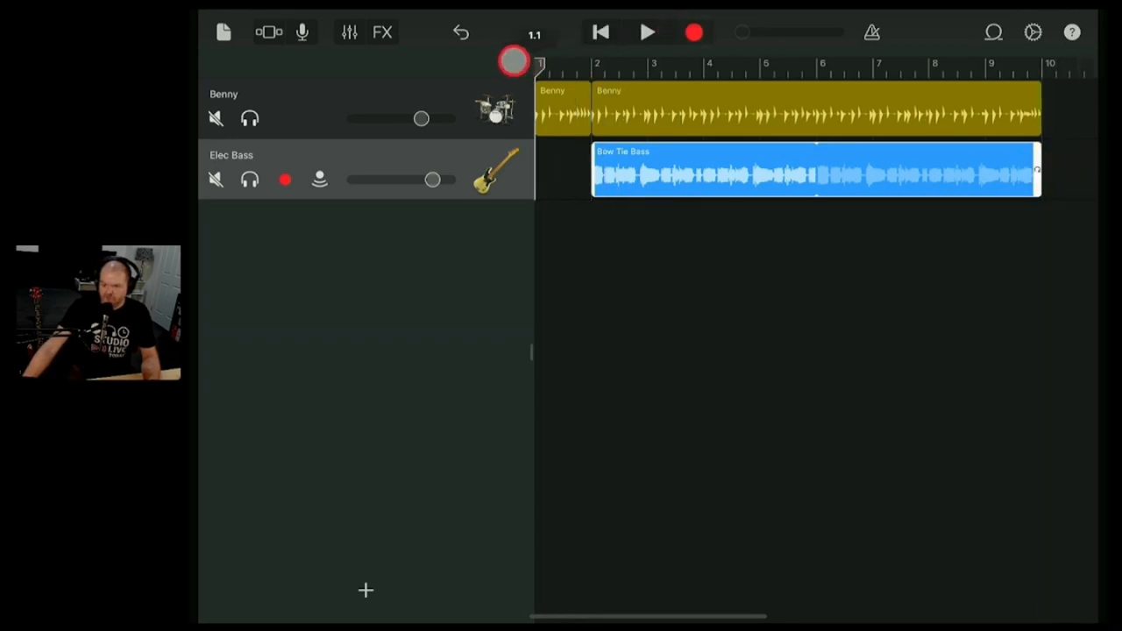
{"action": "left_click", "coordinate": [648, 32]}
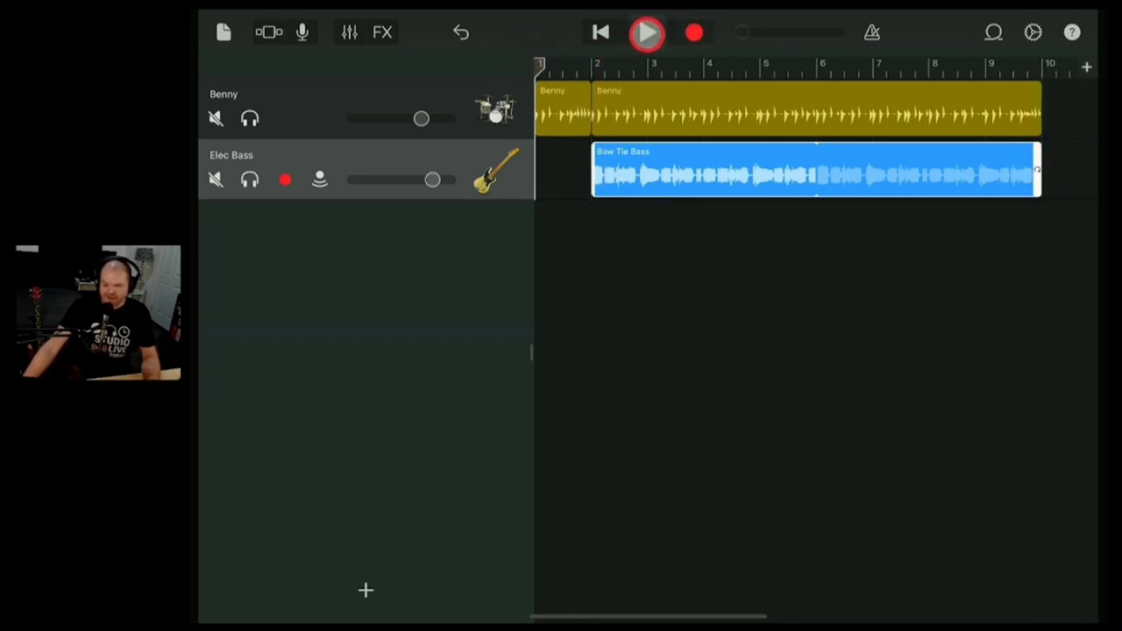
{"action": "left_click", "coordinate": [647, 33]}
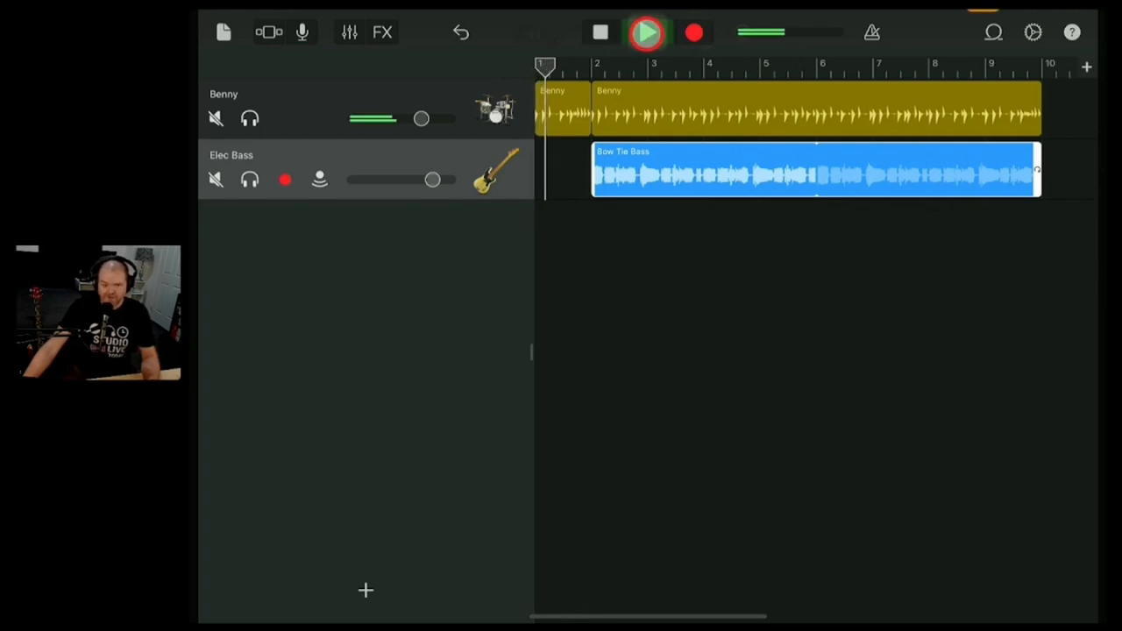
{"action": "left_click", "coordinate": [648, 33]}
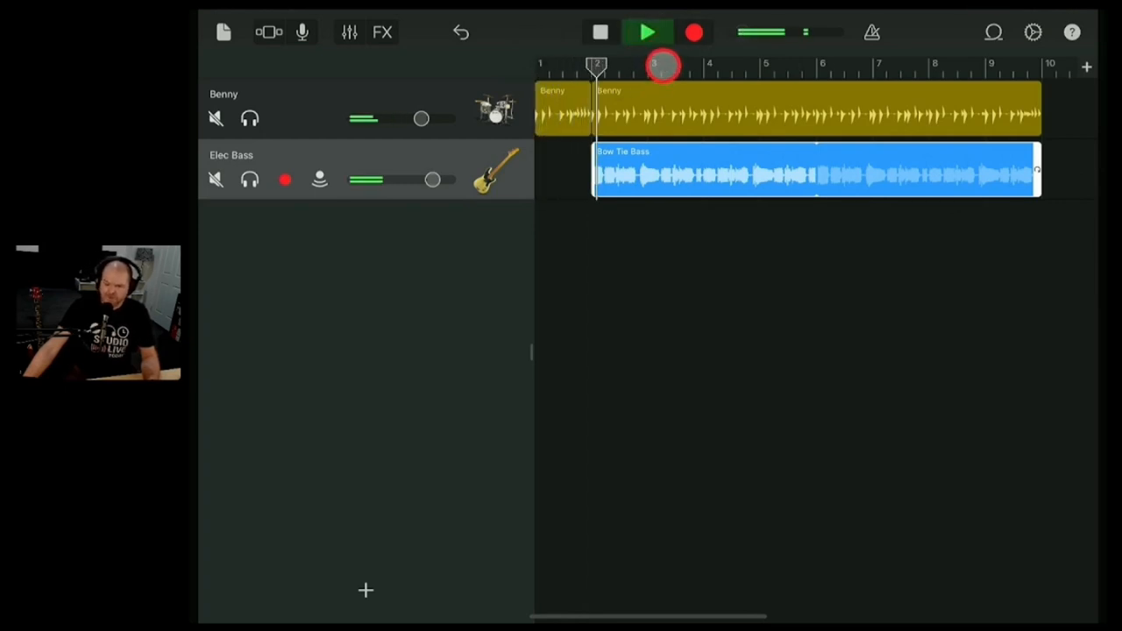
{"action": "left_click_drag", "start_coordinate": [662, 66], "coordinate": [651, 82]}
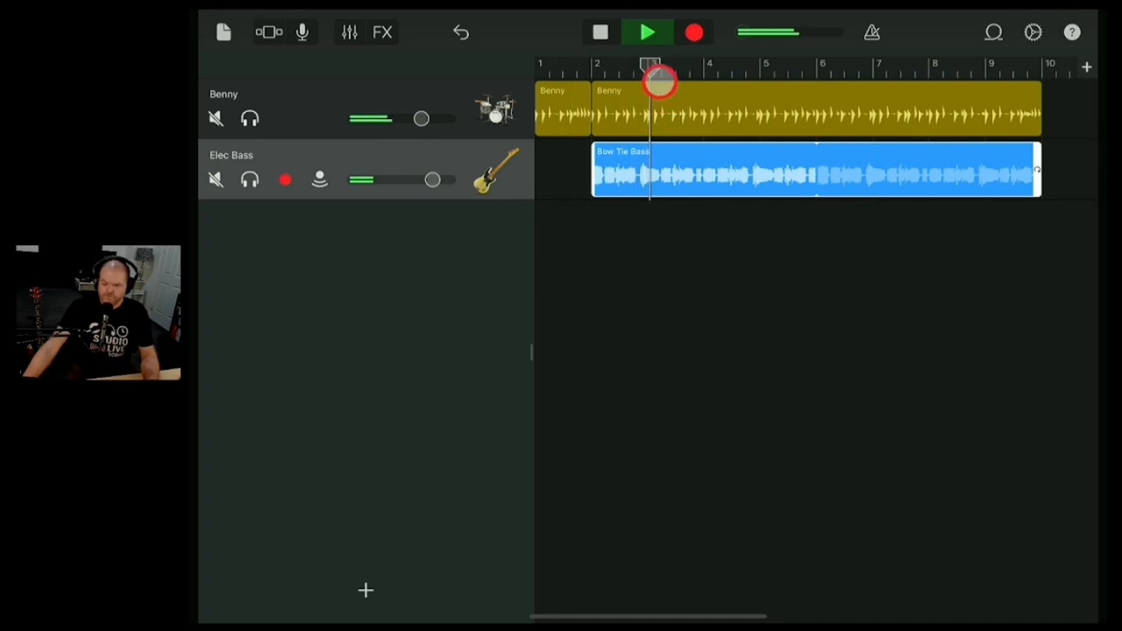
{"action": "left_click", "coordinate": [647, 32]}
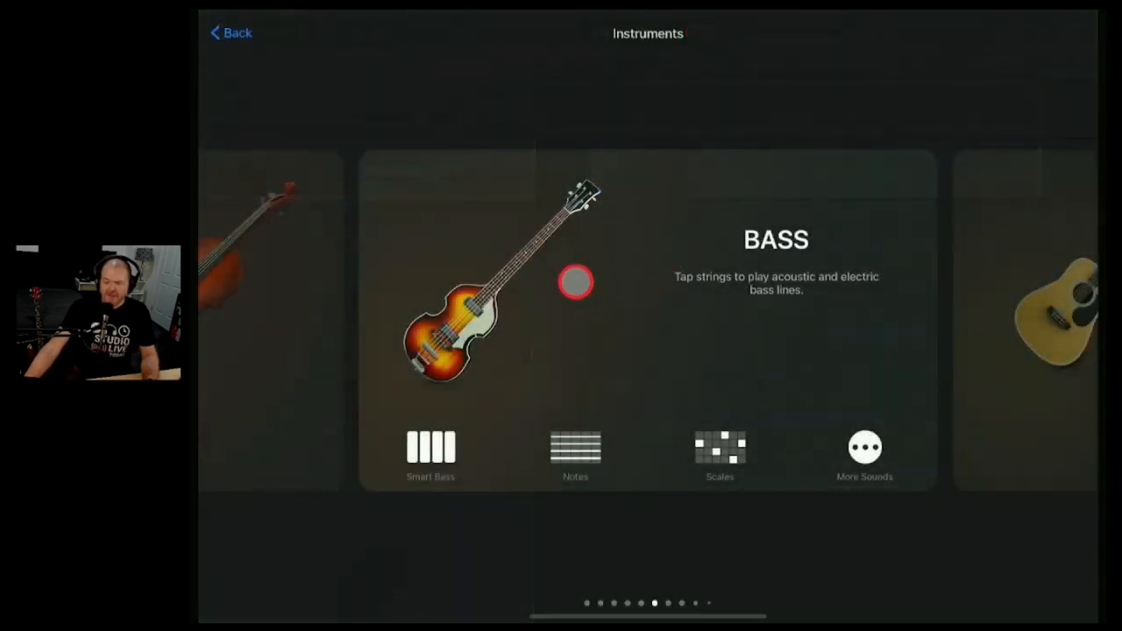
Open the P-Bass Smart Bass from the Bass sounds in the instrument browser
{"action": "left_click", "coordinate": [864, 447]}
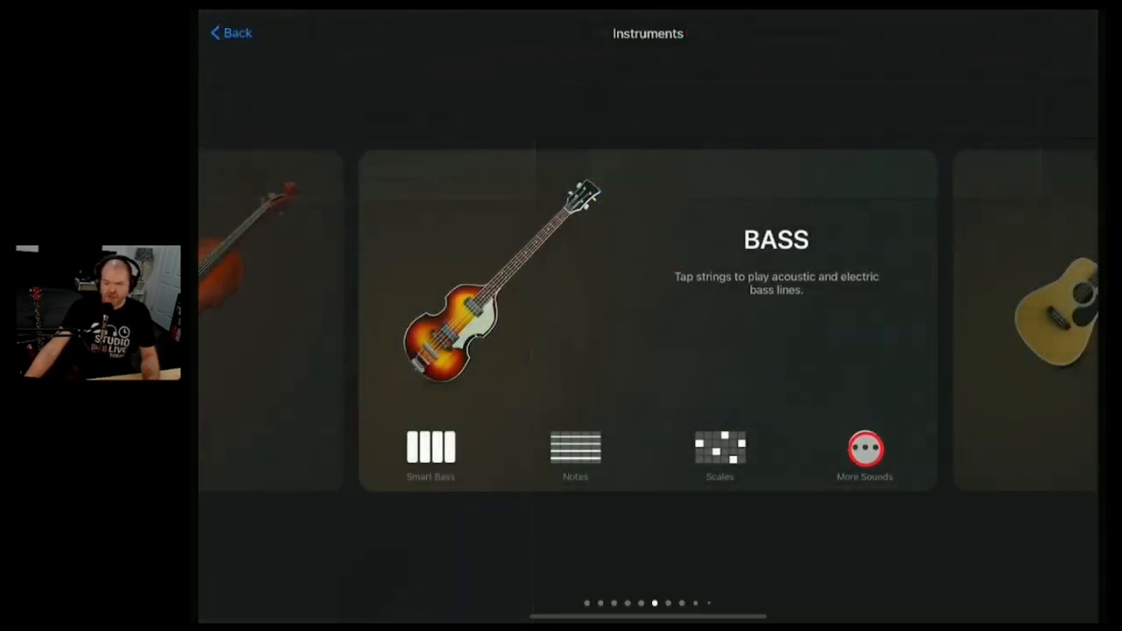
{"action": "left_click", "coordinate": [864, 448]}
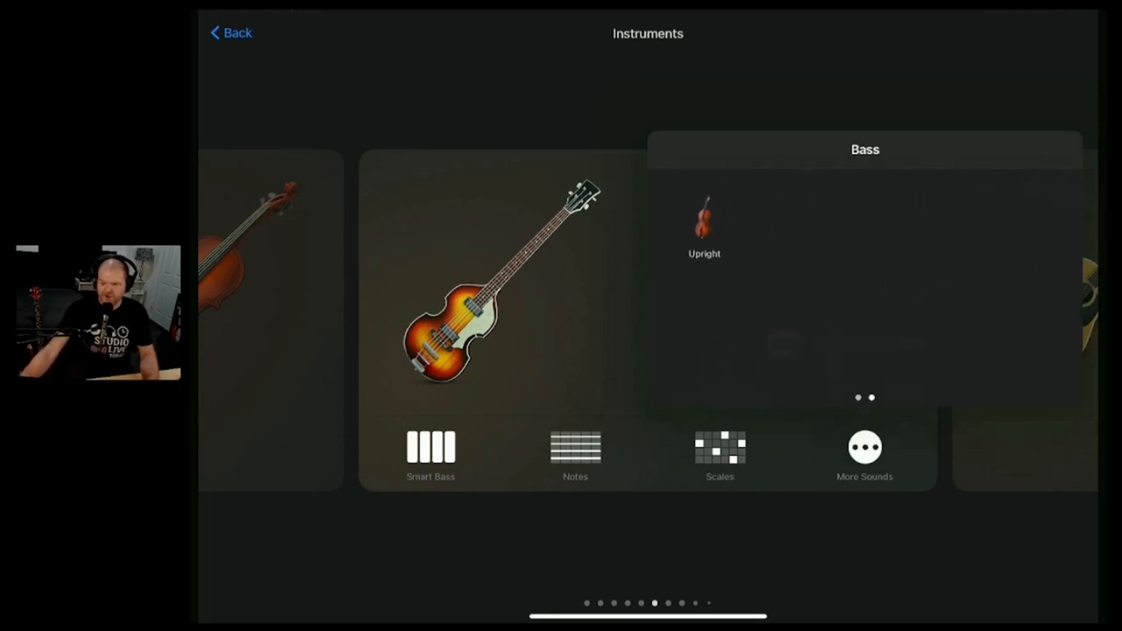
{"action": "left_click", "coordinate": [704, 223]}
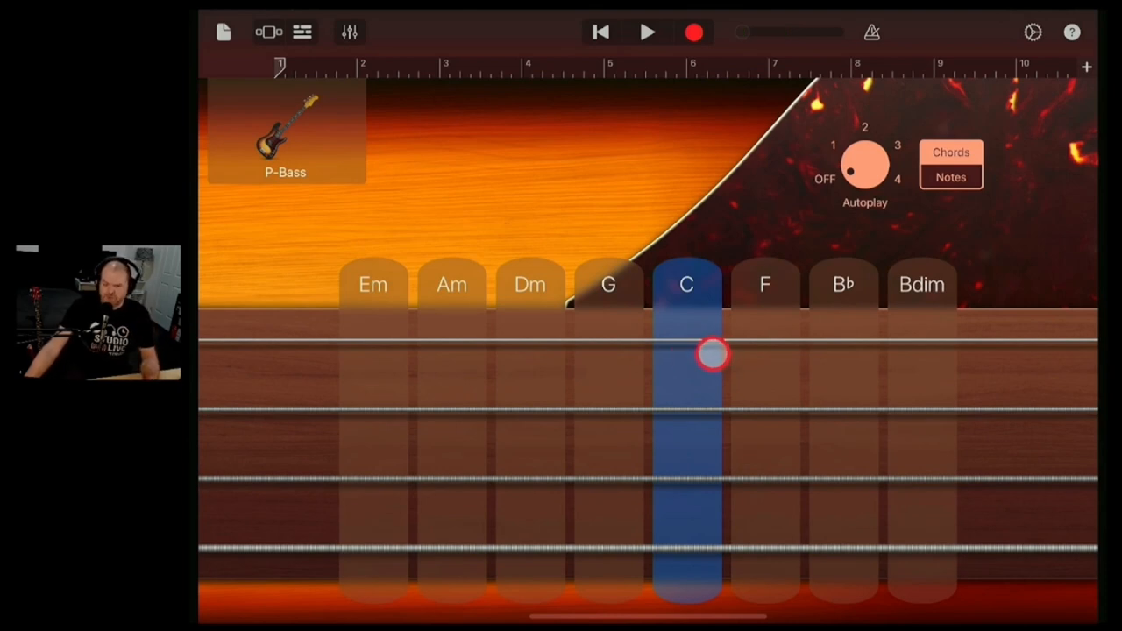
Try single notes on the P-Bass fretboard, then return to chords and strum C
{"action": "left_click", "coordinate": [903, 167]}
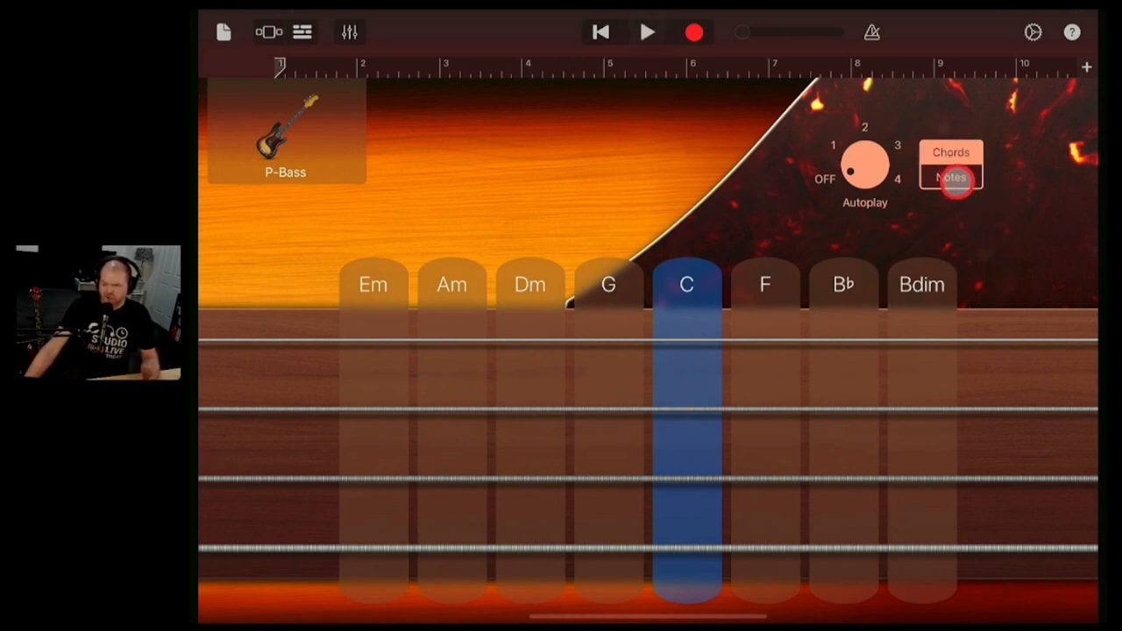
{"action": "left_click", "coordinate": [951, 177]}
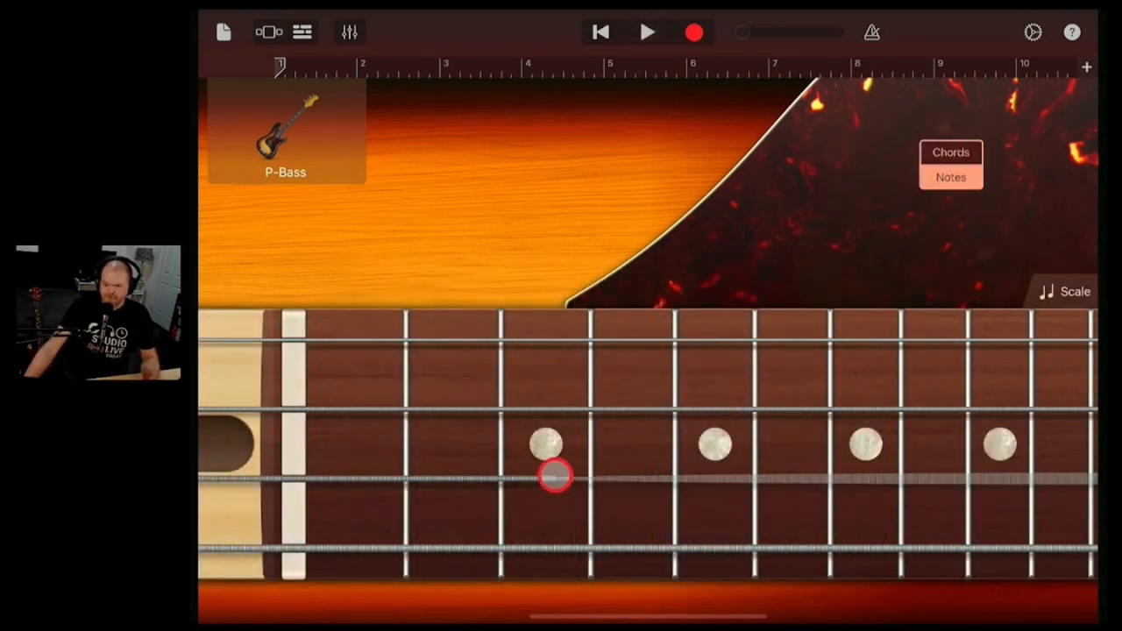
{"action": "left_click", "coordinate": [552, 476]}
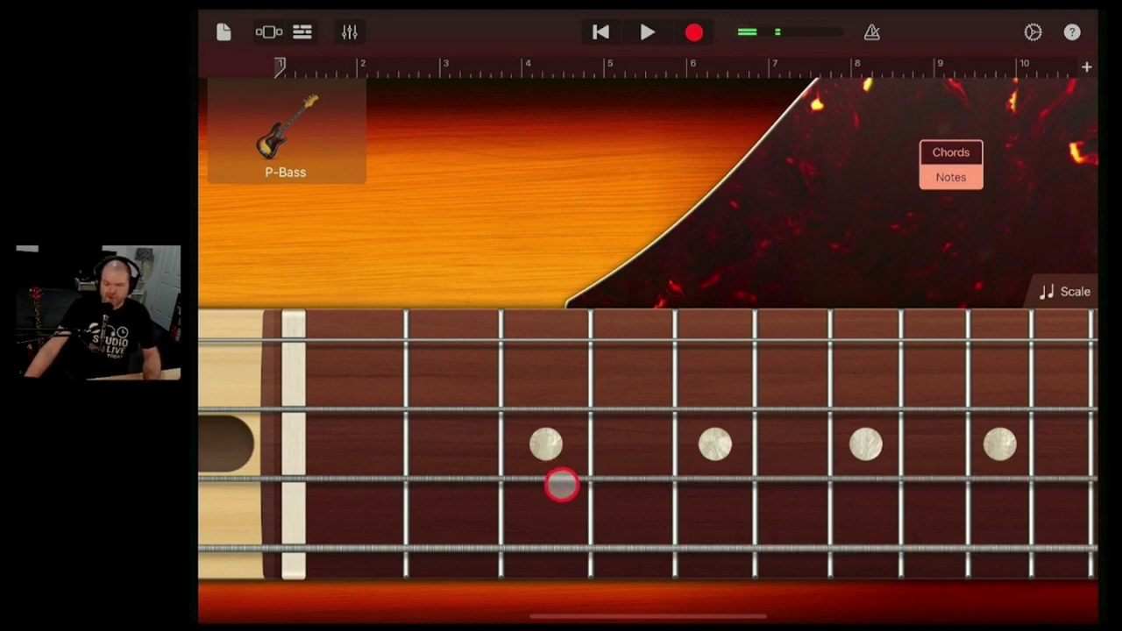
{"action": "left_click", "coordinate": [952, 152]}
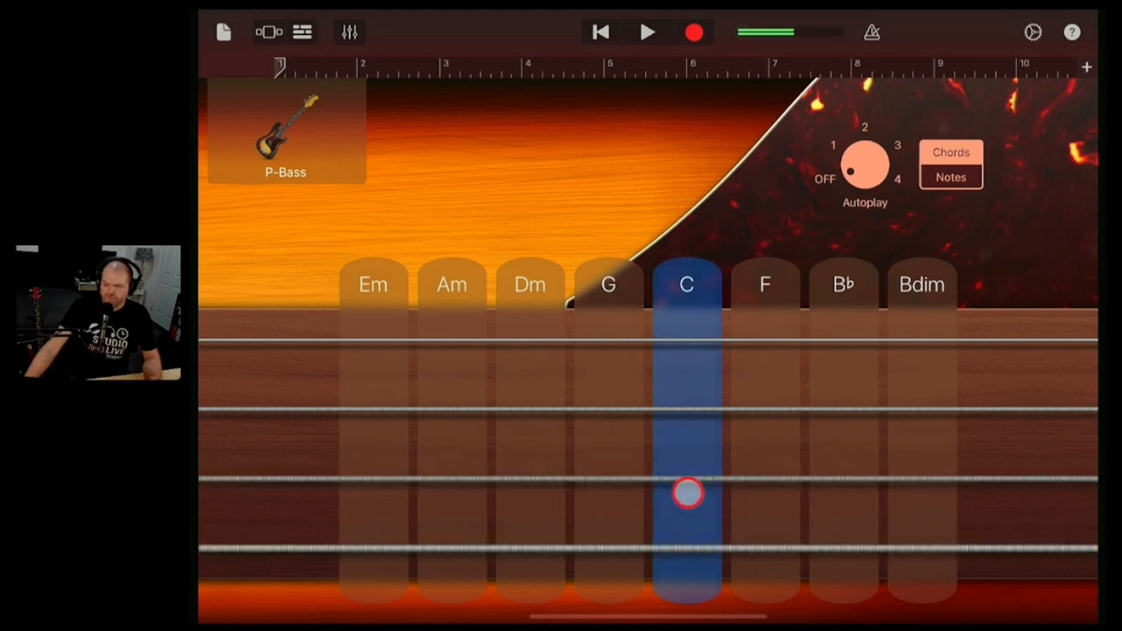
{"action": "left_click_drag", "start_coordinate": [687, 491], "coordinate": [684, 462]}
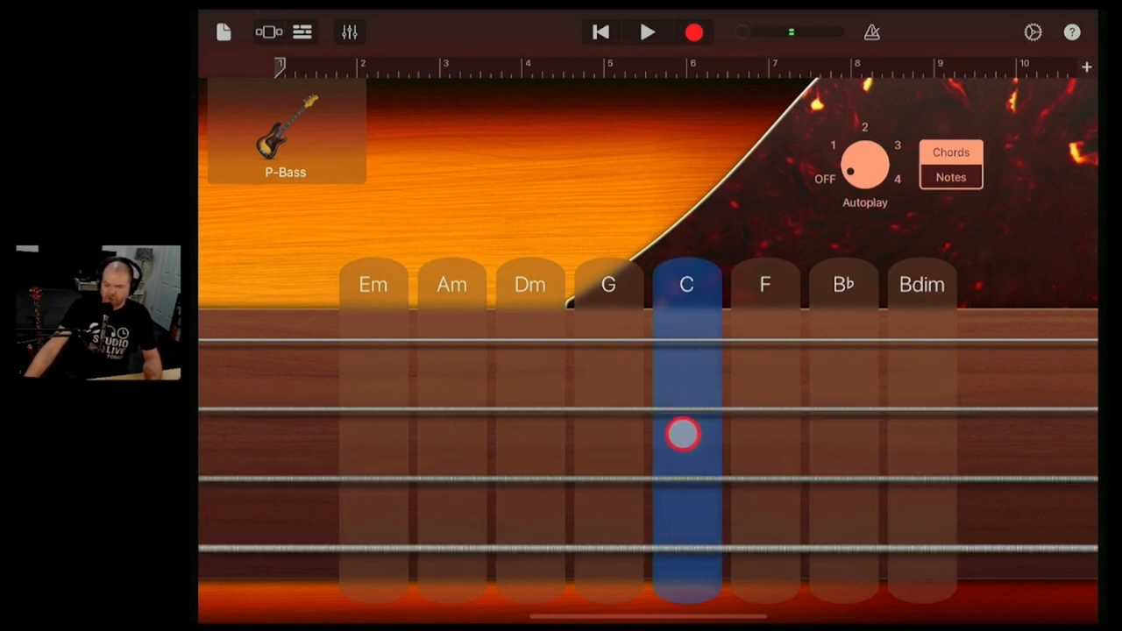
{"action": "left_click_drag", "start_coordinate": [684, 436], "coordinate": [688, 335]}
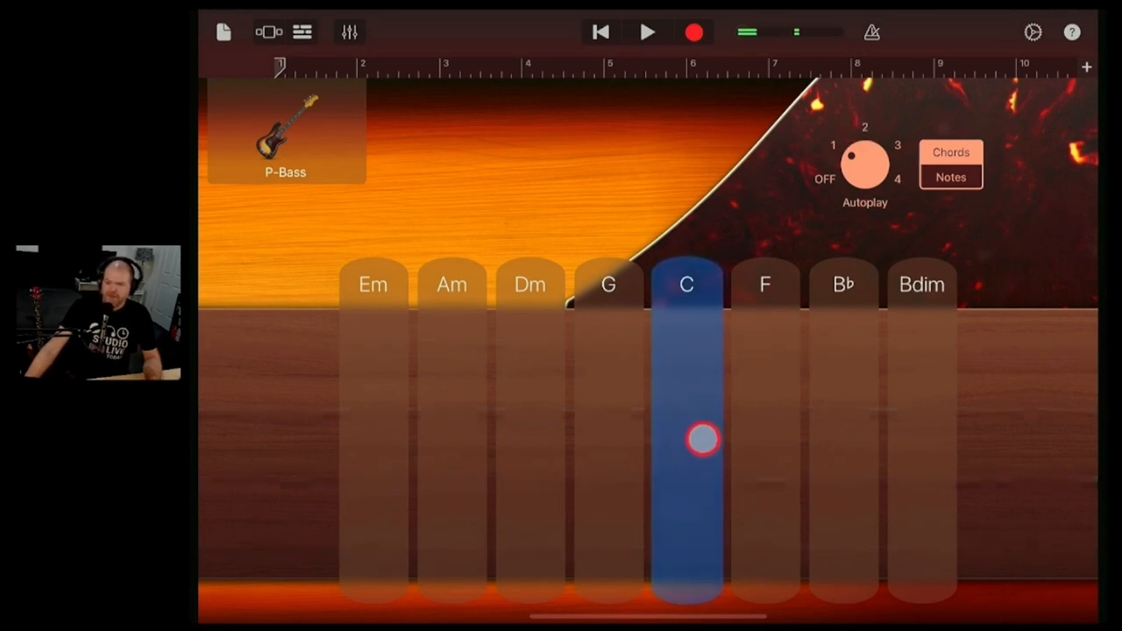
Audition the autoplayed C chord, then record a C-chord autoplay bass part
{"action": "left_click", "coordinate": [687, 438]}
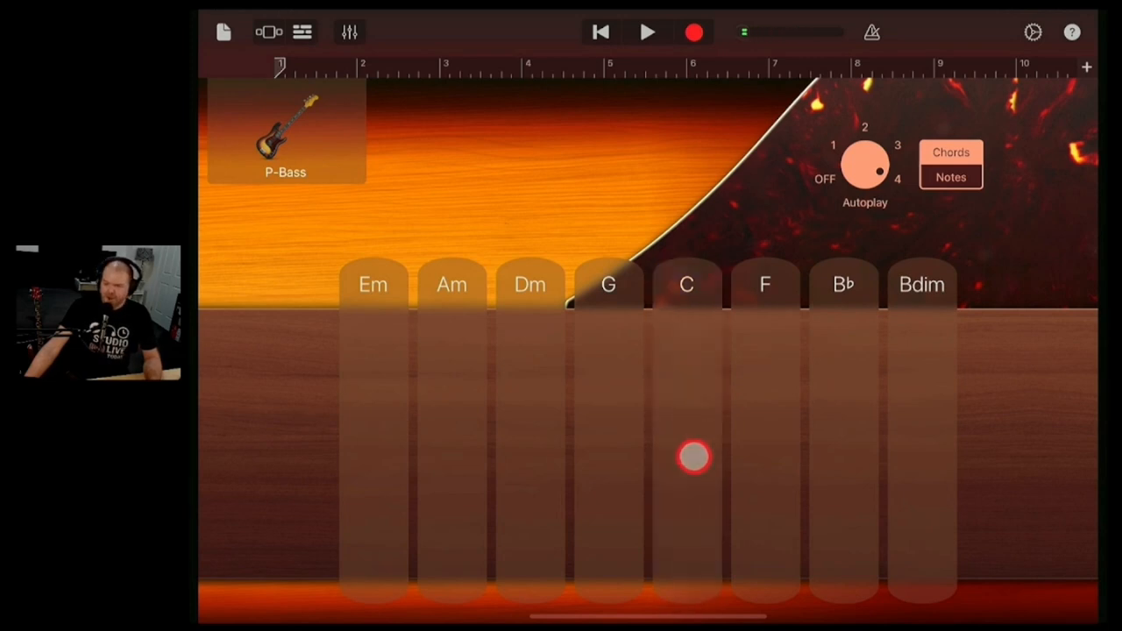
{"action": "left_click_drag", "start_coordinate": [693, 456], "coordinate": [688, 342]}
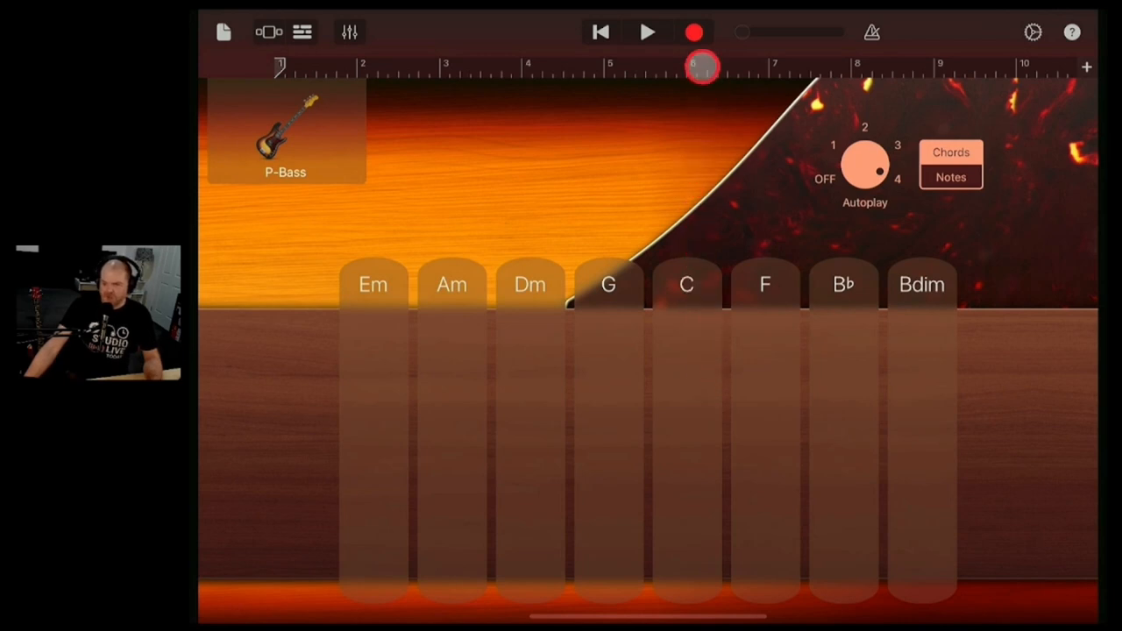
{"action": "left_click", "coordinate": [694, 32]}
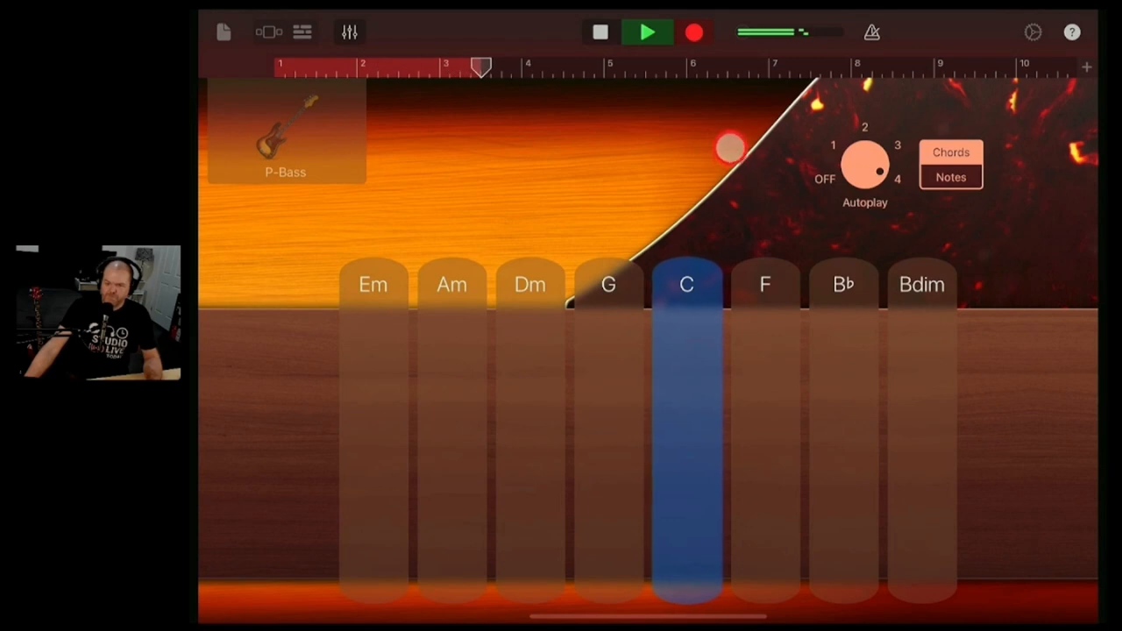
{"action": "left_click", "coordinate": [648, 33]}
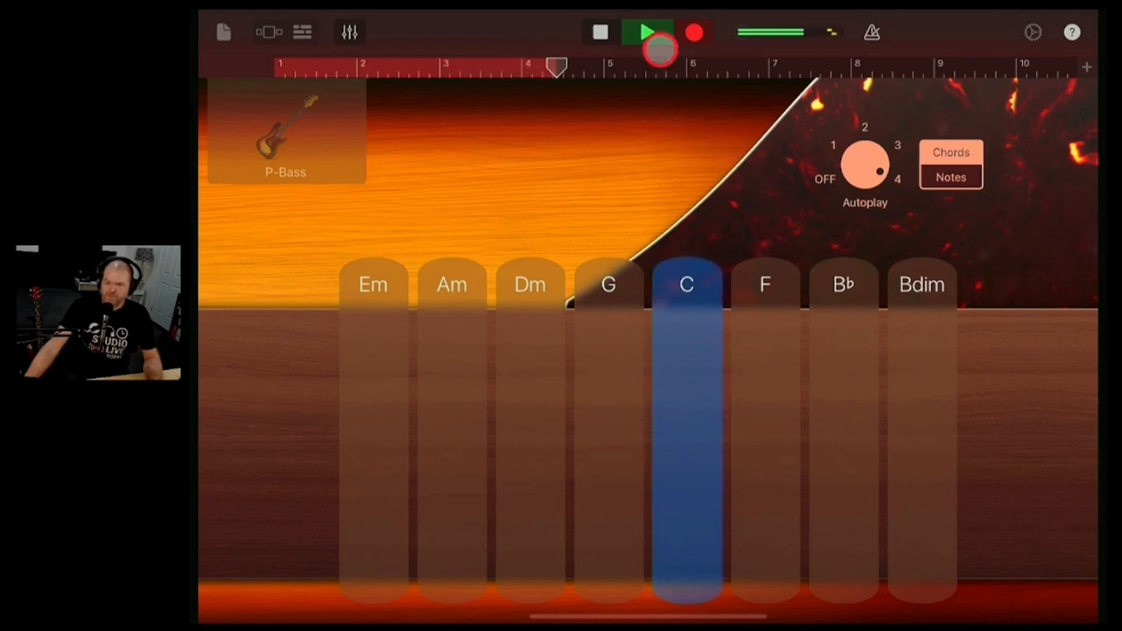
{"action": "left_click", "coordinate": [650, 32]}
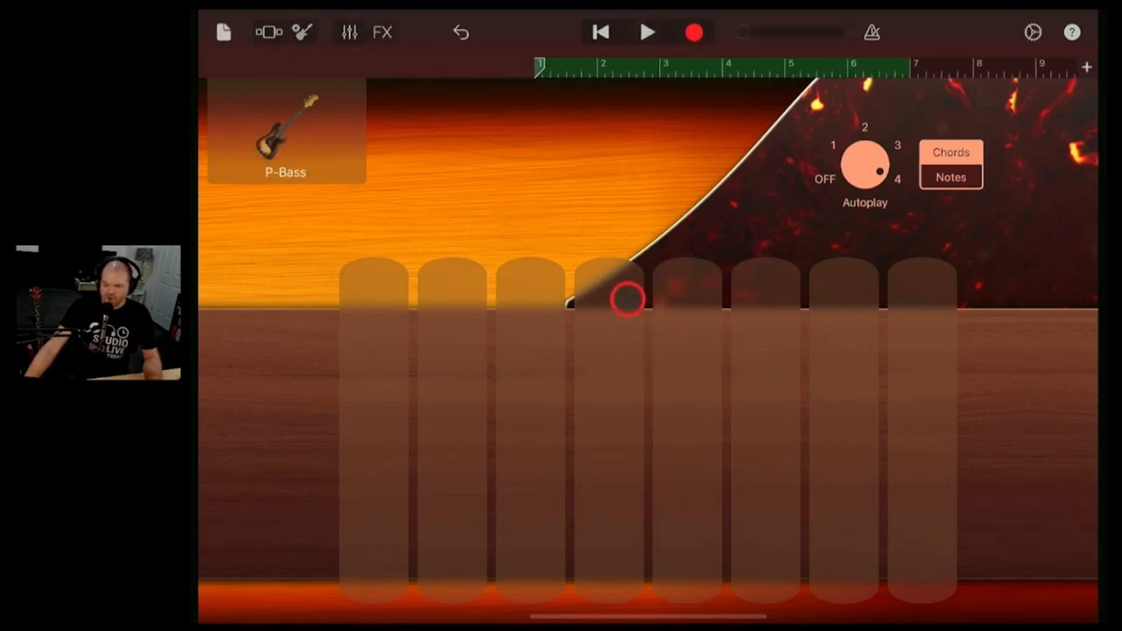
Trim the P-Bass region in Tracks view to end near bar 6
{"action": "left_click", "coordinate": [268, 33]}
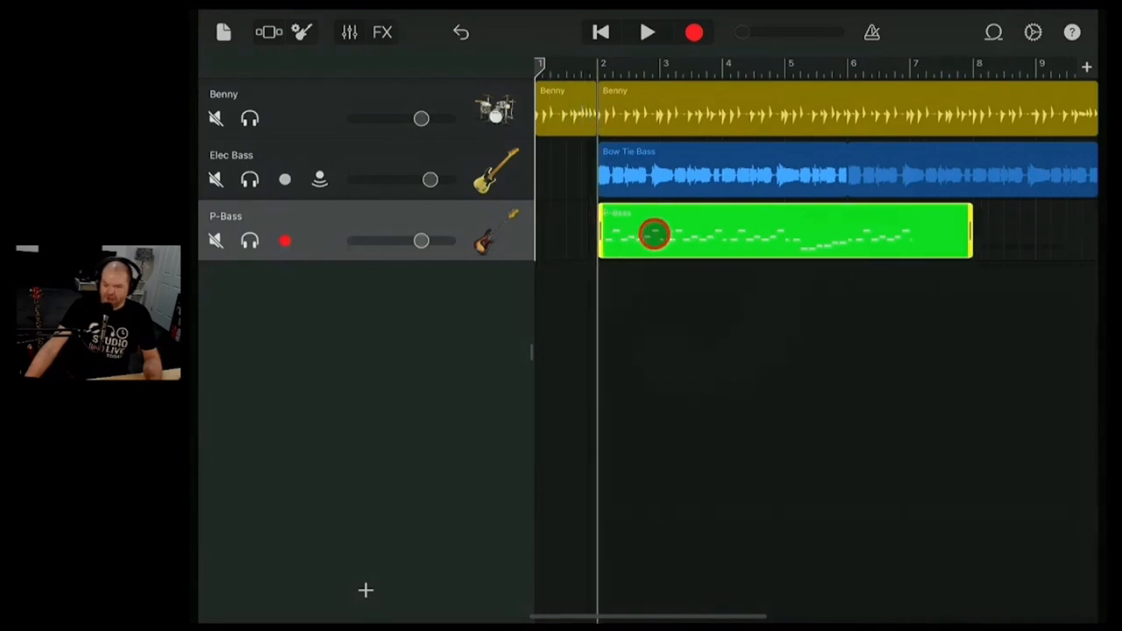
{"action": "left_click_drag", "start_coordinate": [653, 233], "coordinate": [912, 233]}
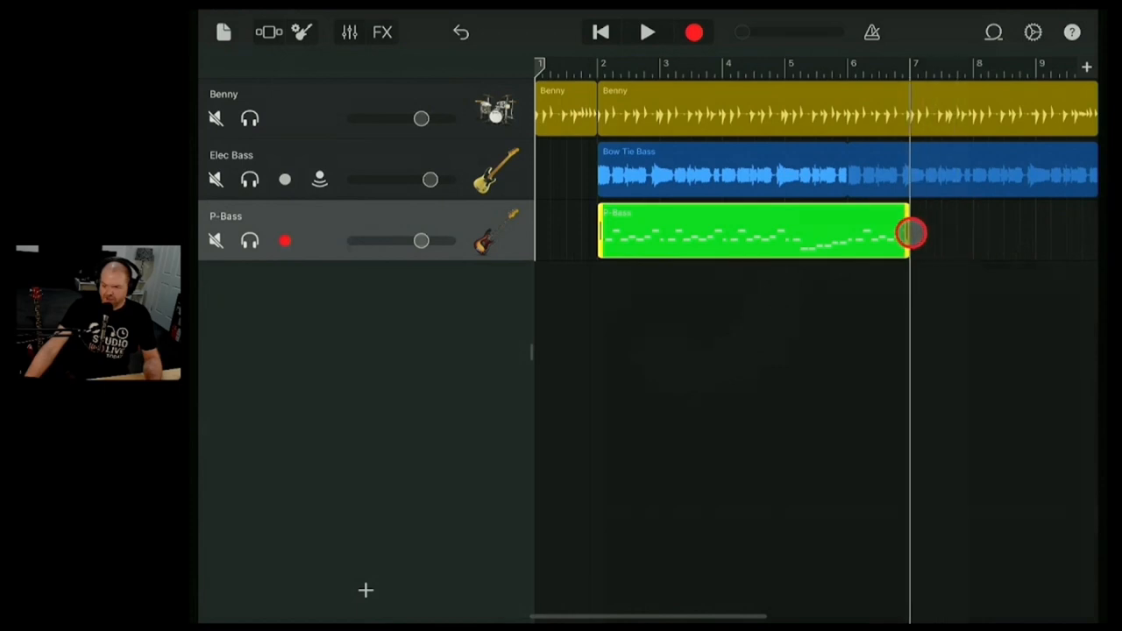
{"action": "left_click_drag", "start_coordinate": [912, 234], "coordinate": [845, 233]}
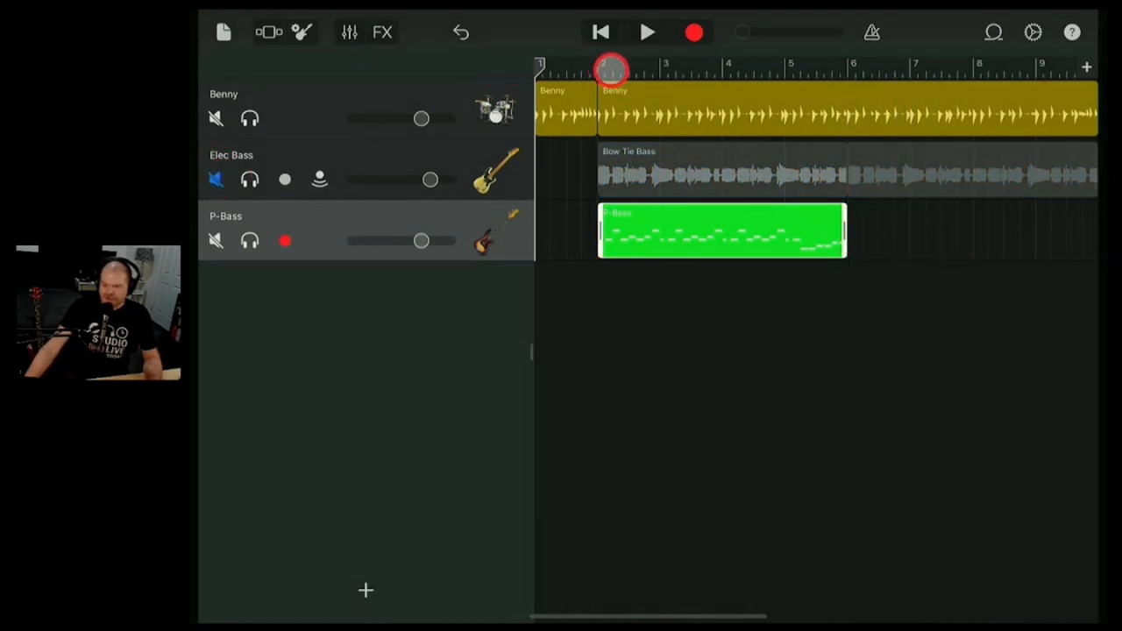
Play the song back from bar 2
{"action": "left_click", "coordinate": [647, 33]}
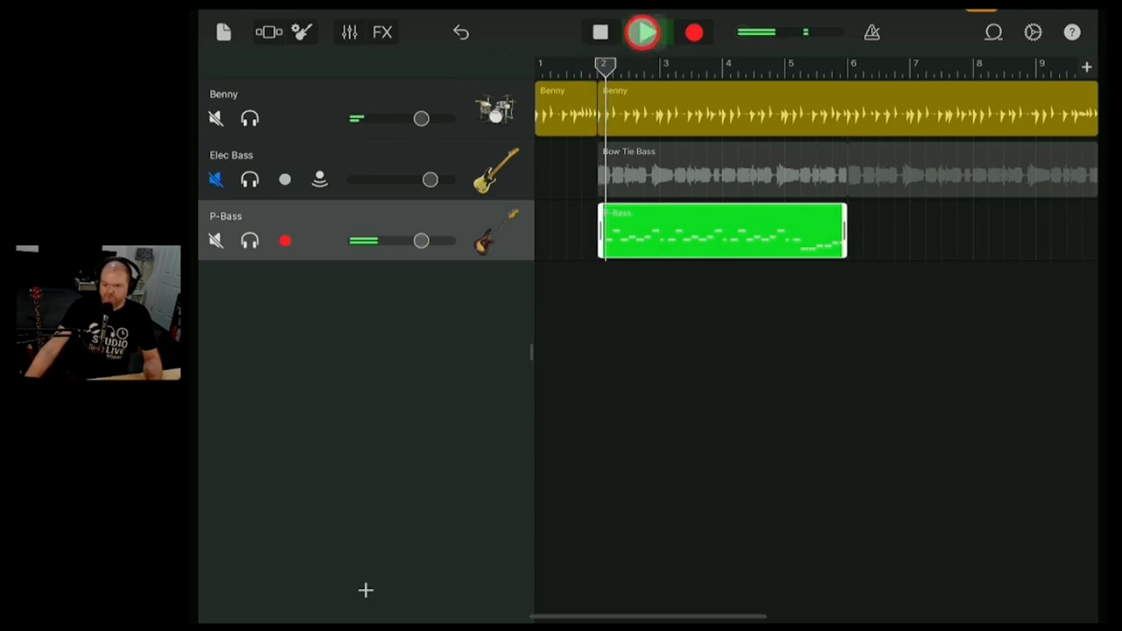
{"action": "left_click", "coordinate": [646, 33]}
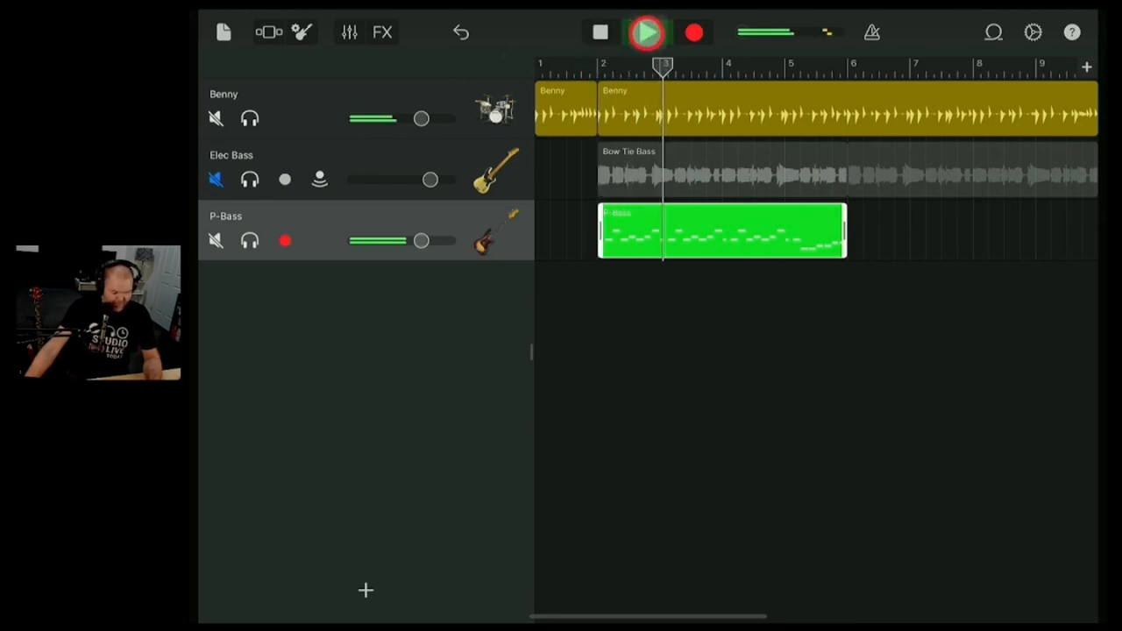
{"action": "left_click", "coordinate": [647, 32]}
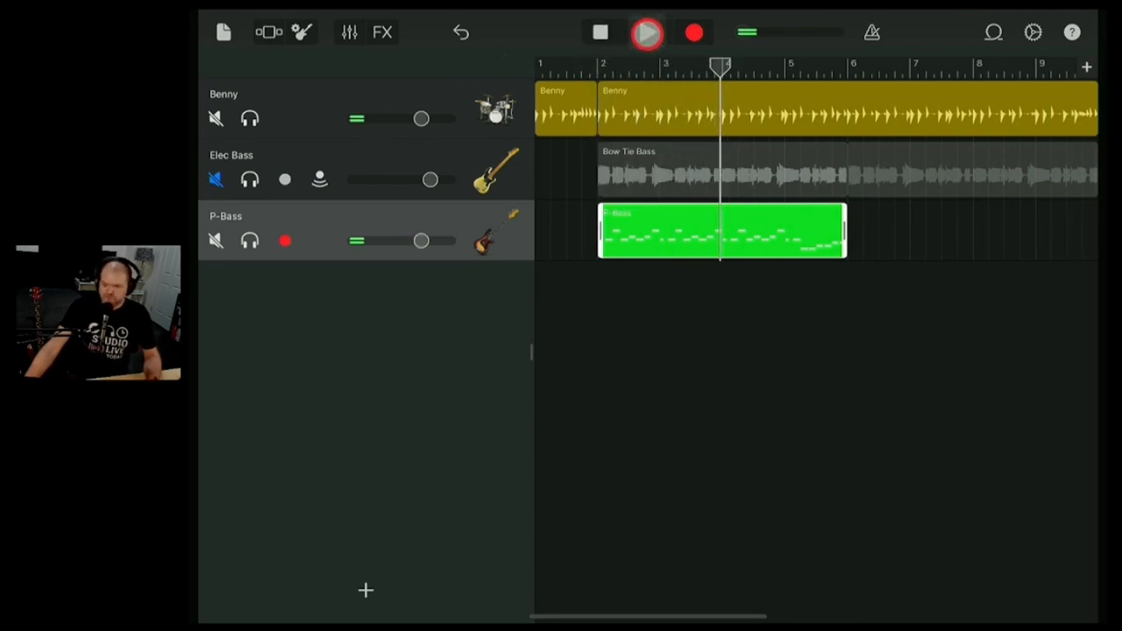
{"action": "left_click", "coordinate": [648, 33]}
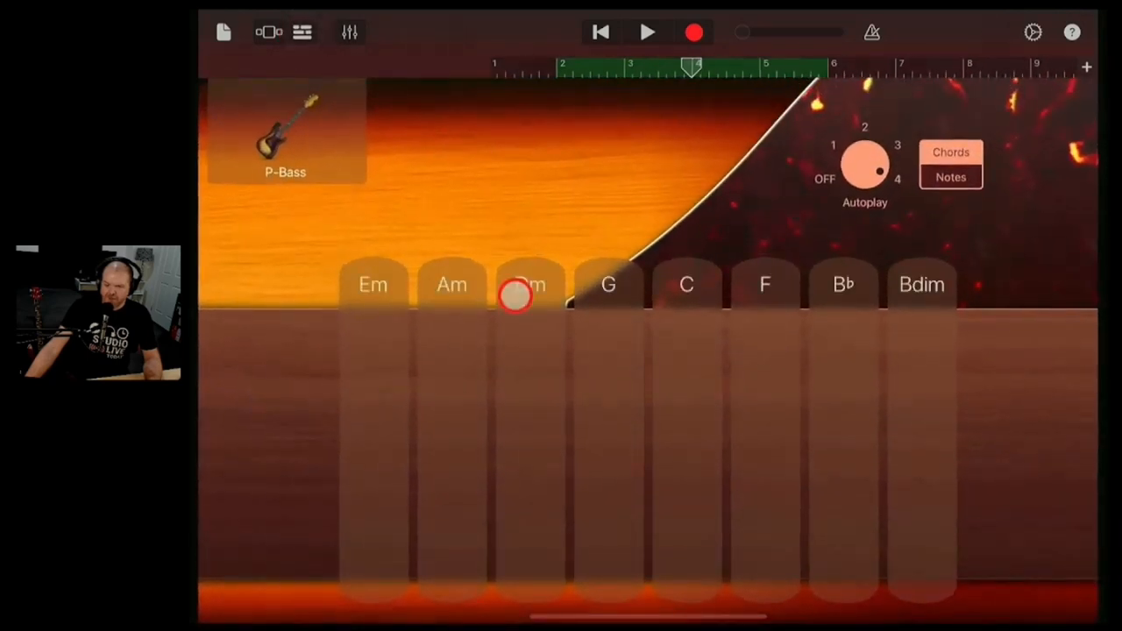
Switch the Smart Bass sound from P-Bass to Liverpool and audition it from bar 2
{"action": "left_click", "coordinate": [284, 132]}
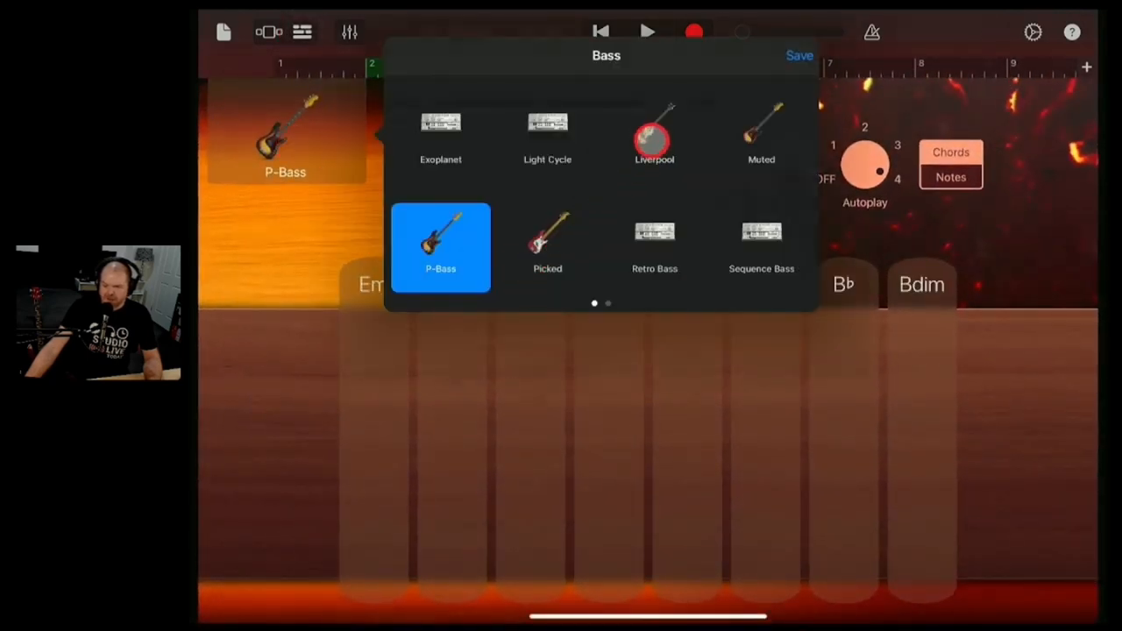
{"action": "left_click", "coordinate": [654, 136]}
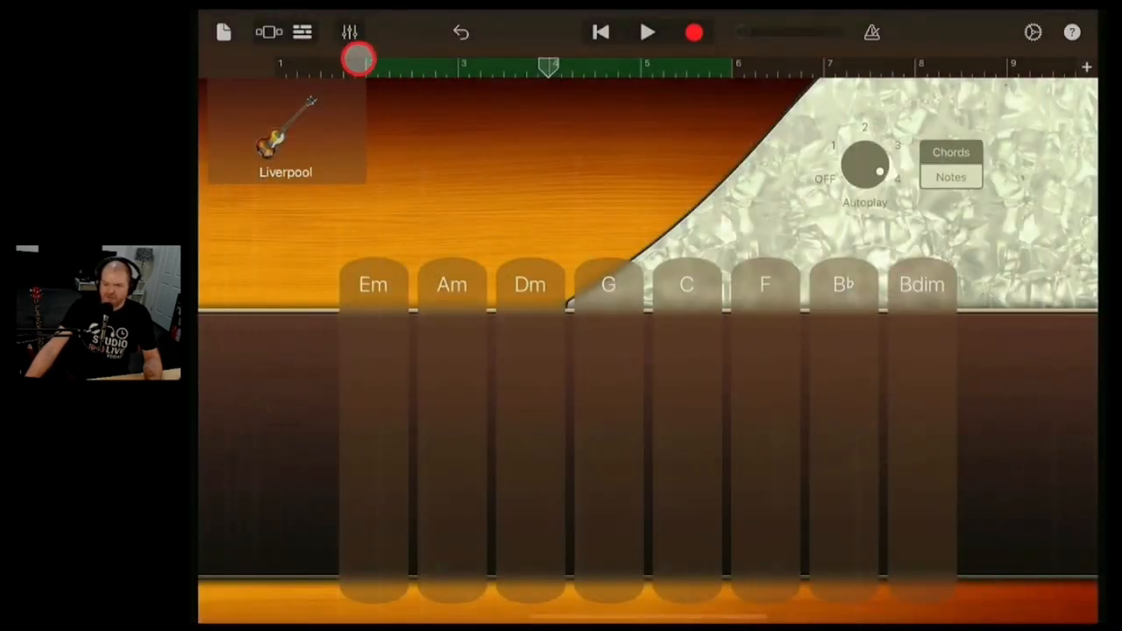
{"action": "left_click", "coordinate": [647, 32]}
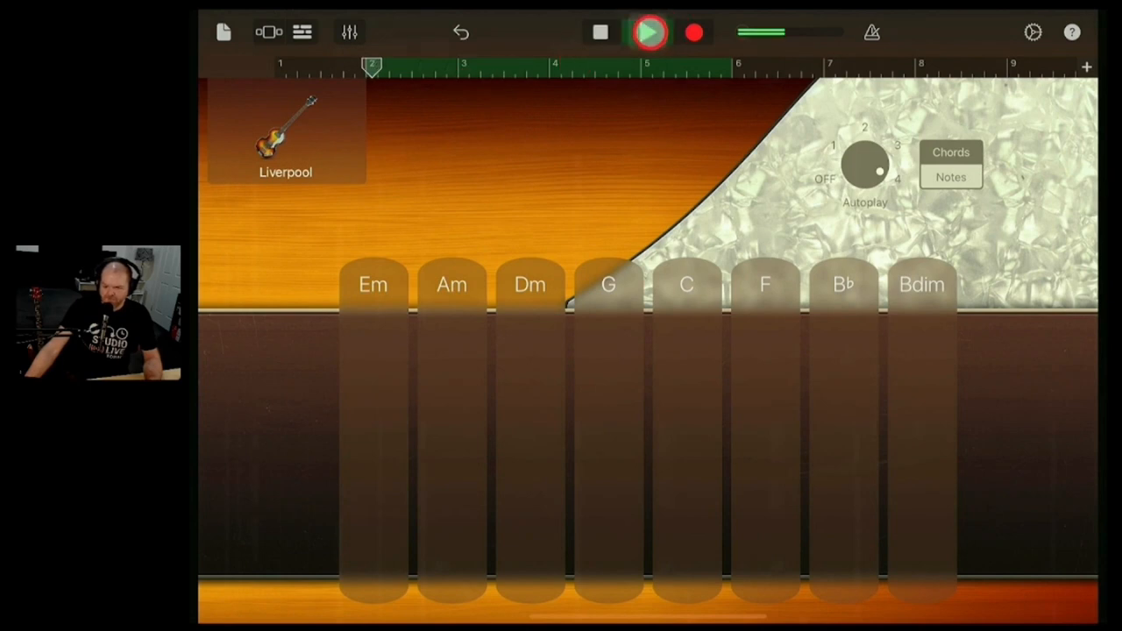
{"action": "left_click", "coordinate": [649, 33]}
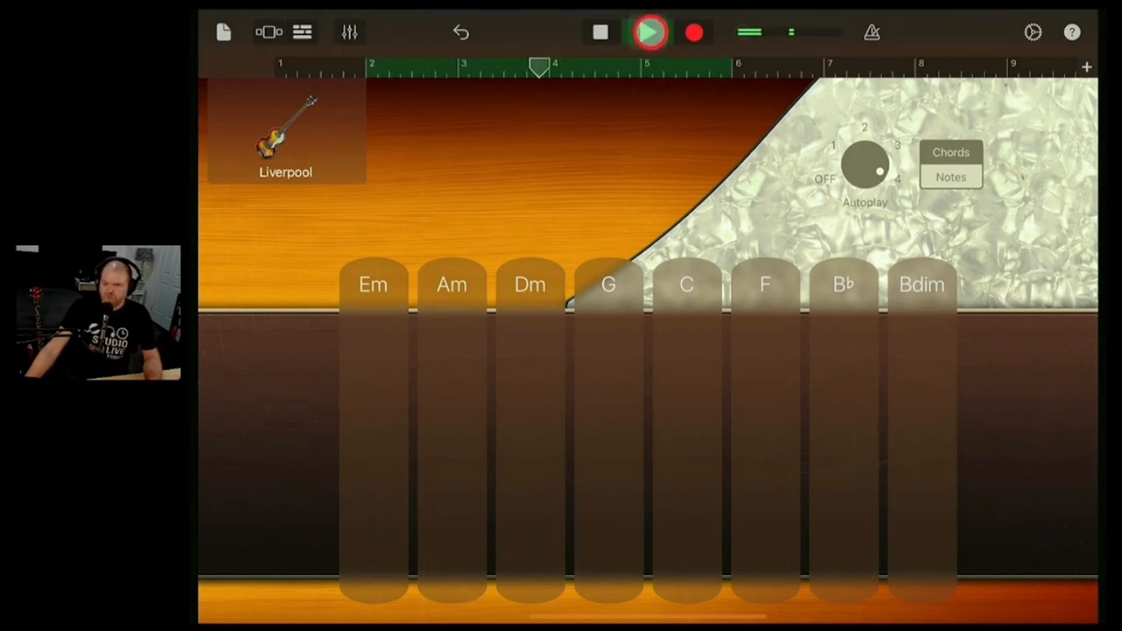
{"action": "left_click", "coordinate": [651, 33]}
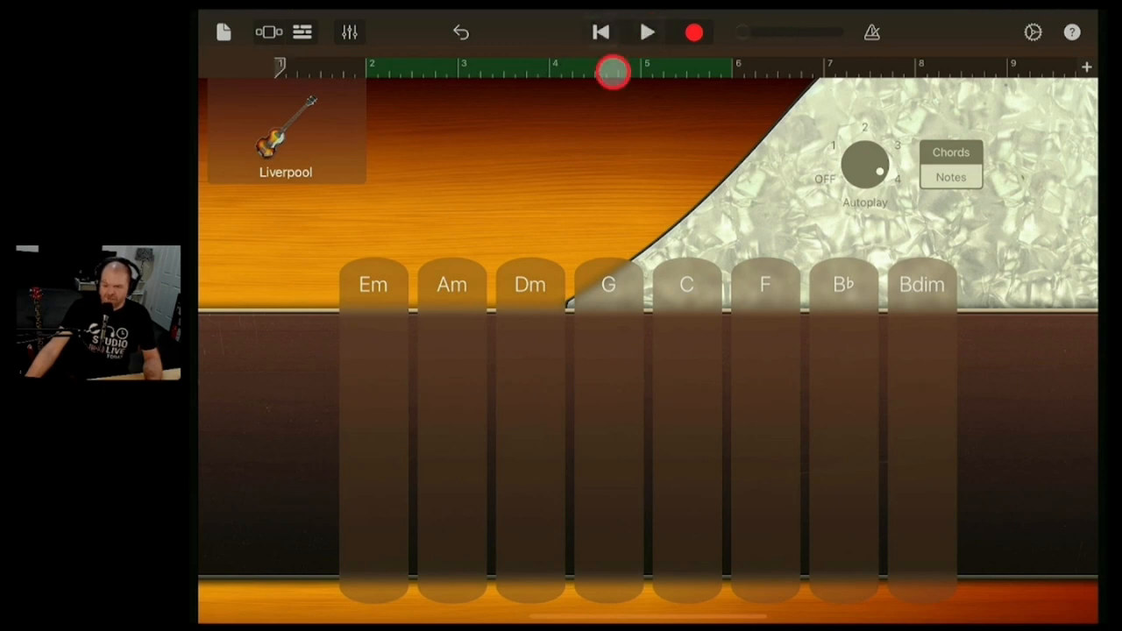
{"action": "left_click_drag", "start_coordinate": [612, 72], "coordinate": [364, 72]}
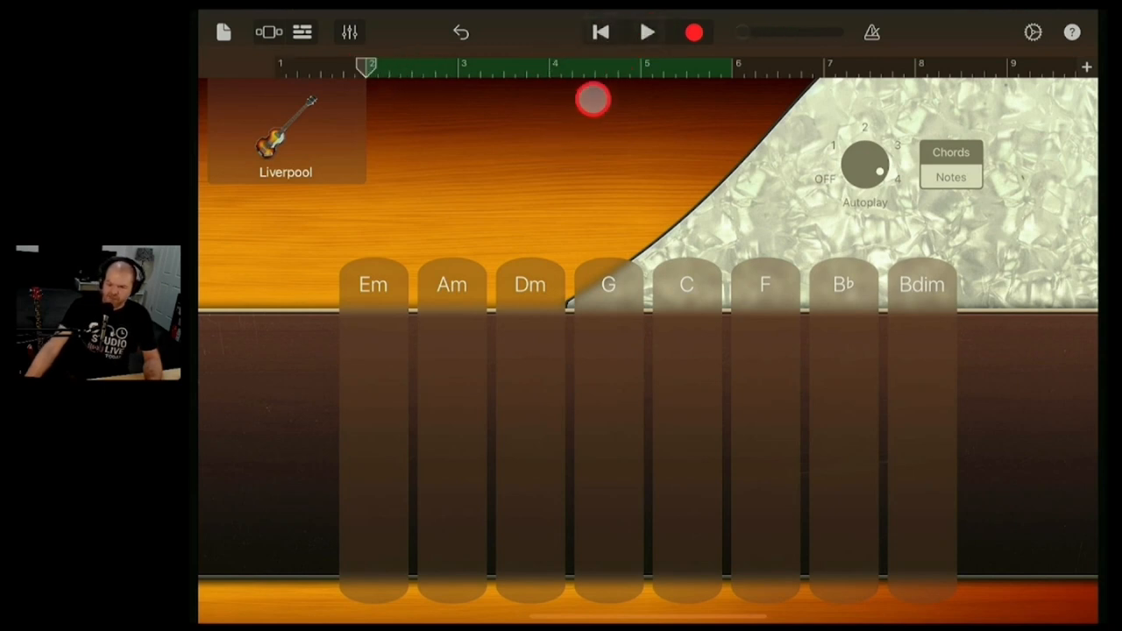
{"action": "left_click", "coordinate": [302, 32]}
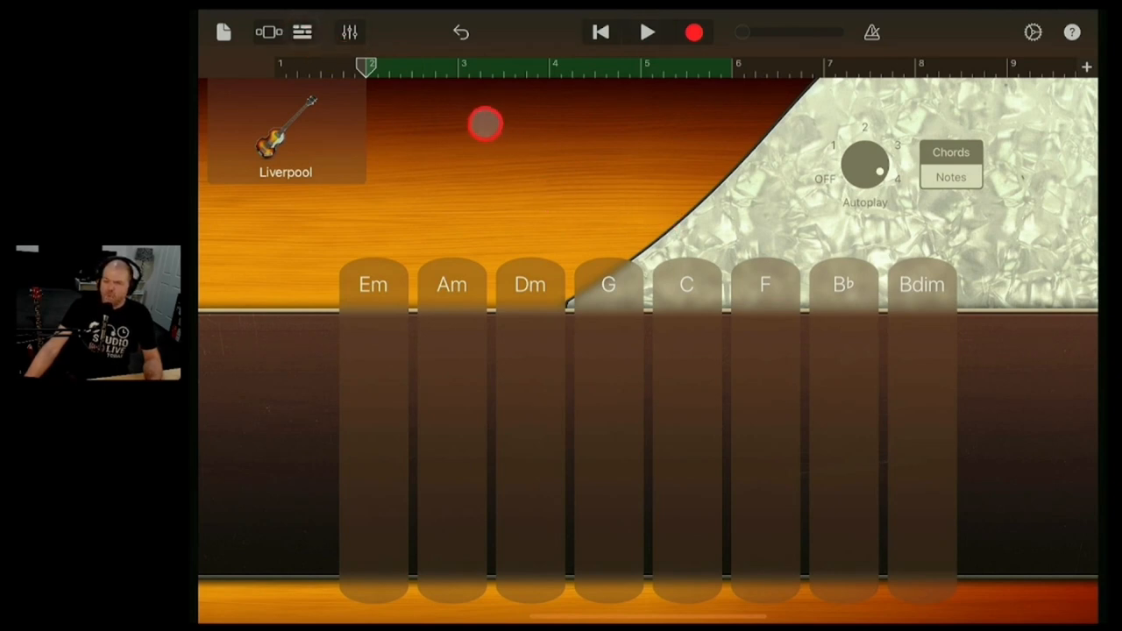
{"action": "left_click", "coordinate": [302, 32]}
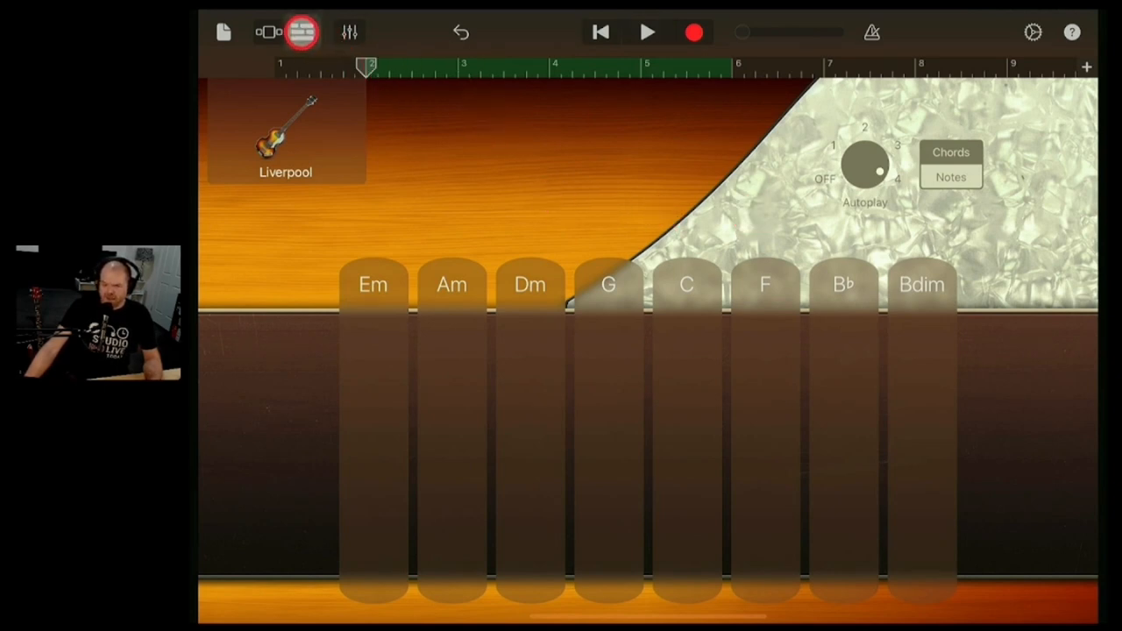
Delete the old Liverpool region in Tracks view
{"action": "left_click", "coordinate": [269, 32]}
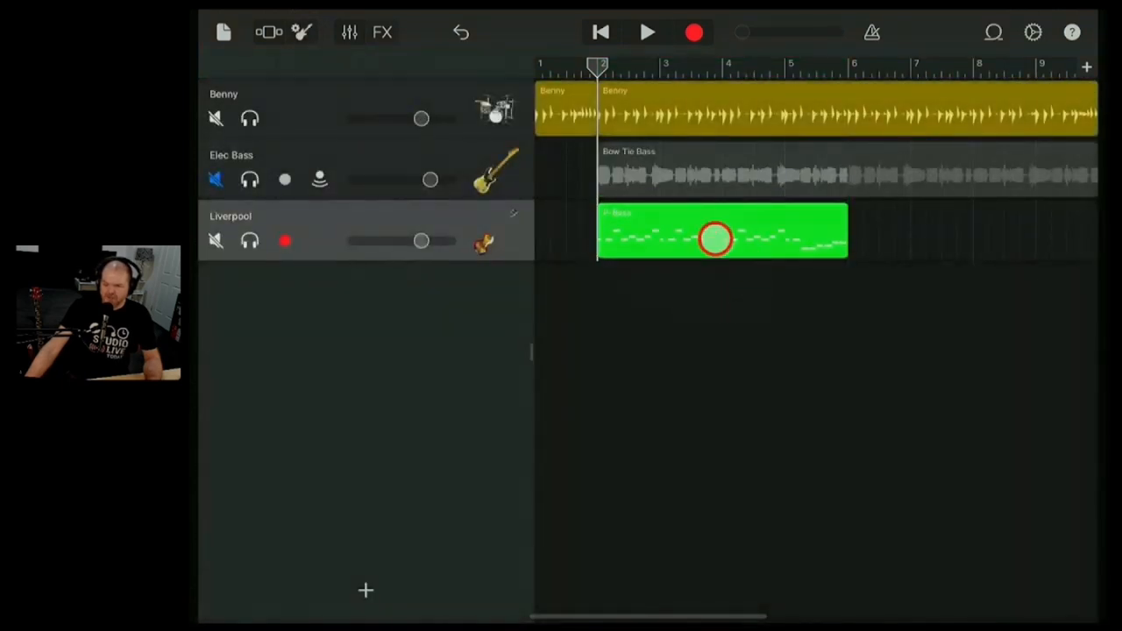
{"action": "left_click", "coordinate": [715, 239]}
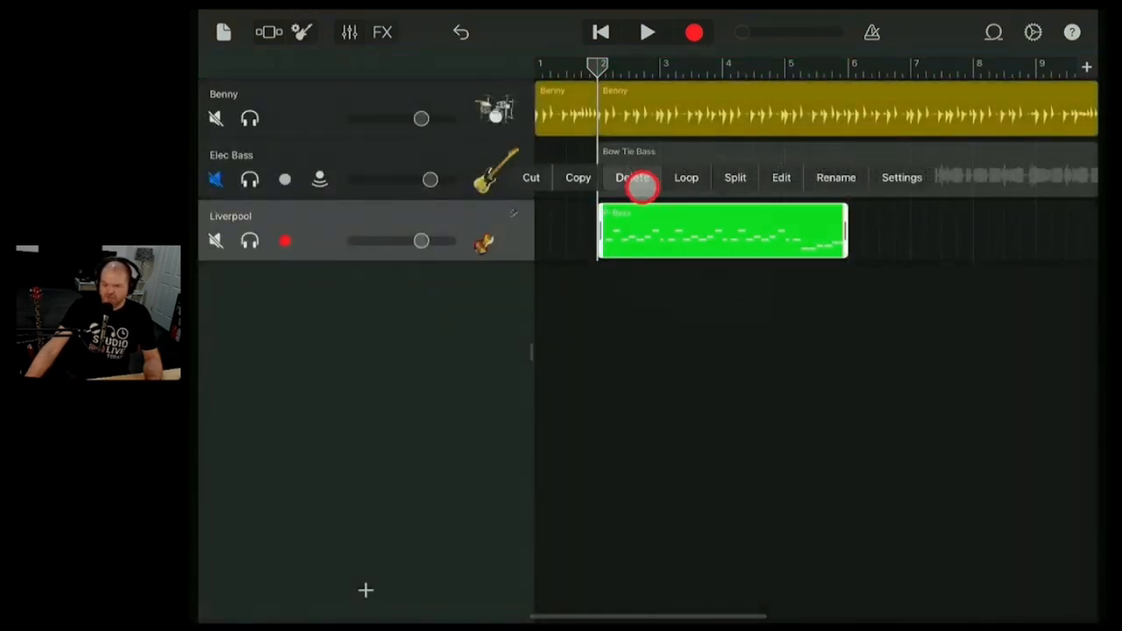
{"action": "left_click", "coordinate": [632, 177]}
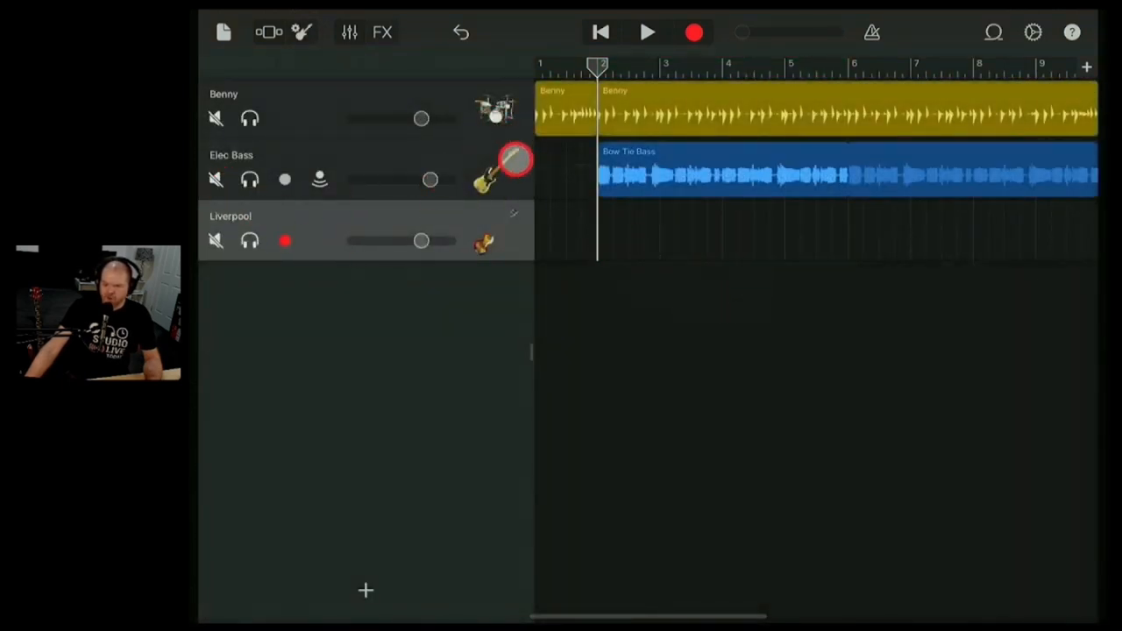
Switch the Liverpool Smart Bass to Notes and record a new bass line
{"action": "left_click", "coordinate": [302, 32]}
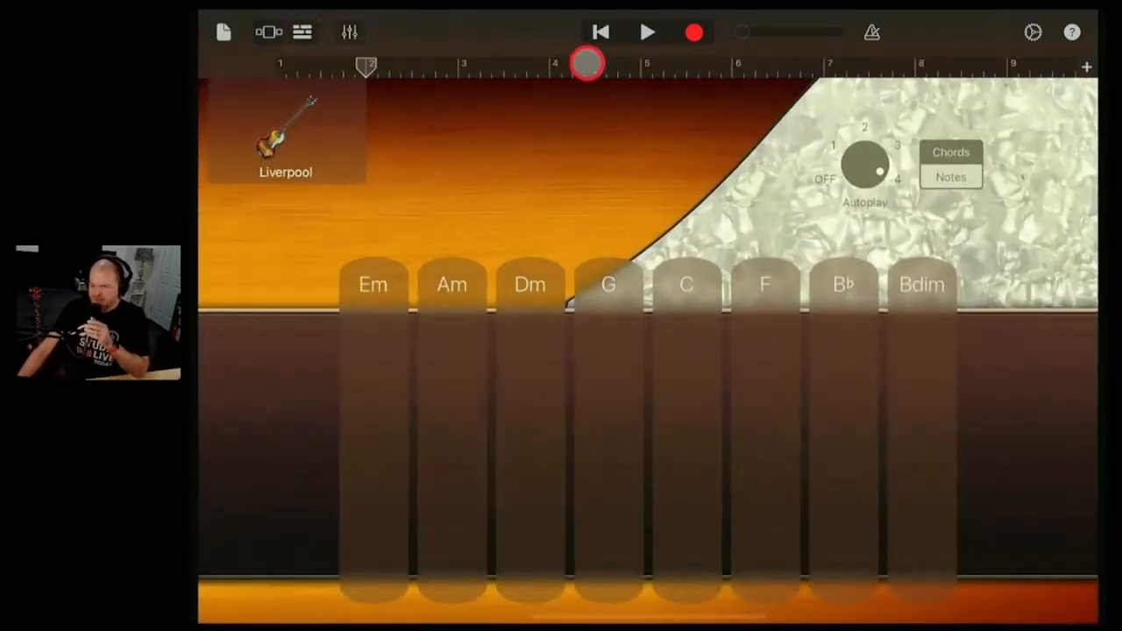
{"action": "left_click", "coordinate": [951, 176]}
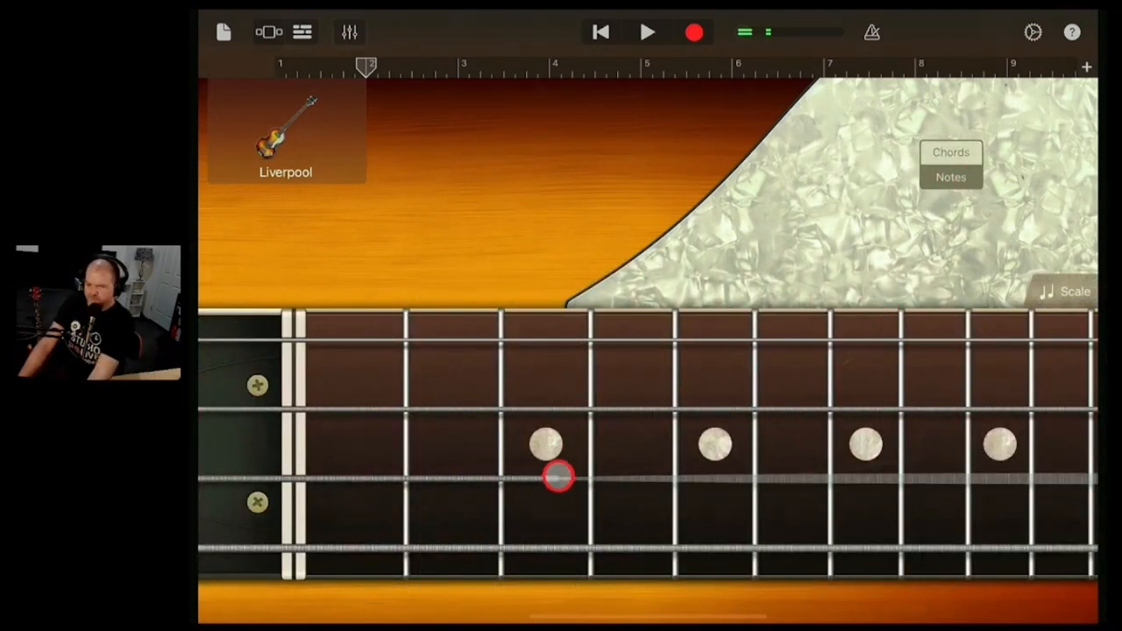
{"action": "left_click", "coordinate": [692, 33]}
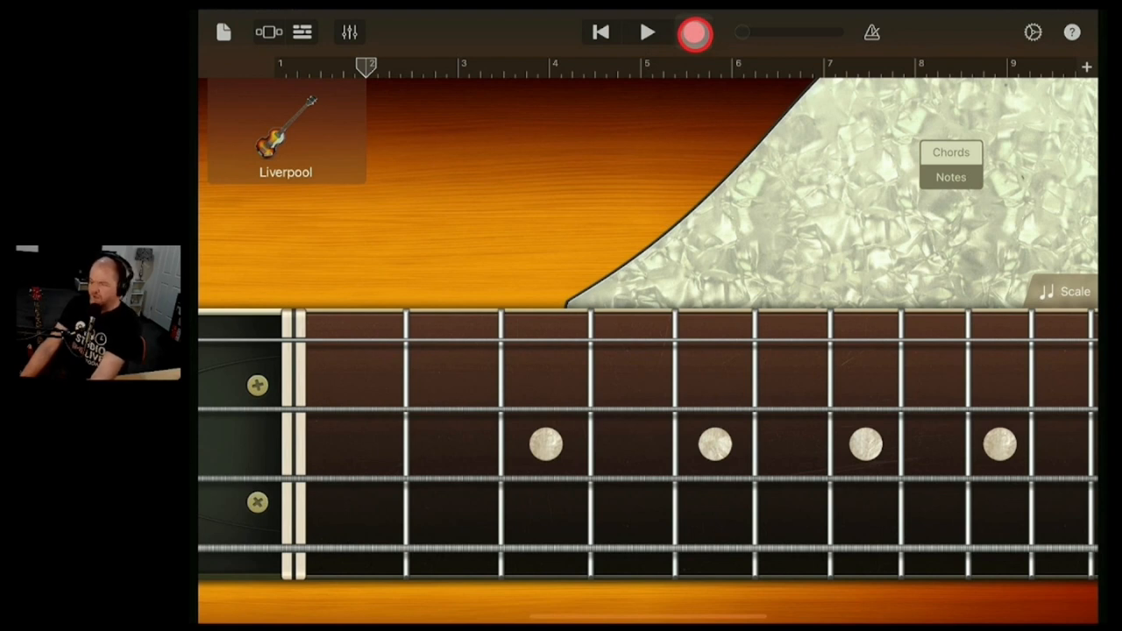
{"action": "left_click", "coordinate": [647, 32]}
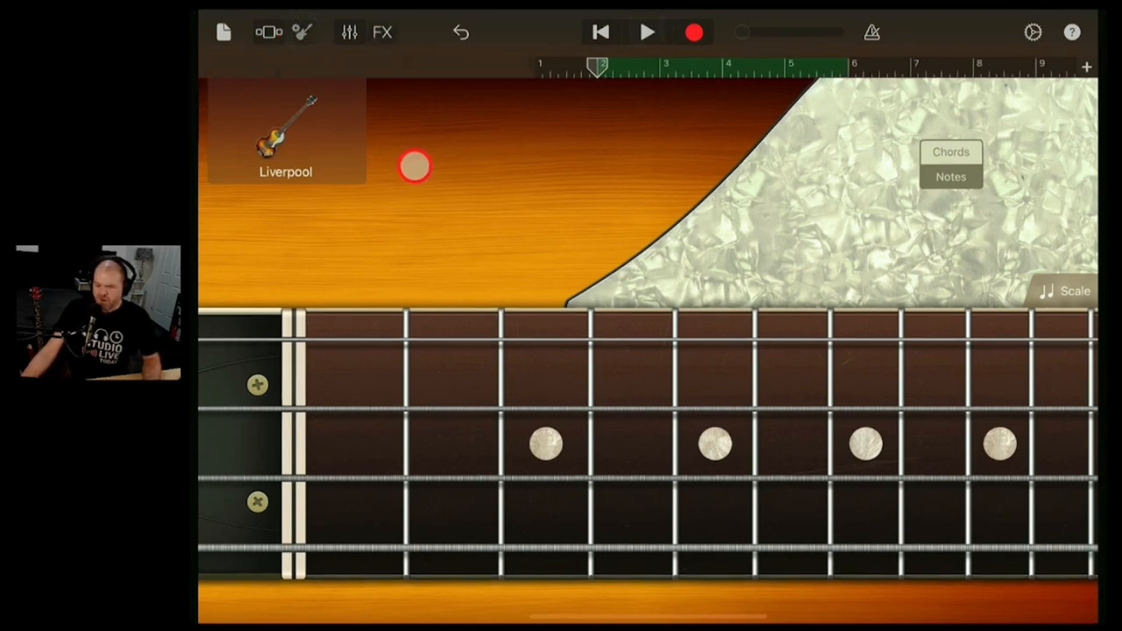
Play back the new Liverpool recording from bar 2 and loop the region to the song's end
{"action": "left_click", "coordinate": [269, 33]}
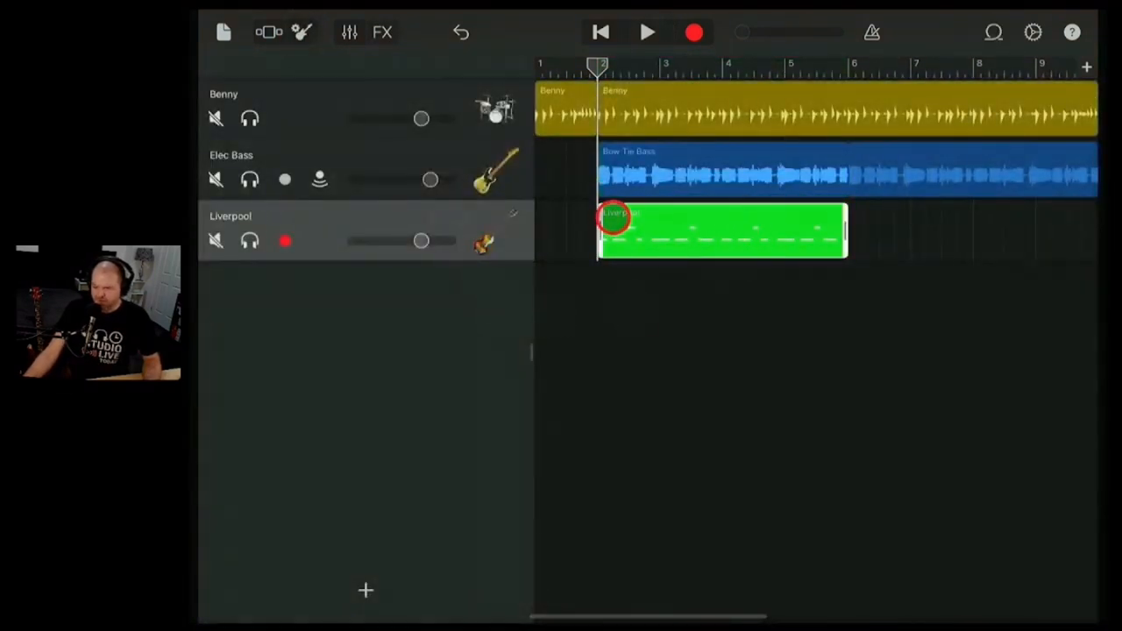
{"action": "left_click", "coordinate": [648, 32]}
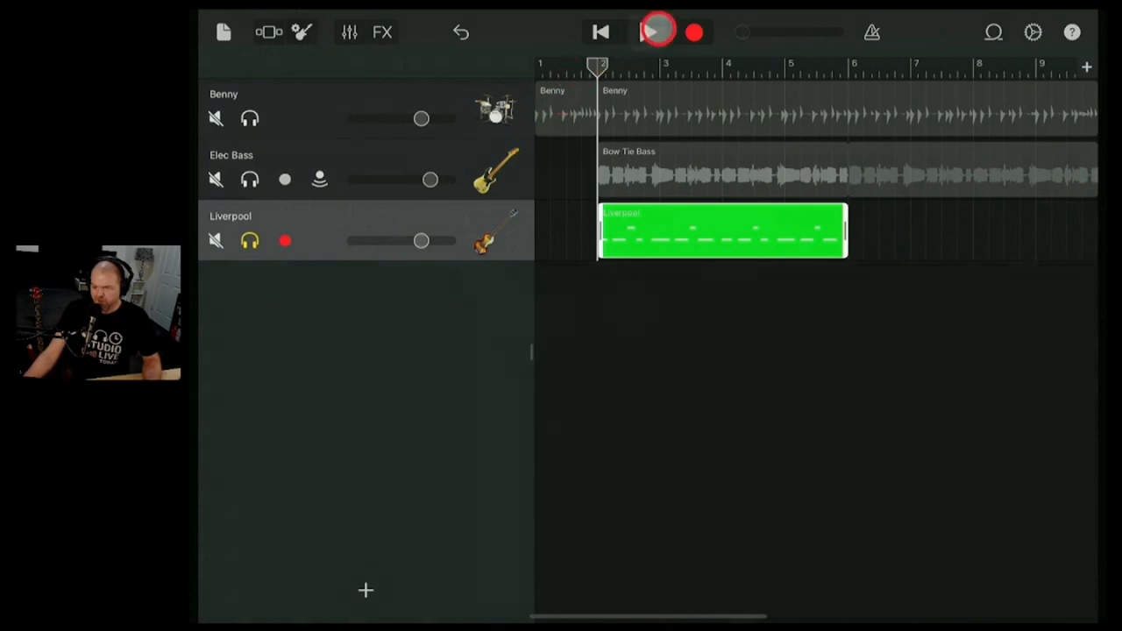
{"action": "left_click", "coordinate": [652, 32]}
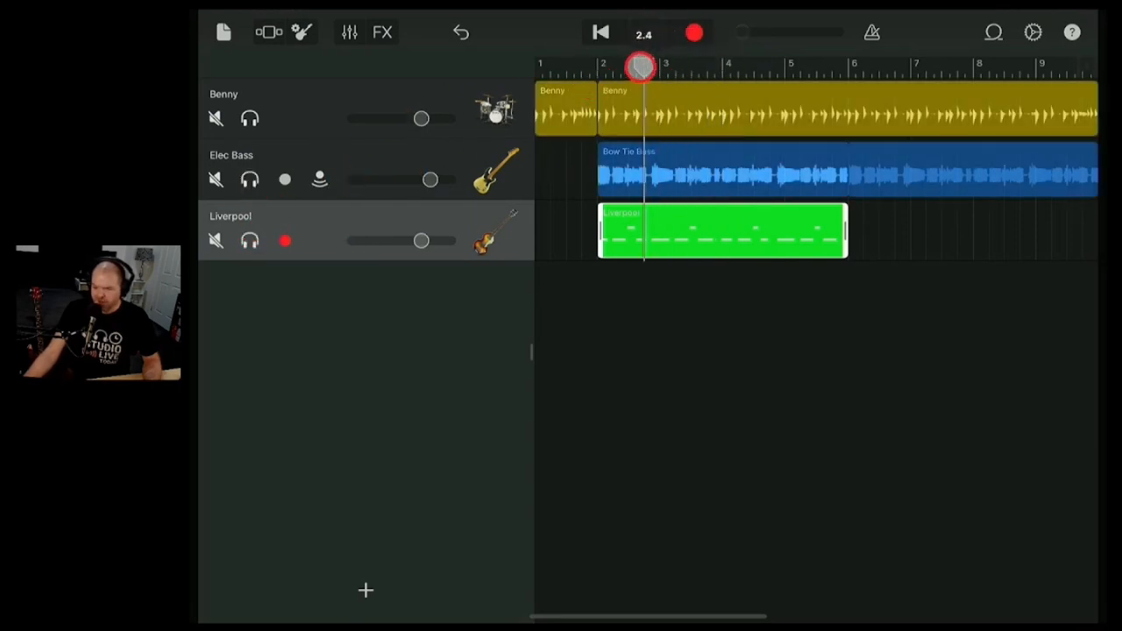
{"action": "left_click", "coordinate": [647, 33]}
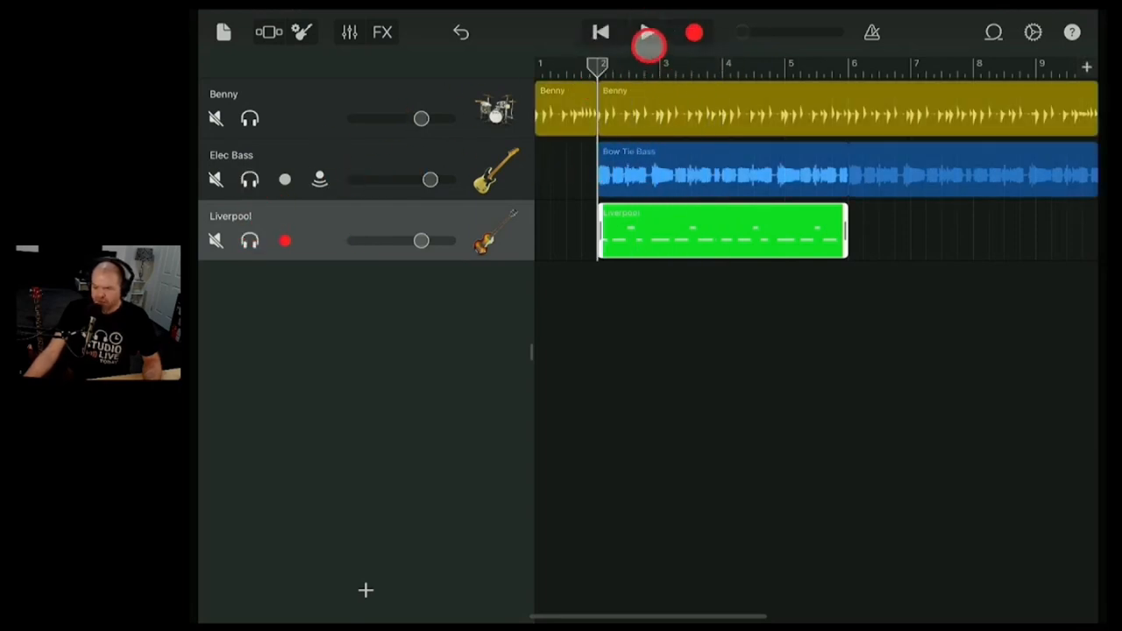
{"action": "left_click", "coordinate": [647, 32]}
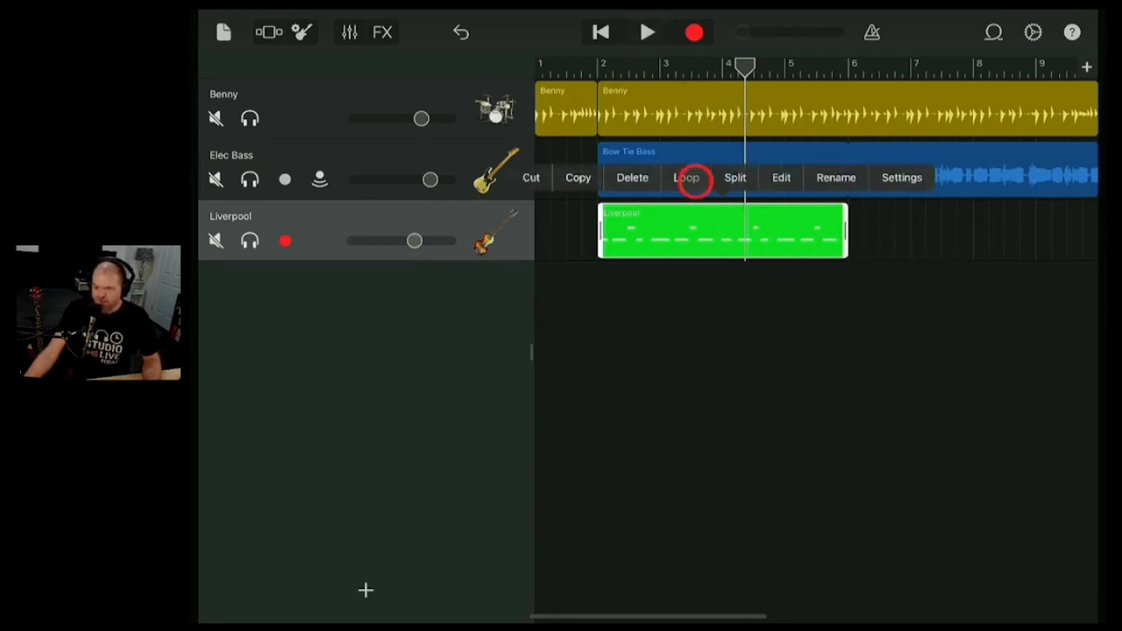
{"action": "left_click", "coordinate": [687, 177]}
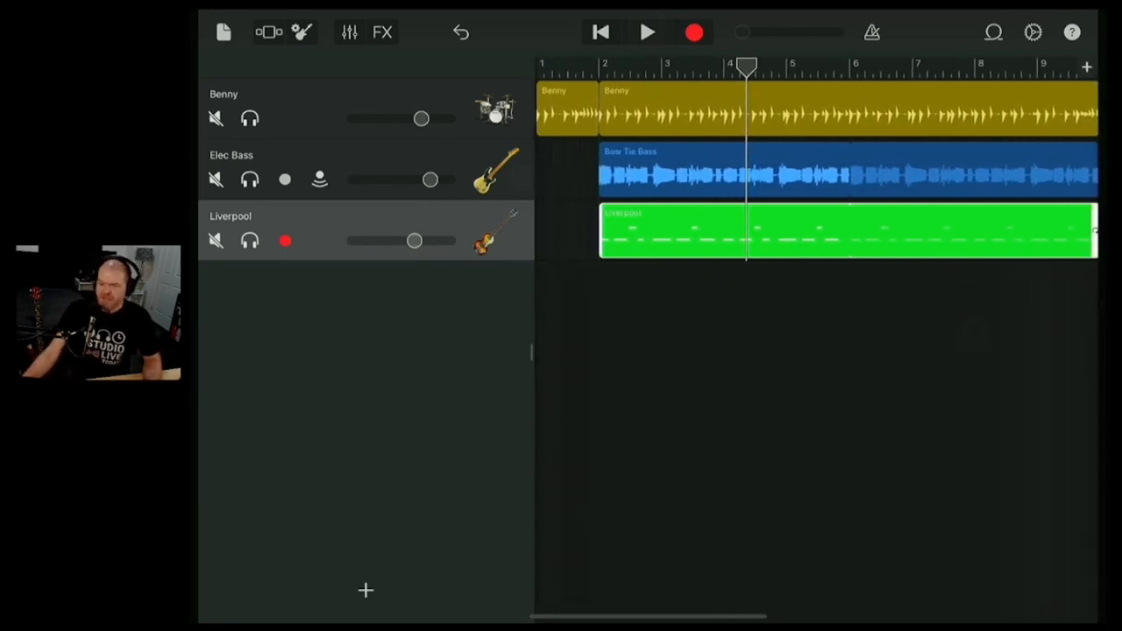
{"action": "left_click", "coordinate": [285, 180]}
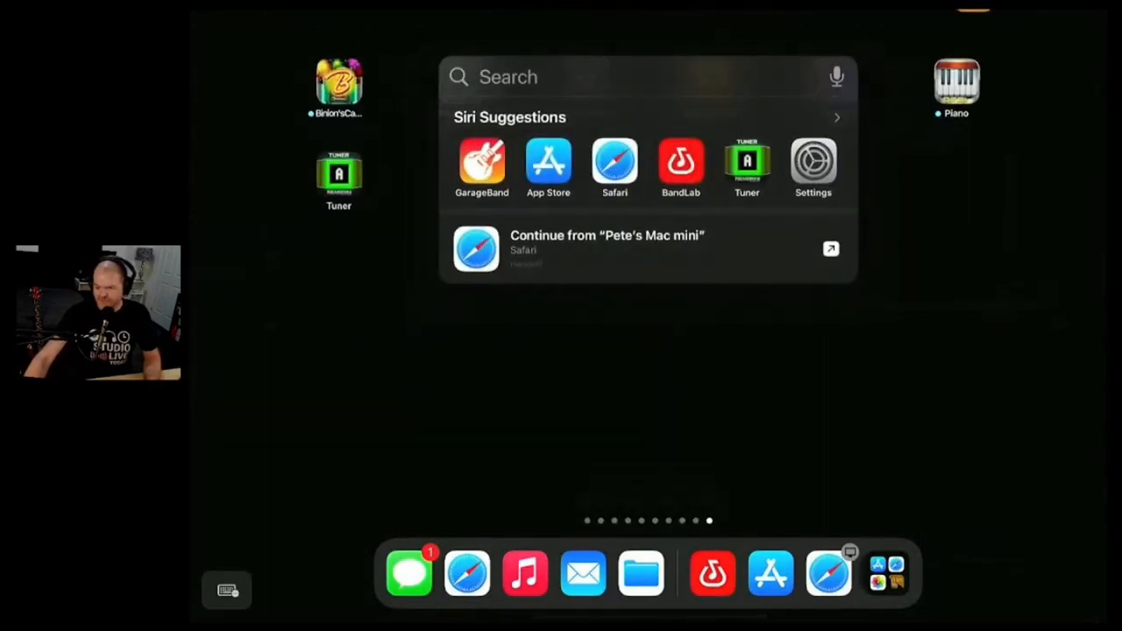
In Safari's Freesound tab, search sounds for 'bass 110bpm'
{"action": "left_click", "coordinate": [828, 573]}
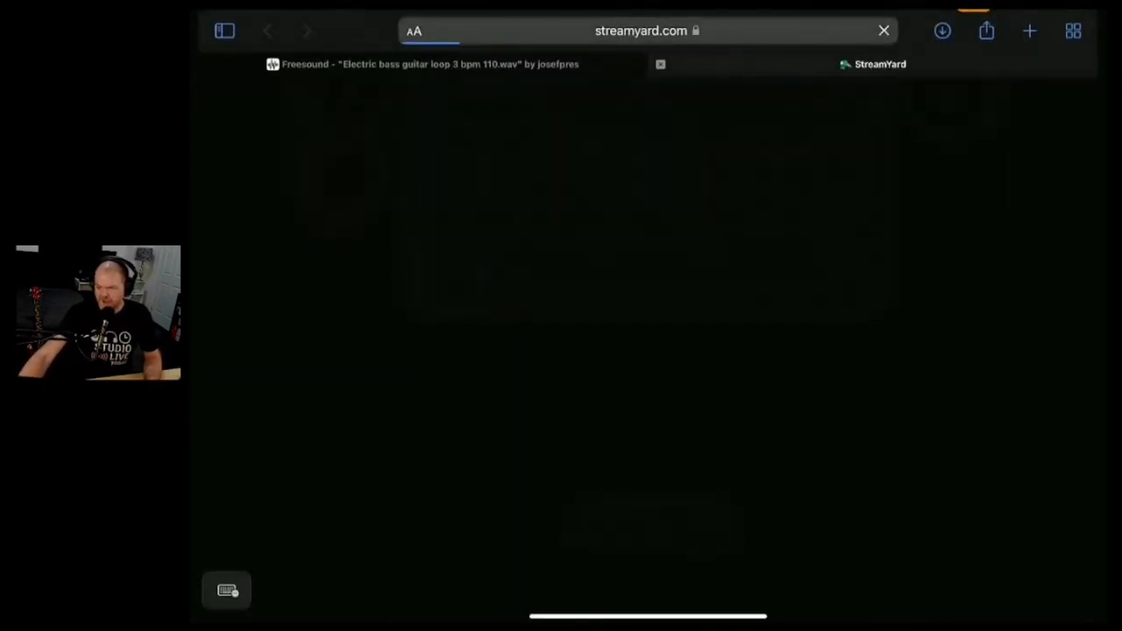
{"action": "left_click", "coordinate": [421, 63]}
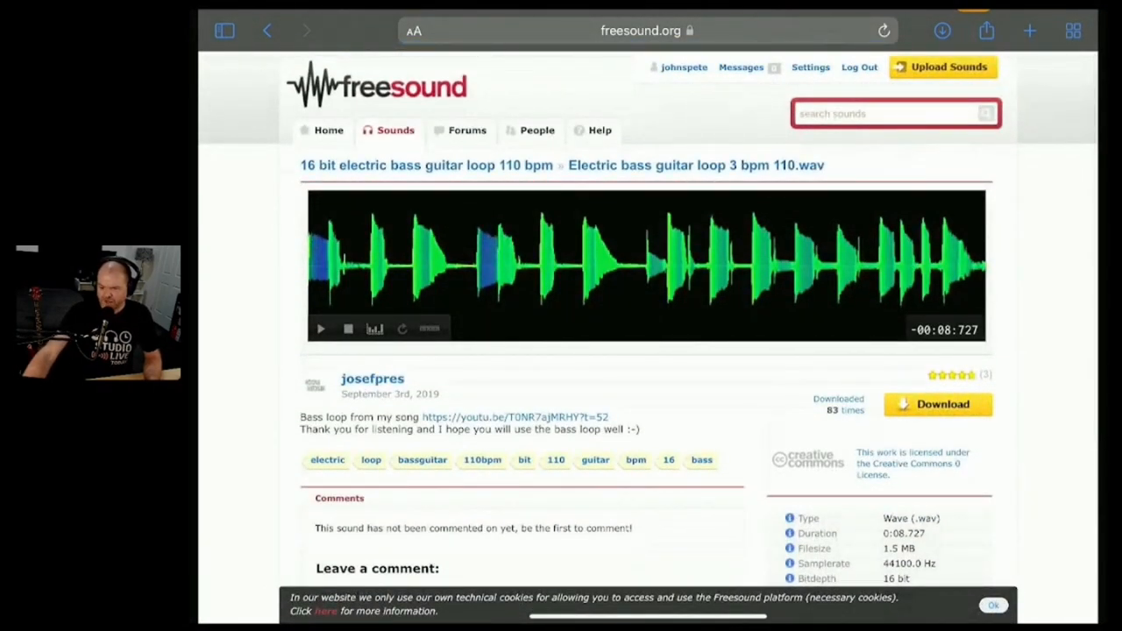
{"action": "left_click", "coordinate": [732, 242]}
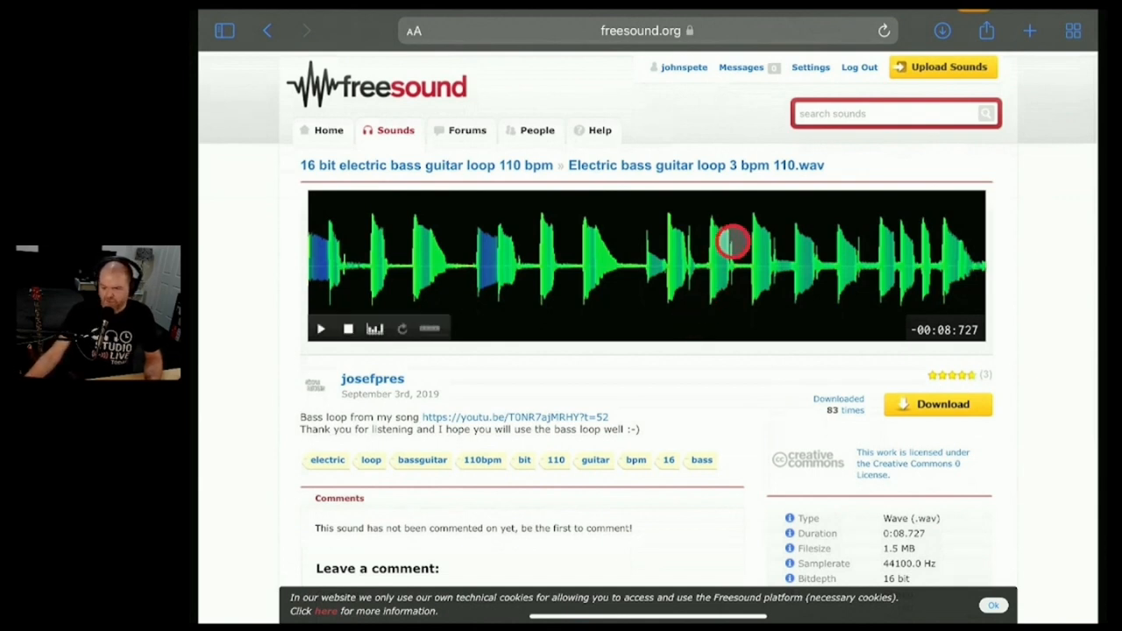
{"action": "left_click", "coordinate": [885, 113]}
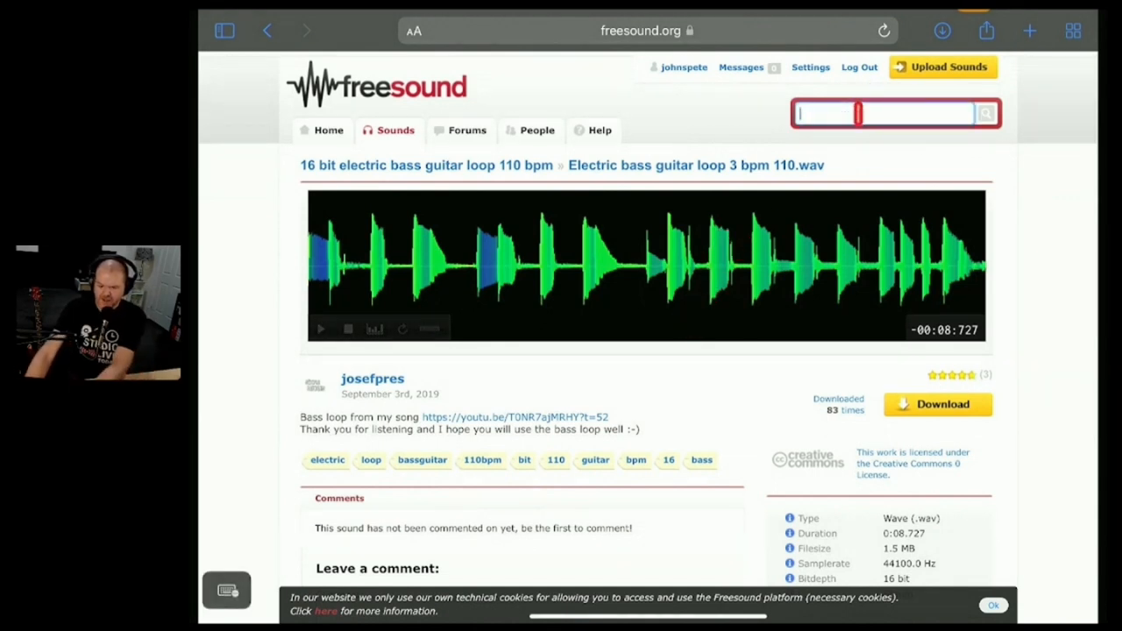
{"action": "type", "text": "bass"}
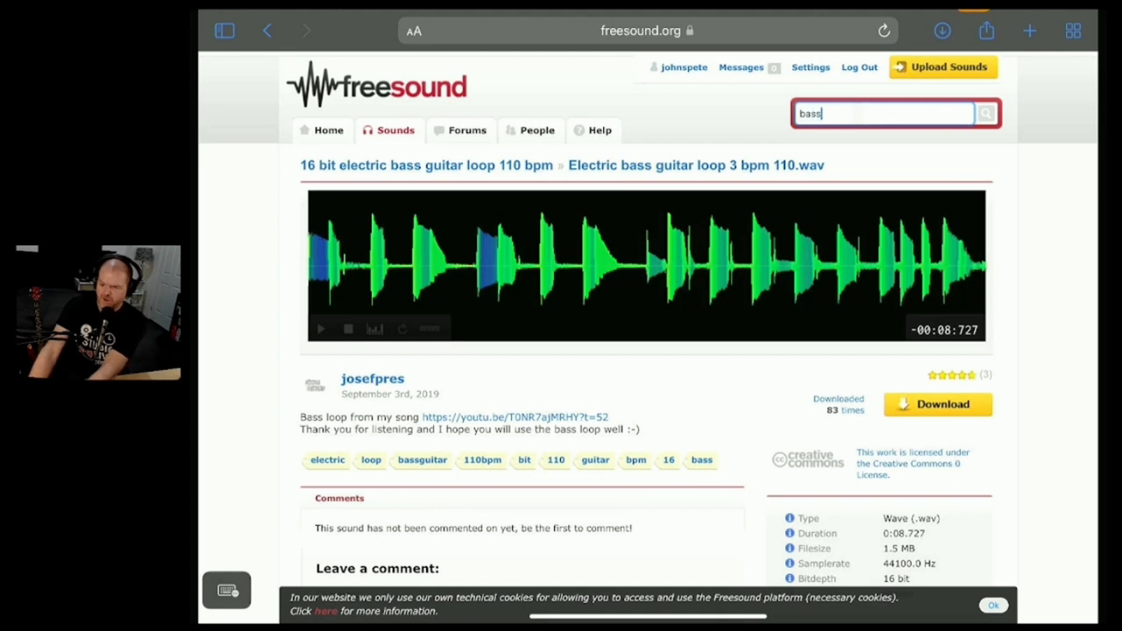
{"action": "type", "text": "1"}
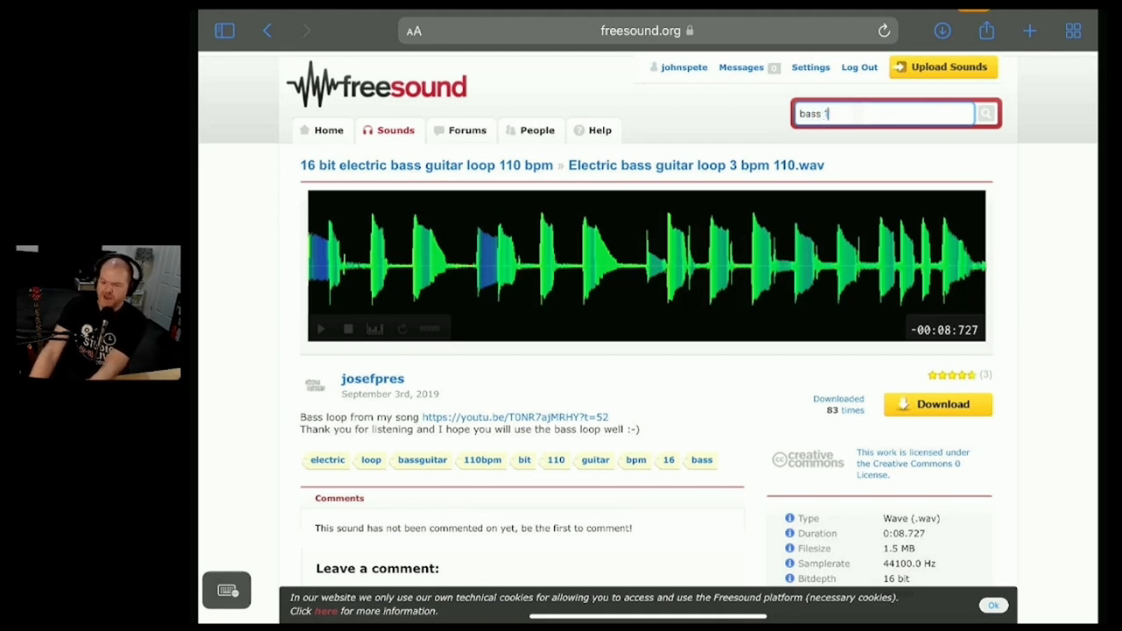
{"action": "type", "text": "10ba"}
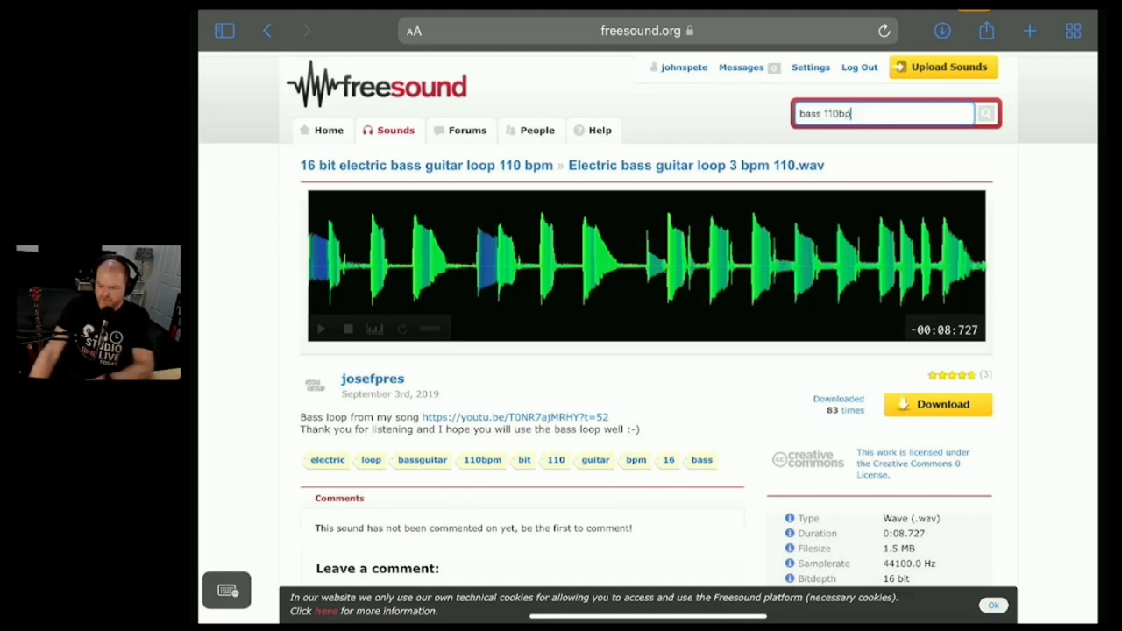
{"action": "type", "text": "pm"}
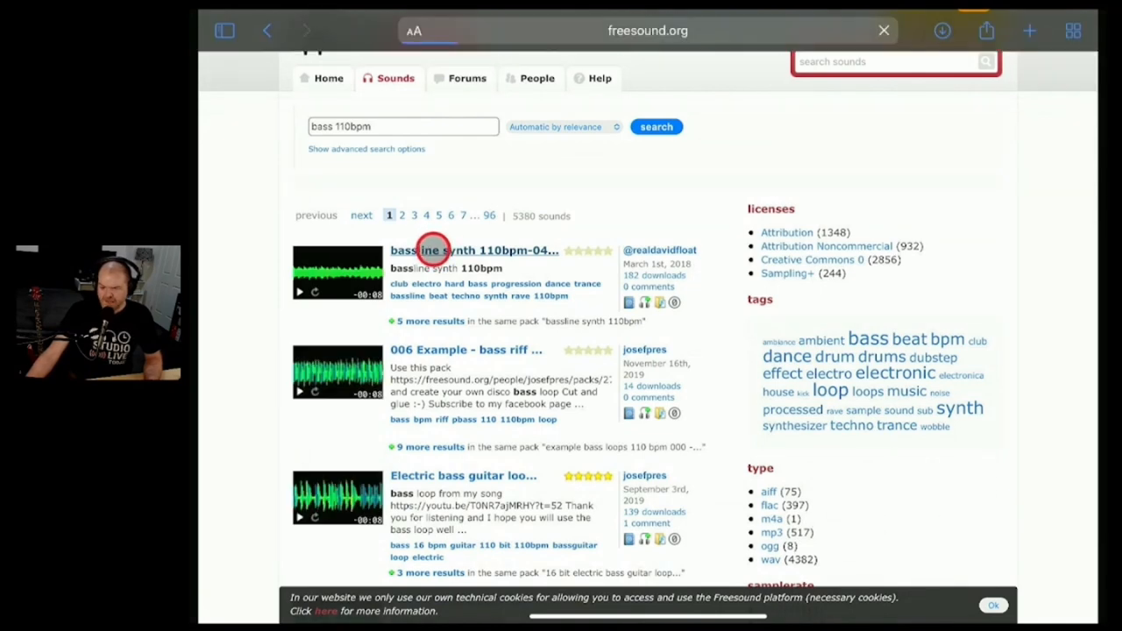
Preview the bassline synth 110bpm sound, then return to the results
{"action": "left_click", "coordinate": [475, 250]}
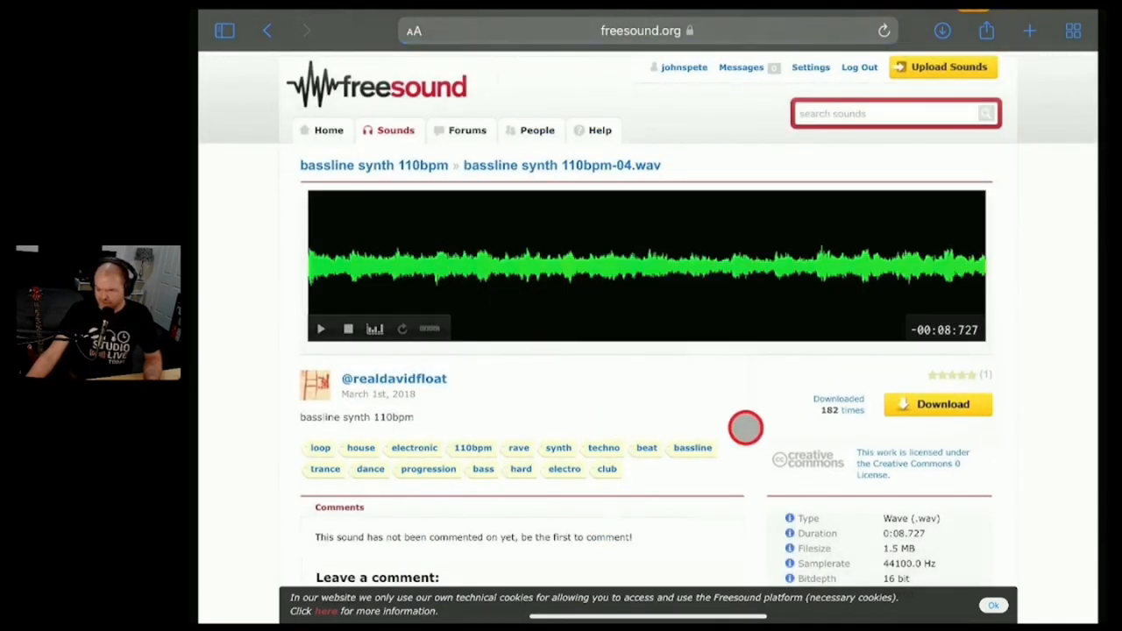
{"action": "left_click", "coordinate": [321, 329]}
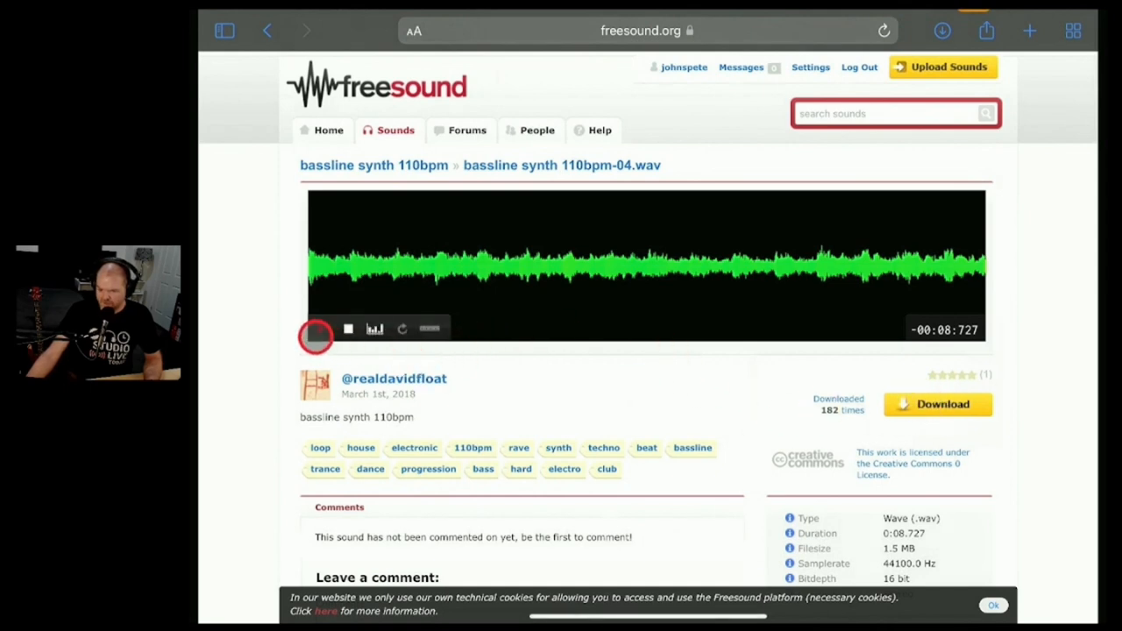
{"action": "left_click", "coordinate": [319, 329]}
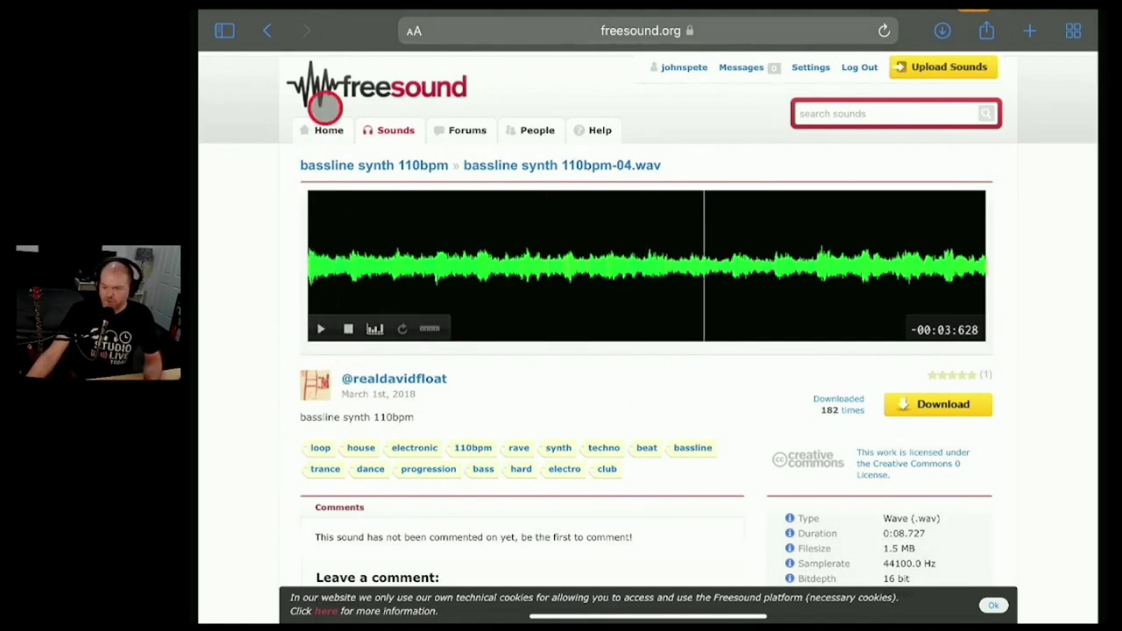
{"action": "left_click", "coordinate": [306, 30]}
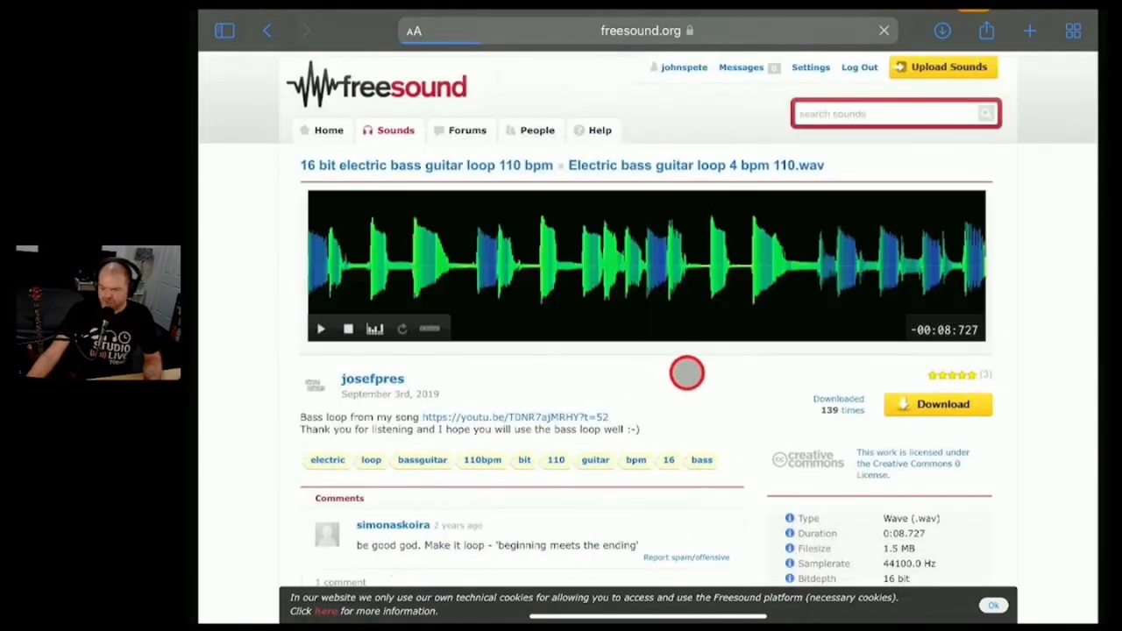
Preview Electric bass guitar loop 4 bpm 110.wav and confirm its download
{"action": "left_click", "coordinate": [320, 329]}
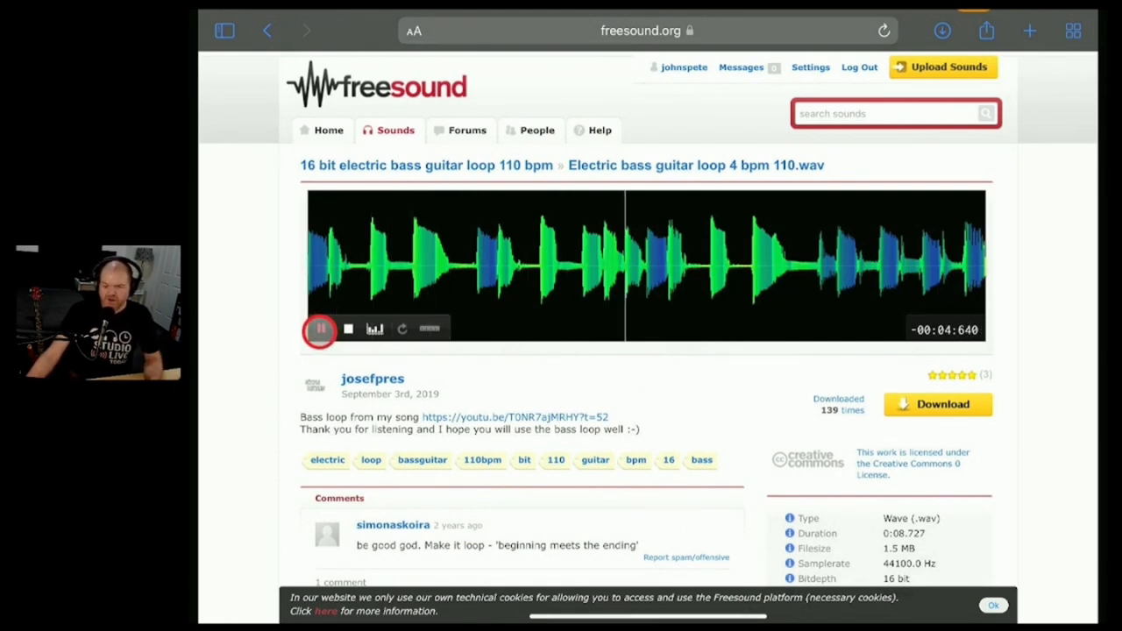
{"action": "left_click", "coordinate": [320, 329]}
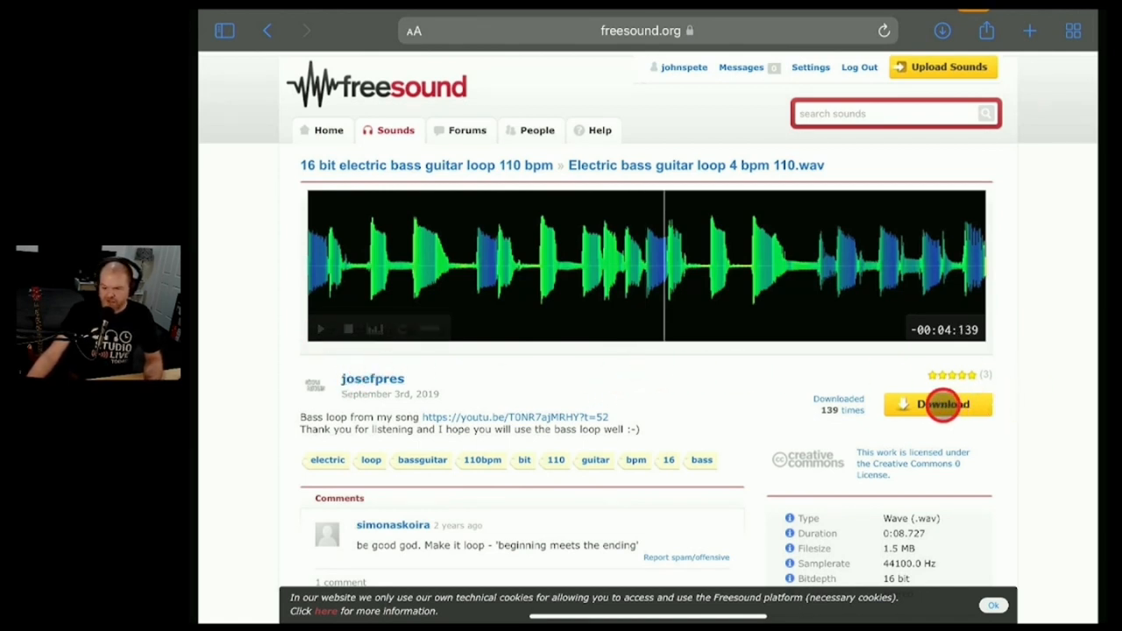
{"action": "left_click", "coordinate": [938, 404]}
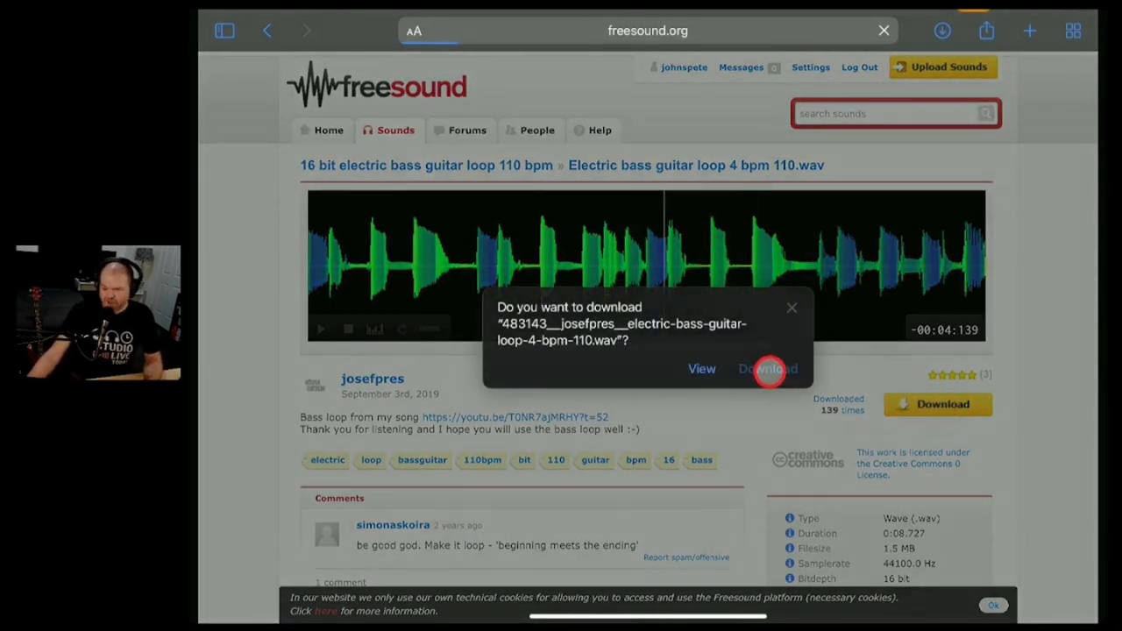
{"action": "left_click", "coordinate": [768, 368]}
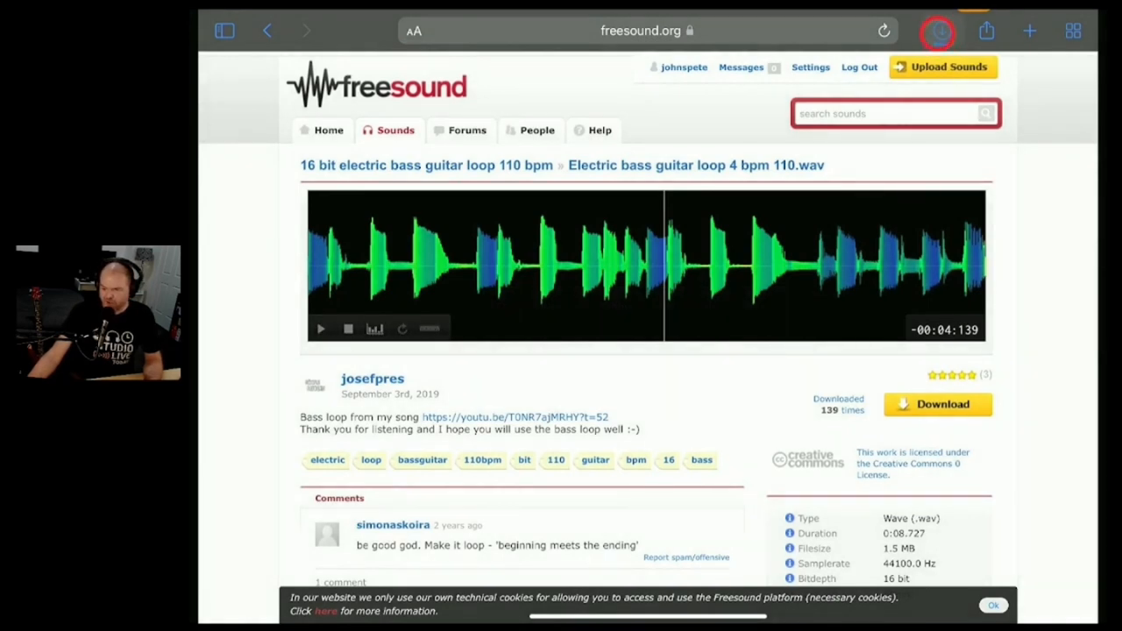
Check Safari's list of downloaded files from the Freesound page
{"action": "left_click", "coordinate": [938, 31]}
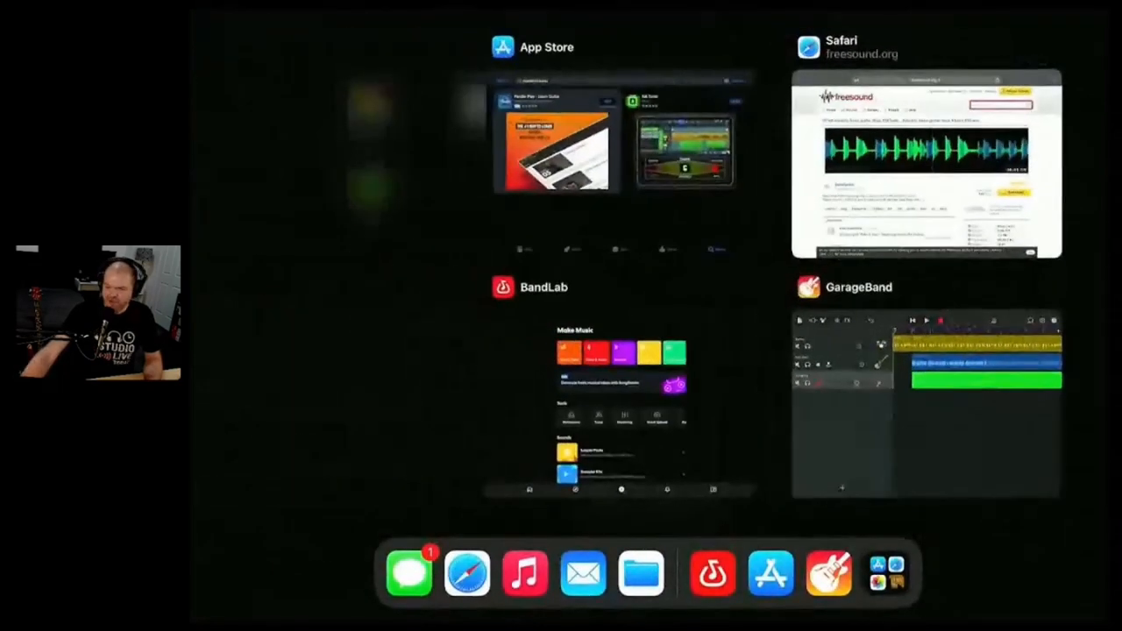
Import the electric bass guitar loop from iCloud Drive via the Loop Browser's Files
{"action": "left_click", "coordinate": [925, 404]}
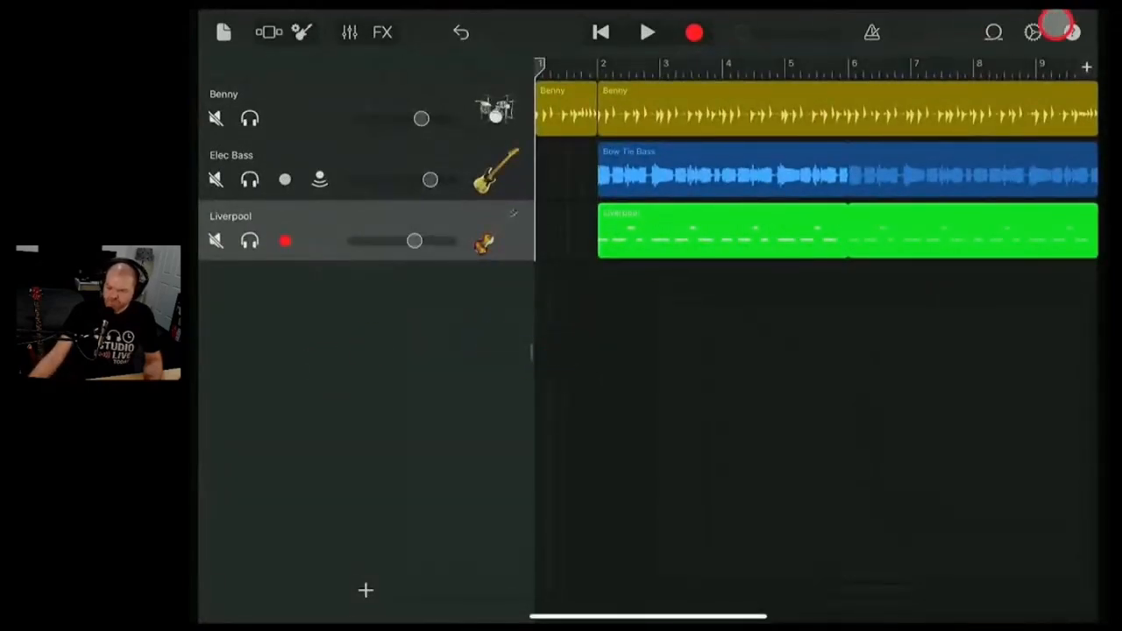
{"action": "left_click", "coordinate": [994, 33]}
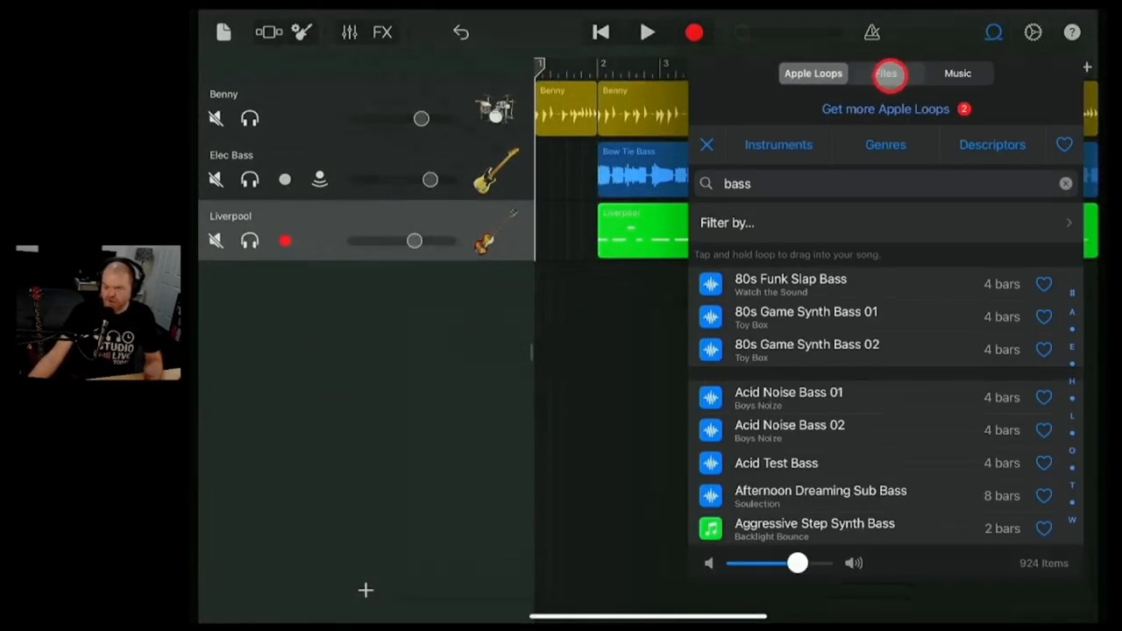
{"action": "left_click", "coordinate": [887, 73]}
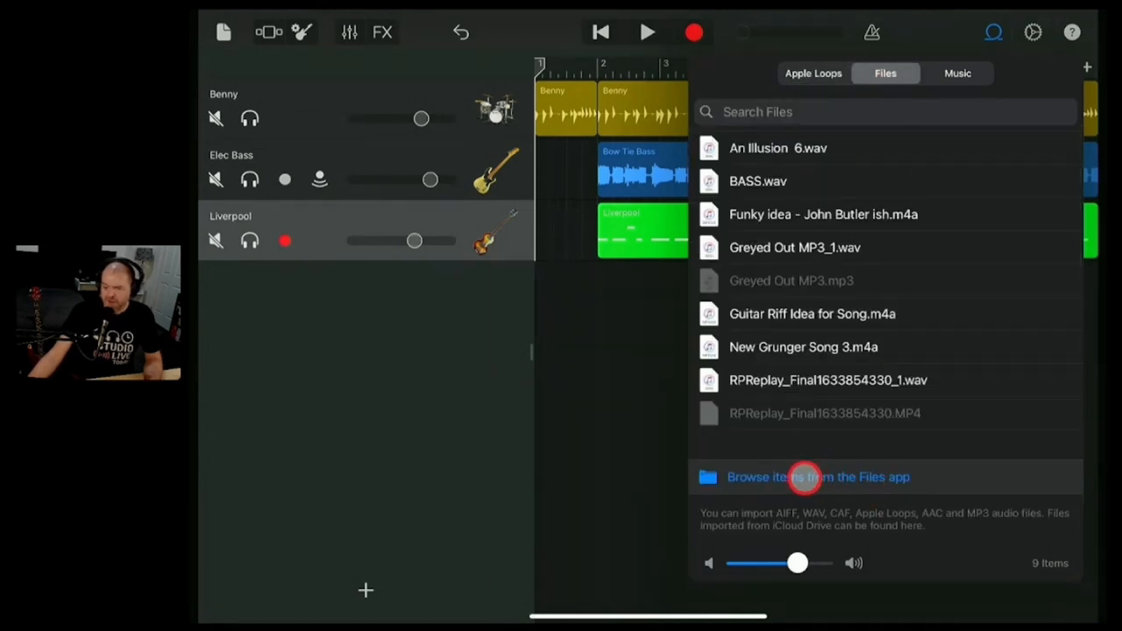
{"action": "left_click", "coordinate": [805, 477]}
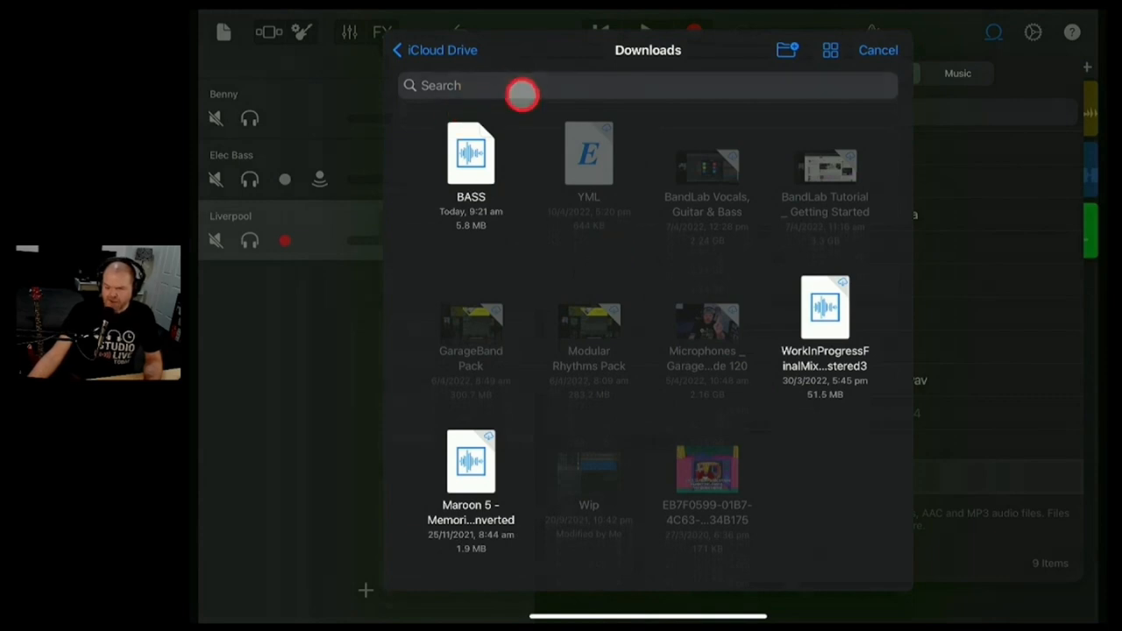
{"action": "left_click", "coordinate": [434, 50]}
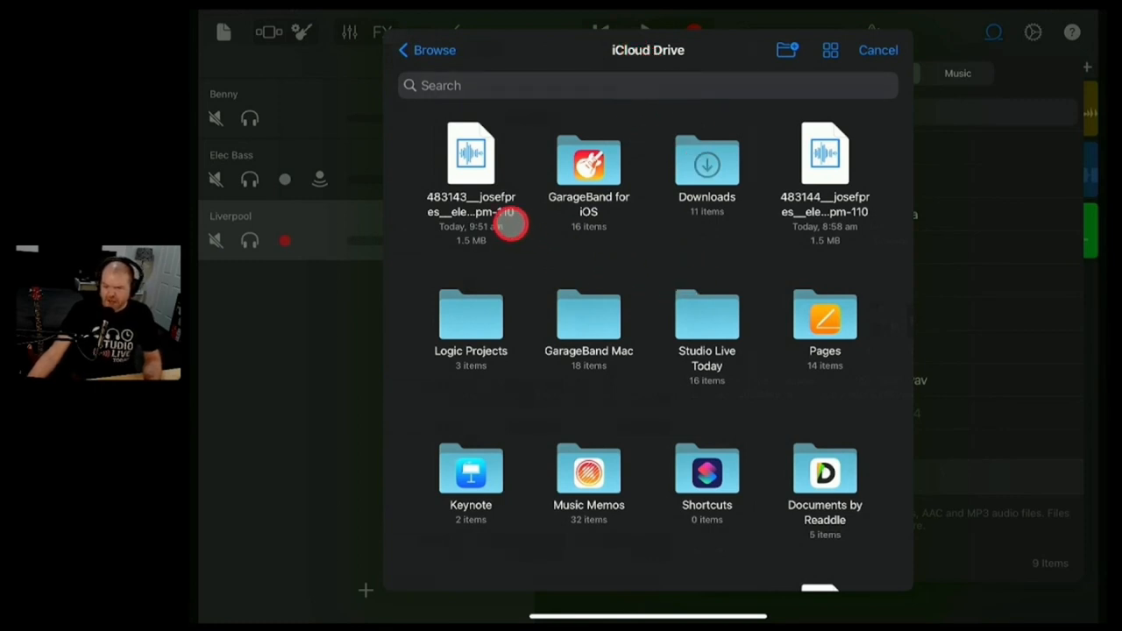
{"action": "left_click", "coordinate": [471, 158]}
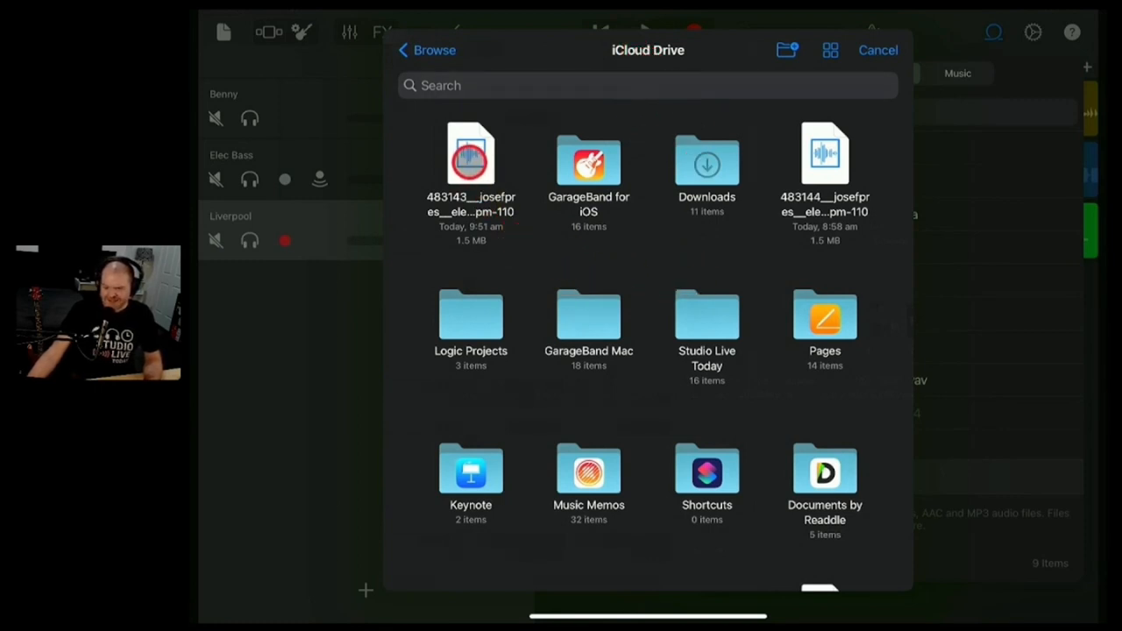
{"action": "left_click", "coordinate": [878, 50]}
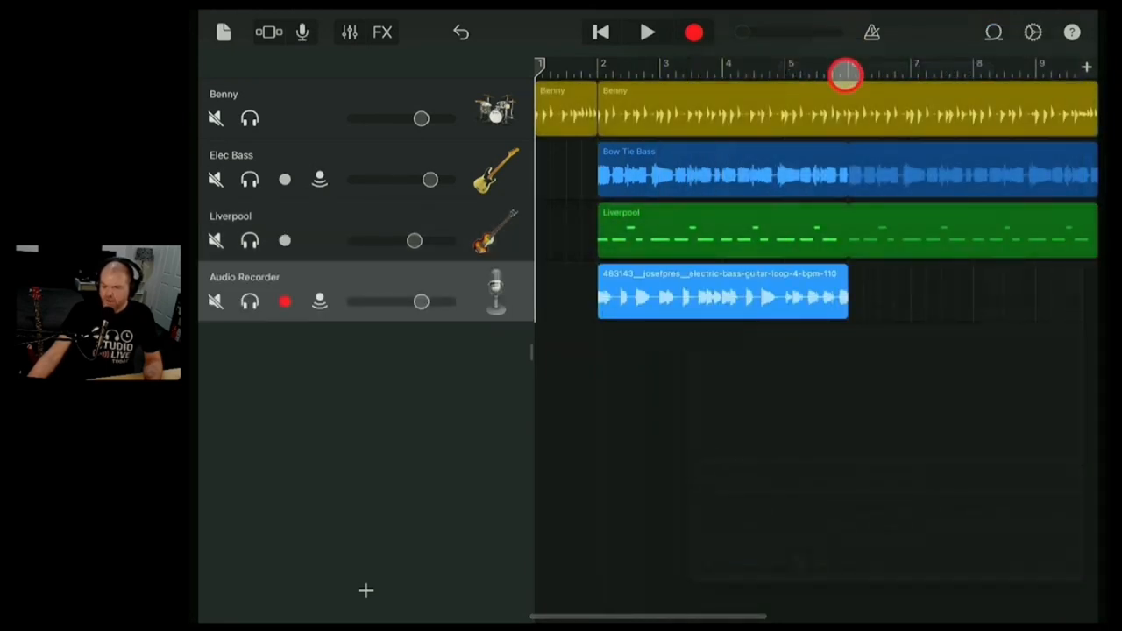
Loop the bass region to the song's end and mute the Liverpool track
{"action": "left_click_drag", "start_coordinate": [846, 74], "coordinate": [649, 75]}
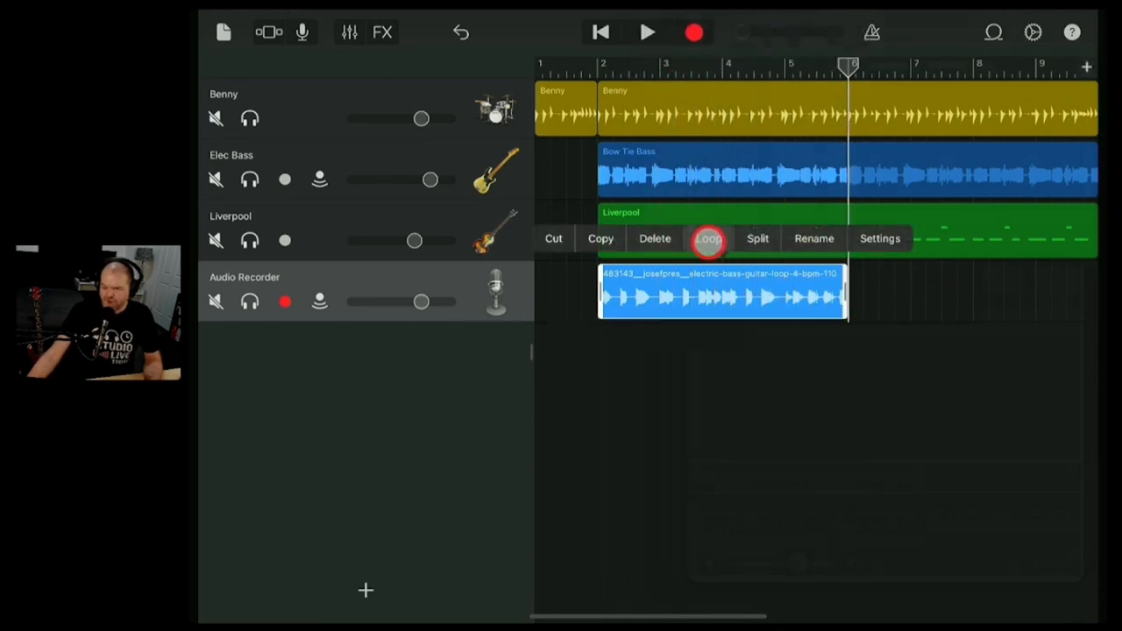
{"action": "left_click", "coordinate": [709, 237]}
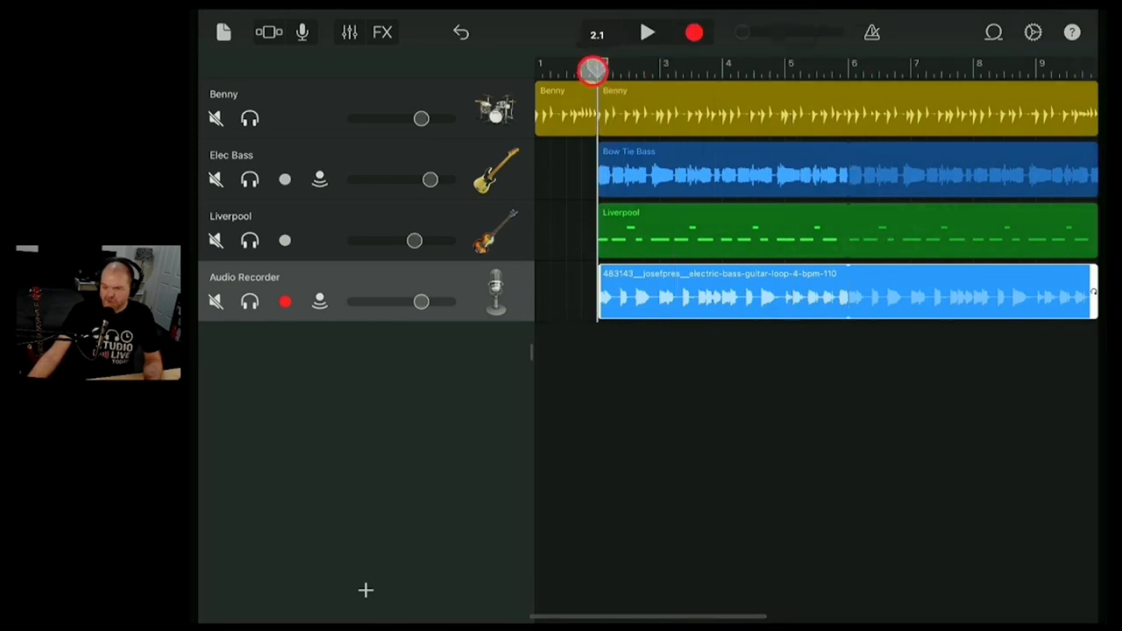
{"action": "left_click", "coordinate": [216, 240]}
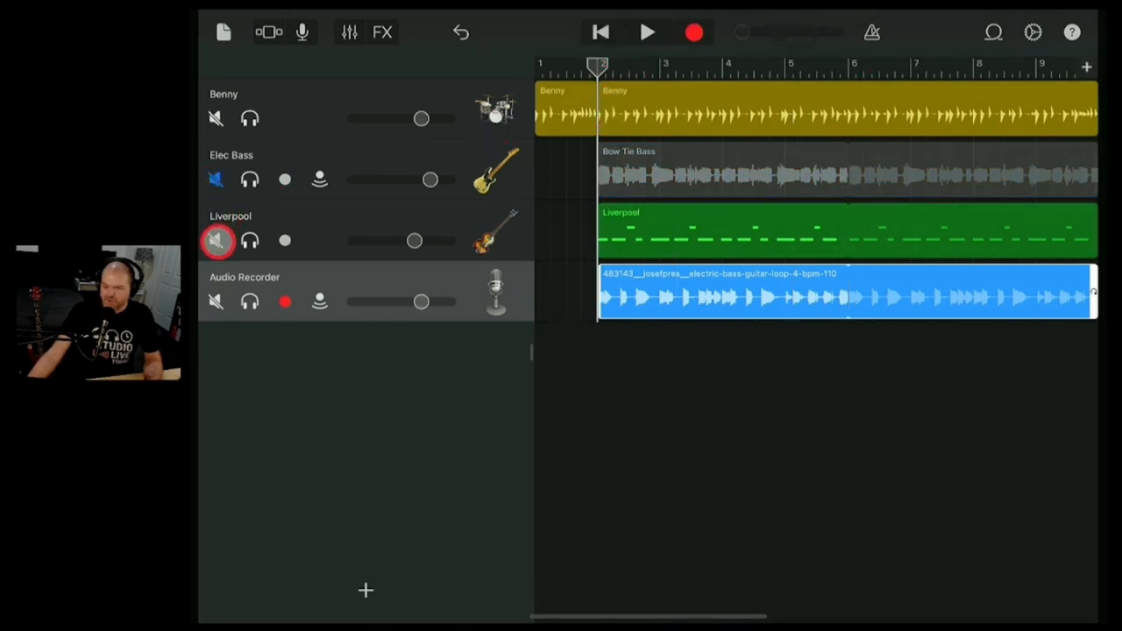
{"action": "left_click", "coordinate": [217, 241]}
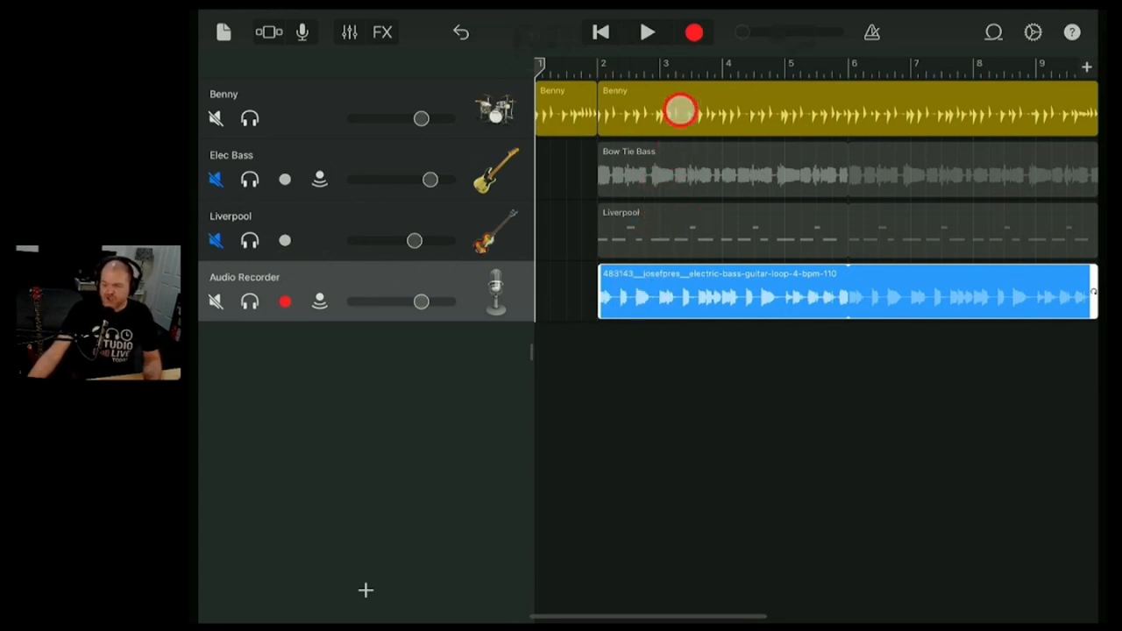
Audition the loop, then unmute Elec Bass and play all bass parts together
{"action": "left_click", "coordinate": [648, 33]}
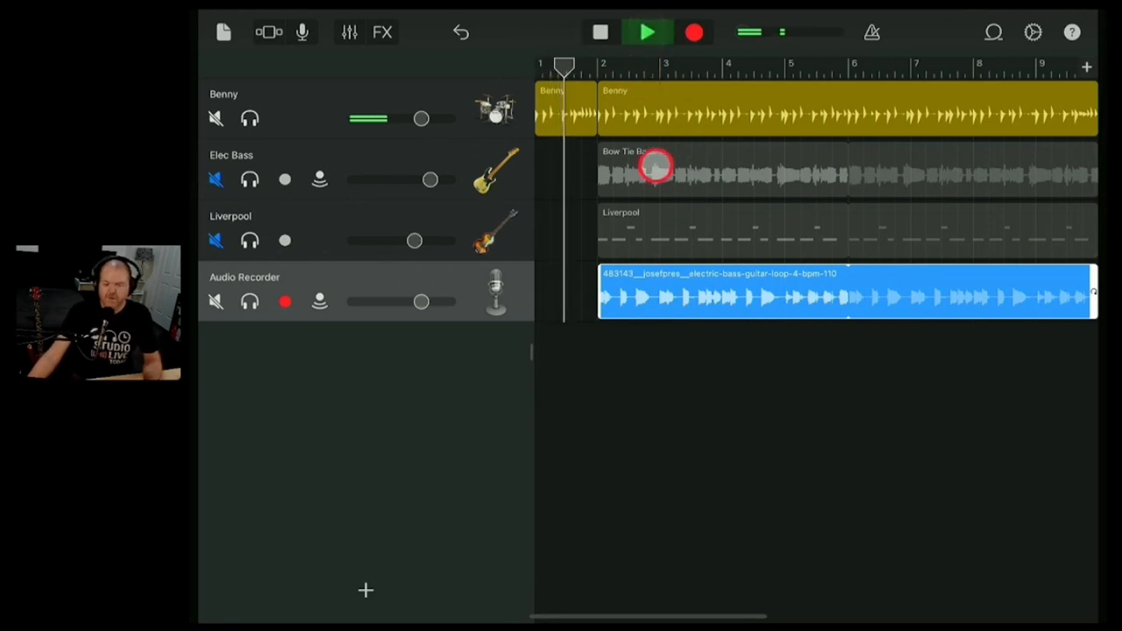
{"action": "left_click", "coordinate": [647, 33]}
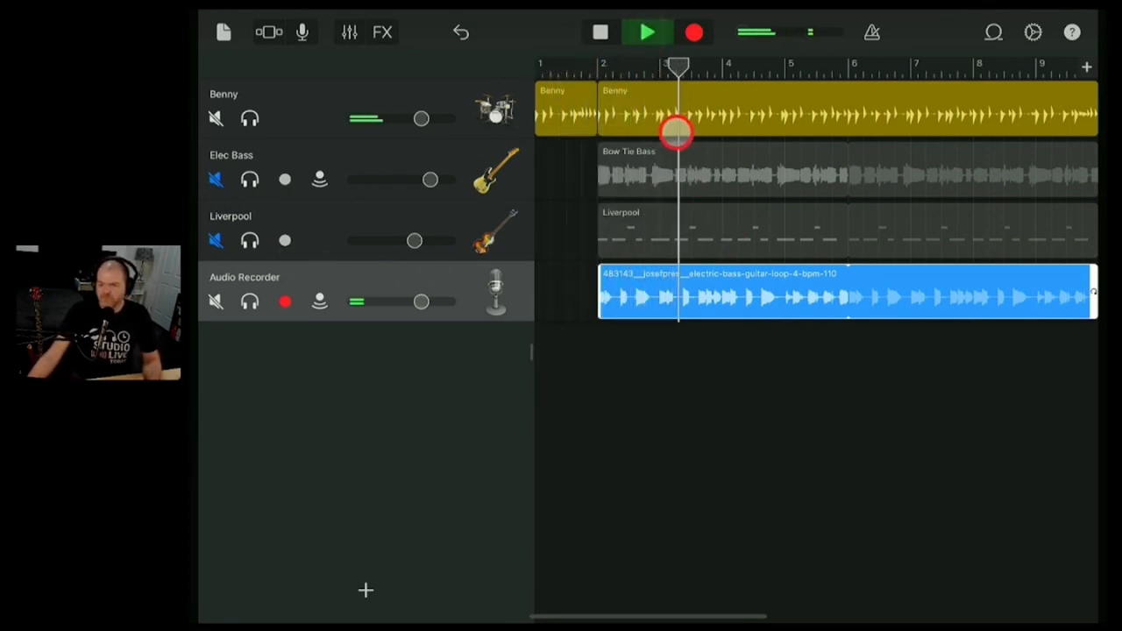
{"action": "left_click", "coordinate": [647, 32]}
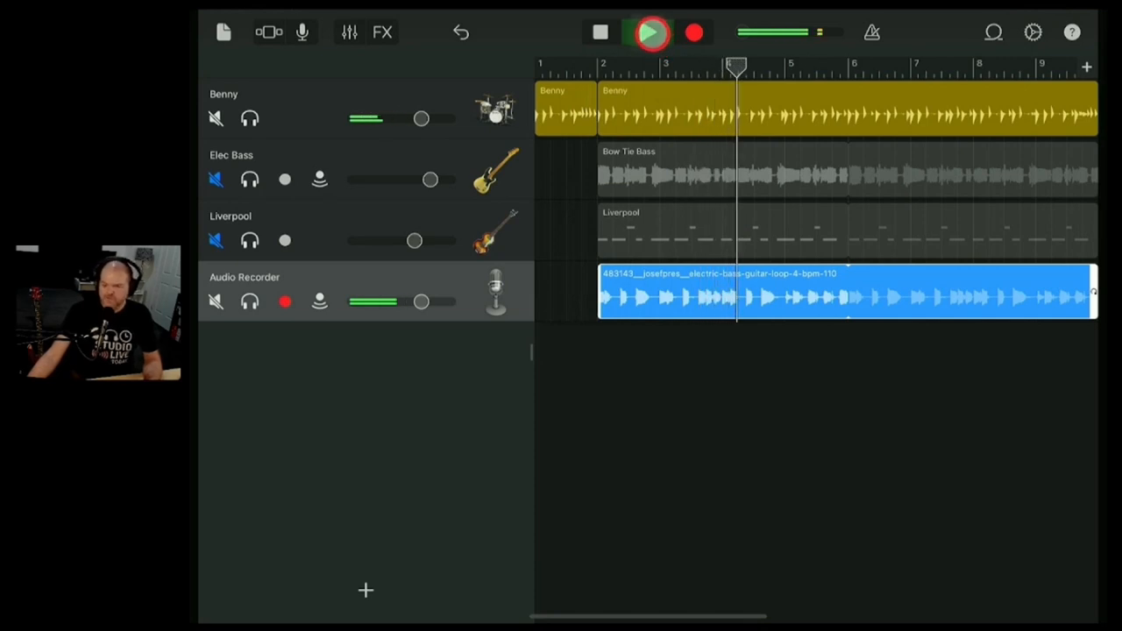
{"action": "left_click", "coordinate": [650, 33]}
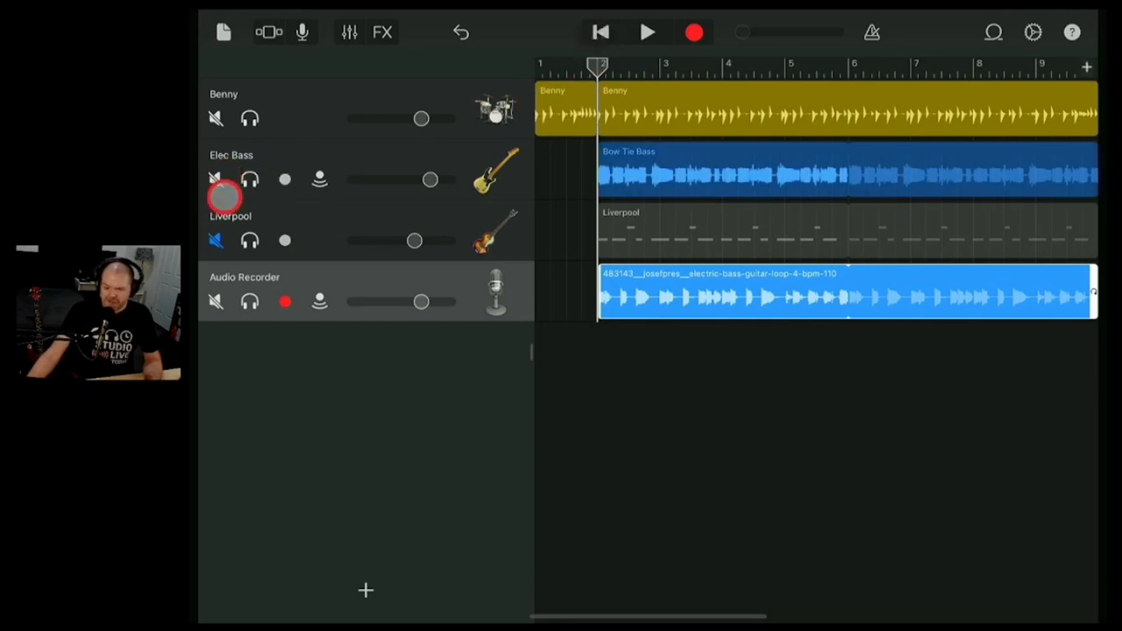
{"action": "left_click", "coordinate": [648, 33]}
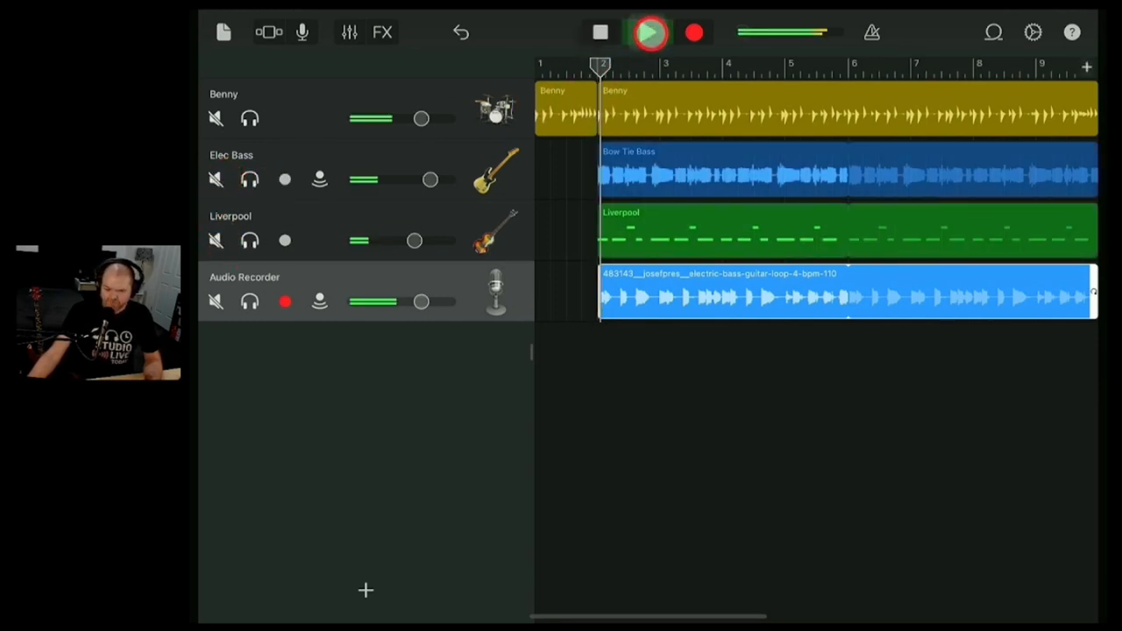
{"action": "left_click", "coordinate": [650, 32]}
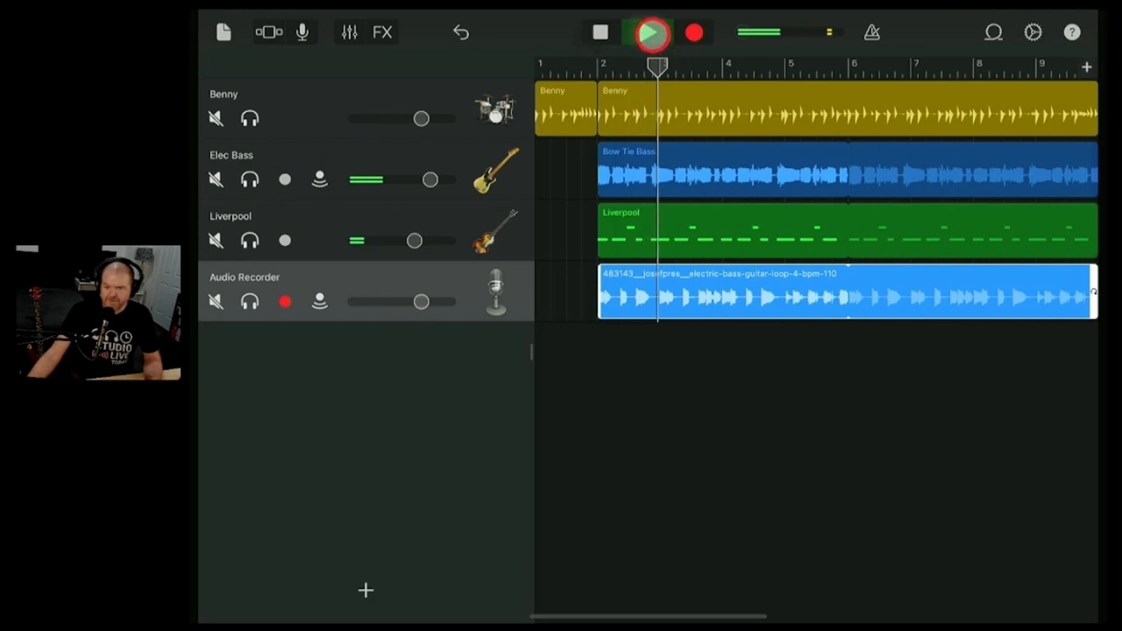
{"action": "left_click", "coordinate": [601, 33]}
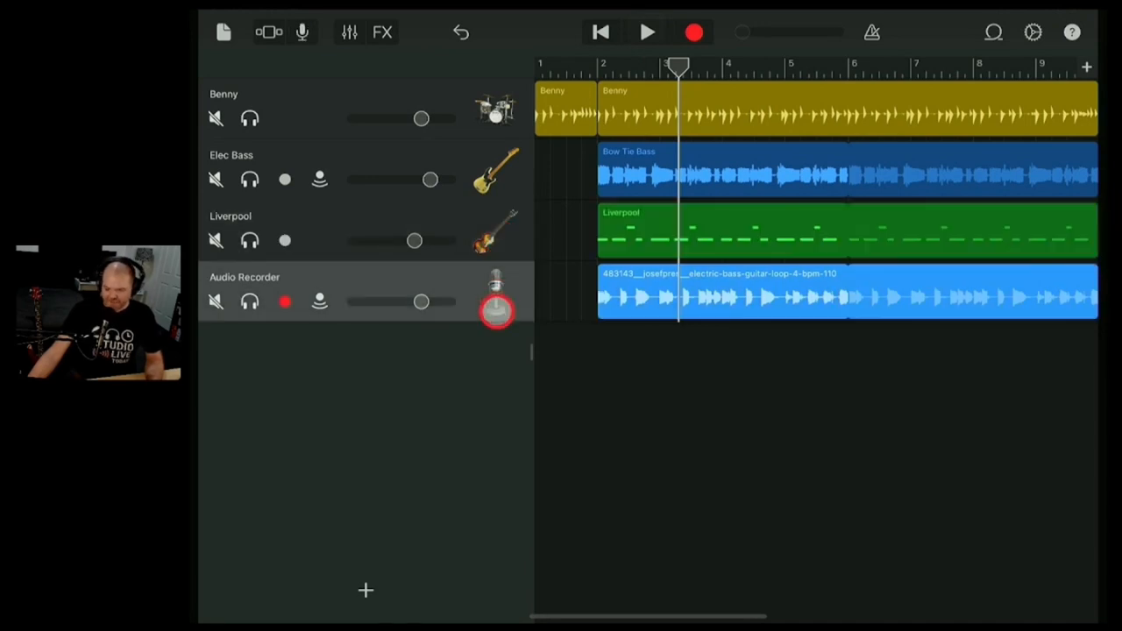
Mute the Audio Recorder loop track and add a new track
{"action": "left_click", "coordinate": [216, 302]}
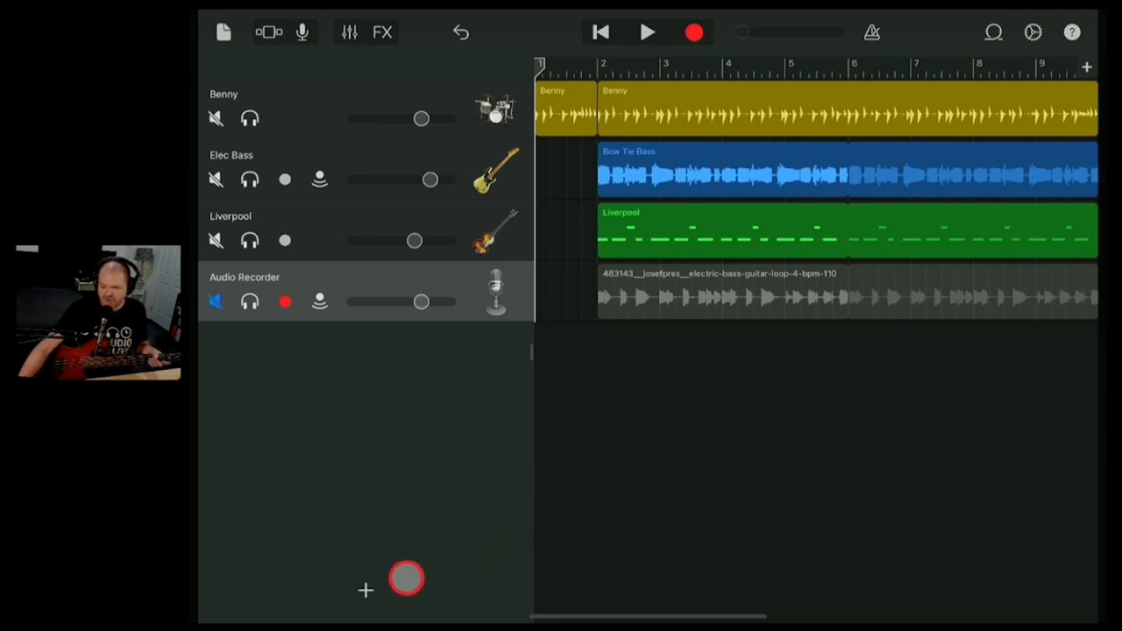
{"action": "left_click", "coordinate": [365, 590]}
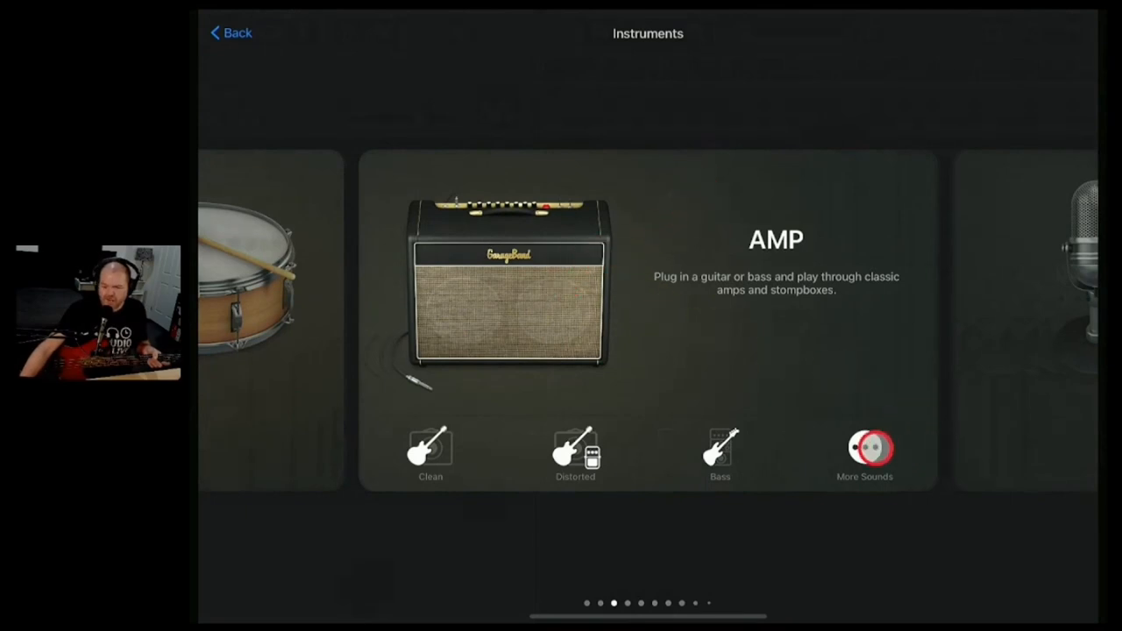
From More Sounds, open the Bass amp category, scroll the presets and try Sound Check
{"action": "left_click", "coordinate": [865, 448]}
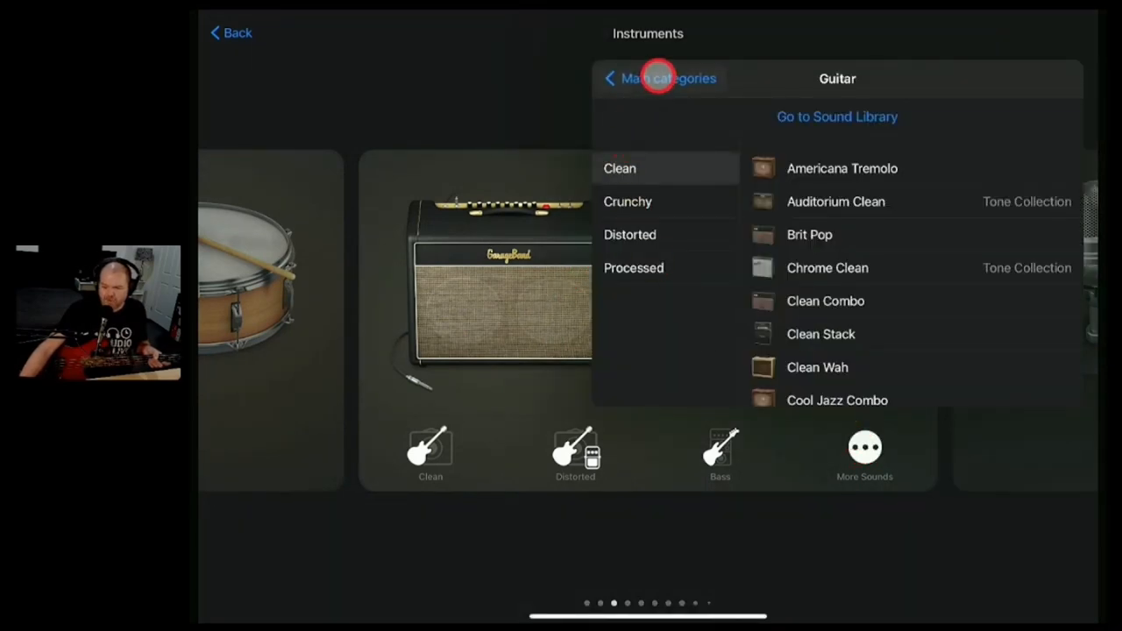
{"action": "left_click", "coordinate": [661, 78]}
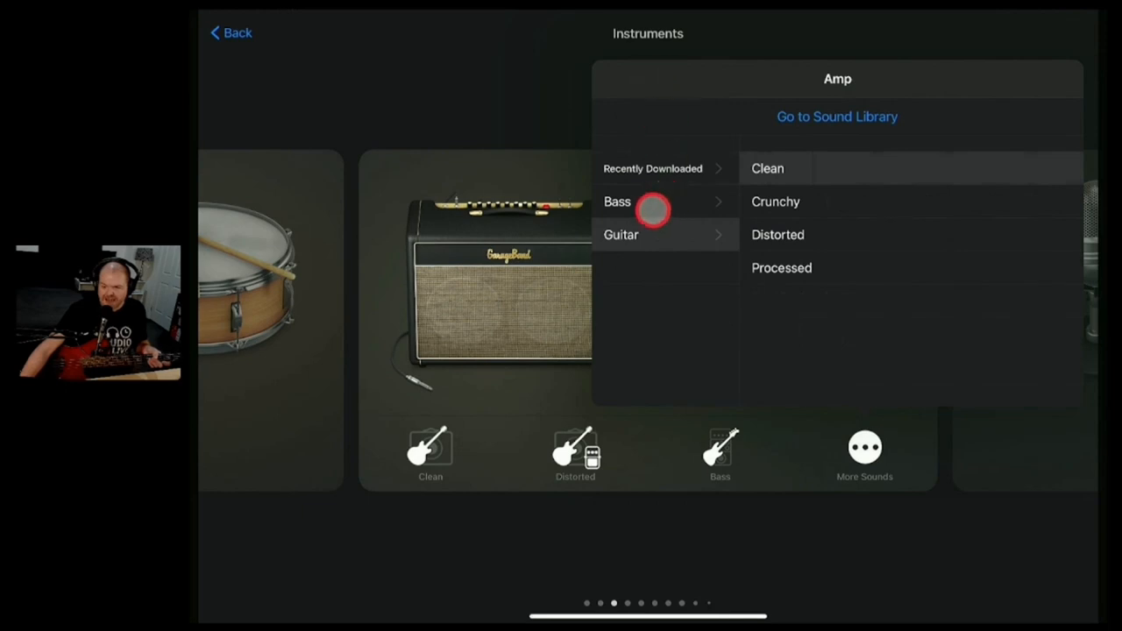
{"action": "left_click", "coordinate": [617, 202]}
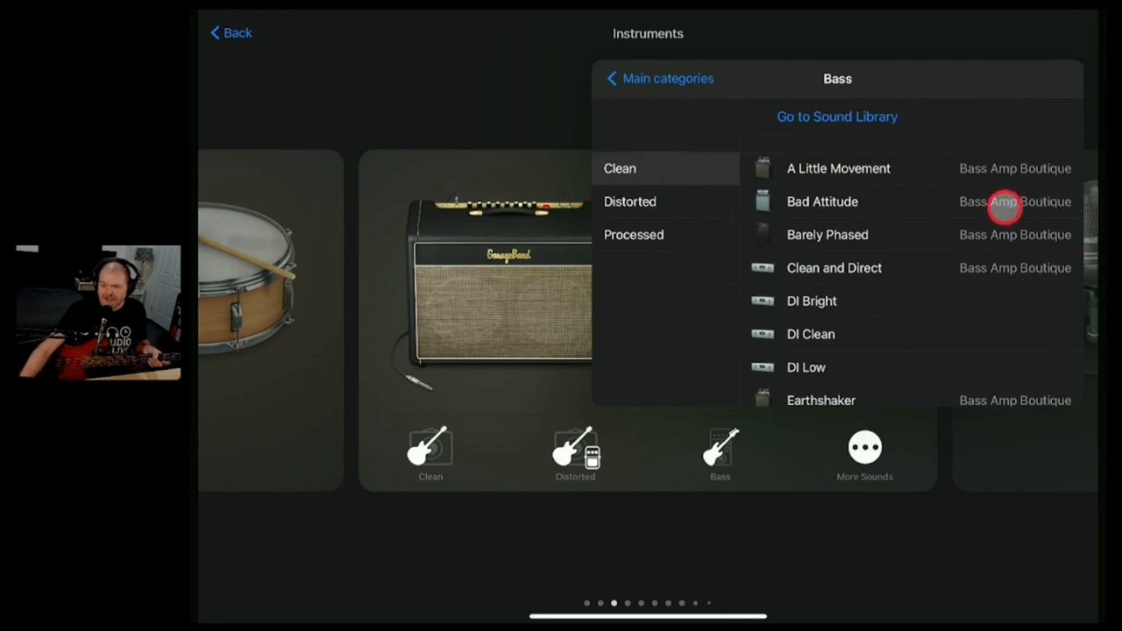
{"action": "scroll", "scroll_direction": "down", "scroll_amount": 3}
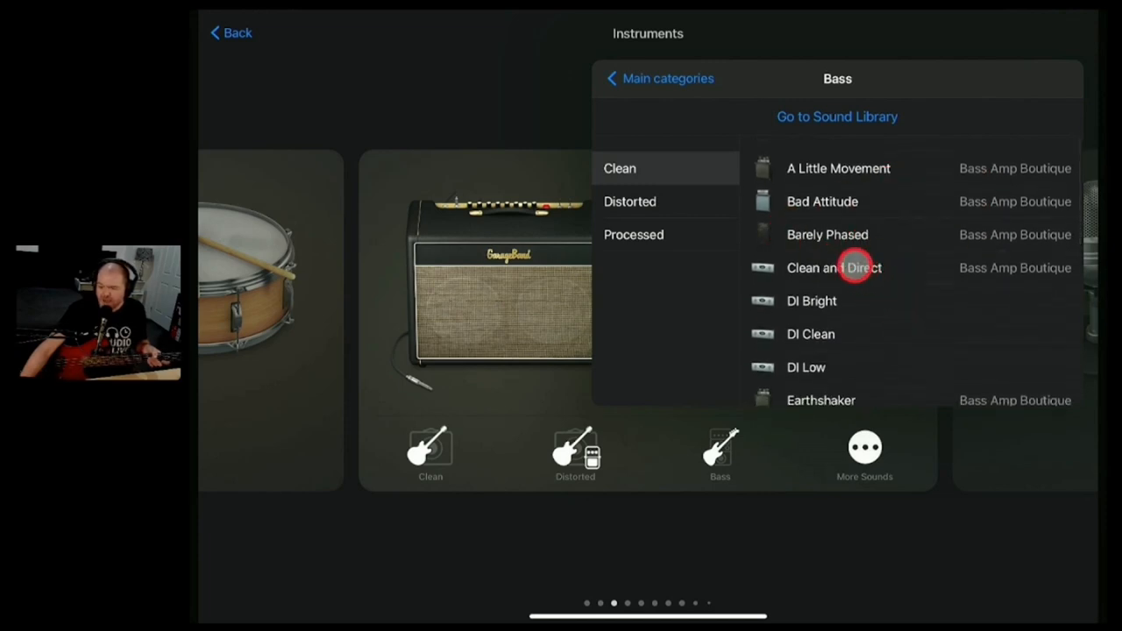
{"action": "mouse_move", "coordinate": [855, 210]}
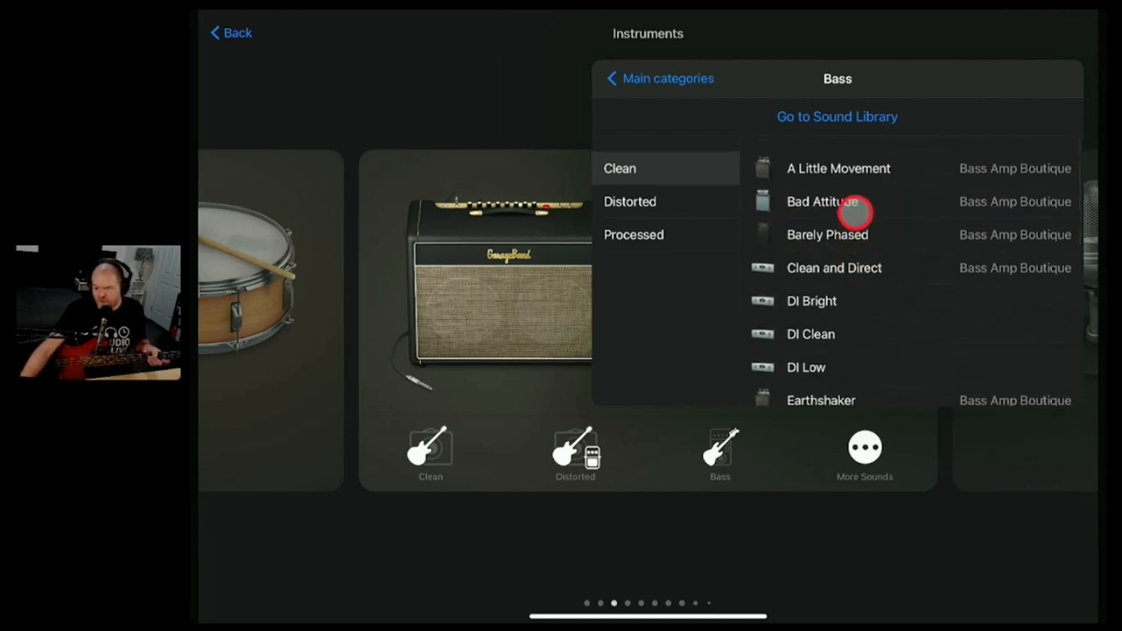
{"action": "scroll", "scroll_direction": "down", "scroll_amount": 3}
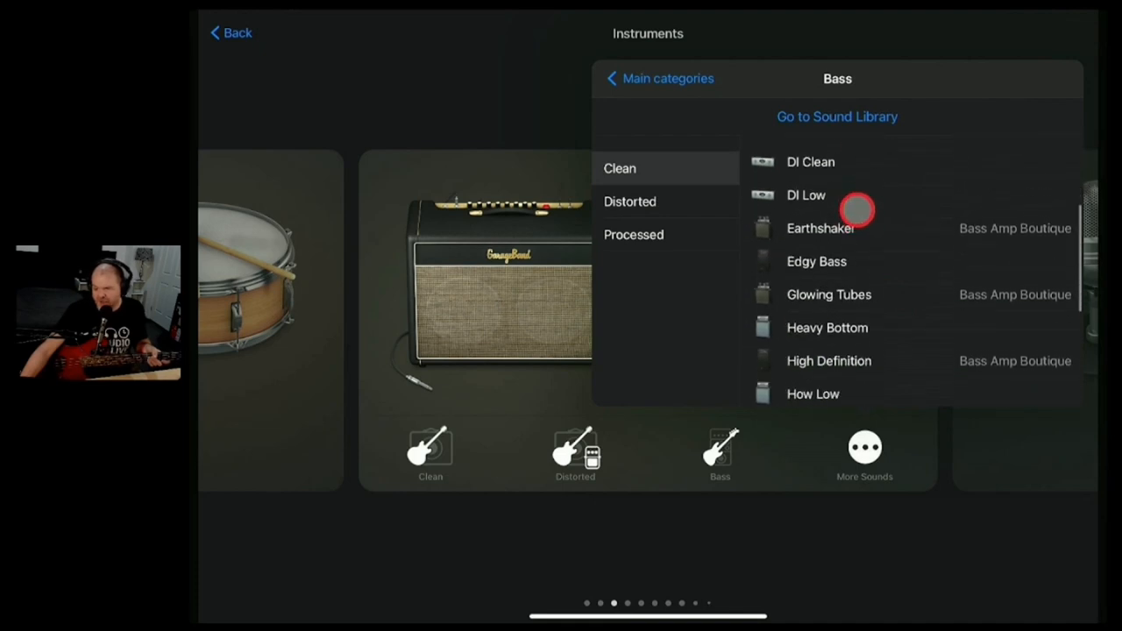
{"action": "scroll", "scroll_direction": "down", "scroll_amount": 3}
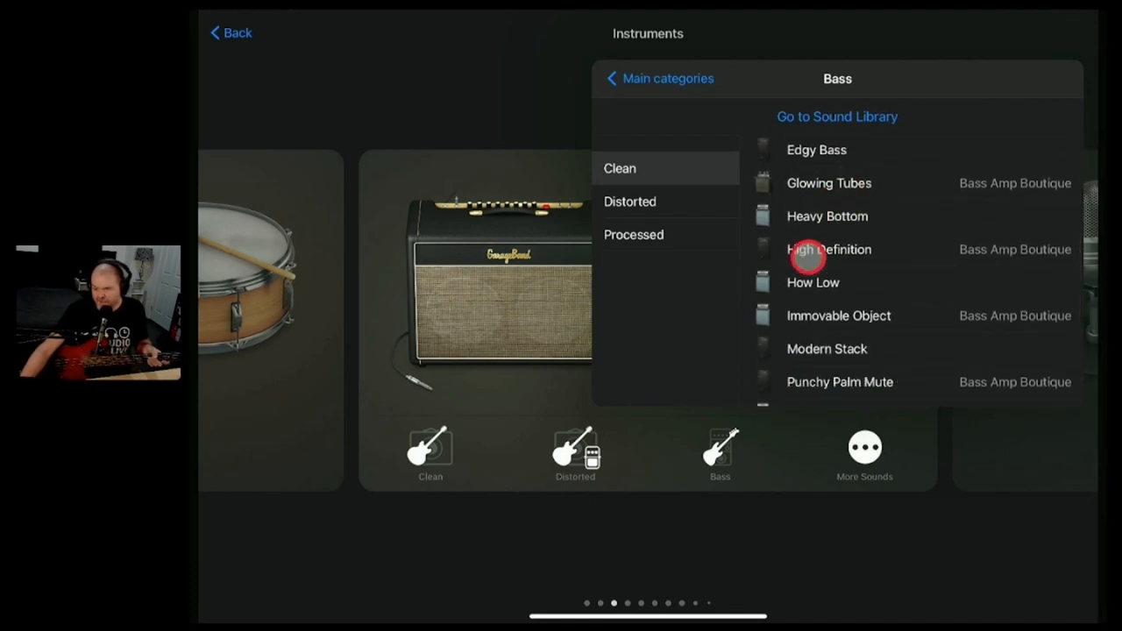
{"action": "scroll", "scroll_direction": "down", "scroll_amount": 3}
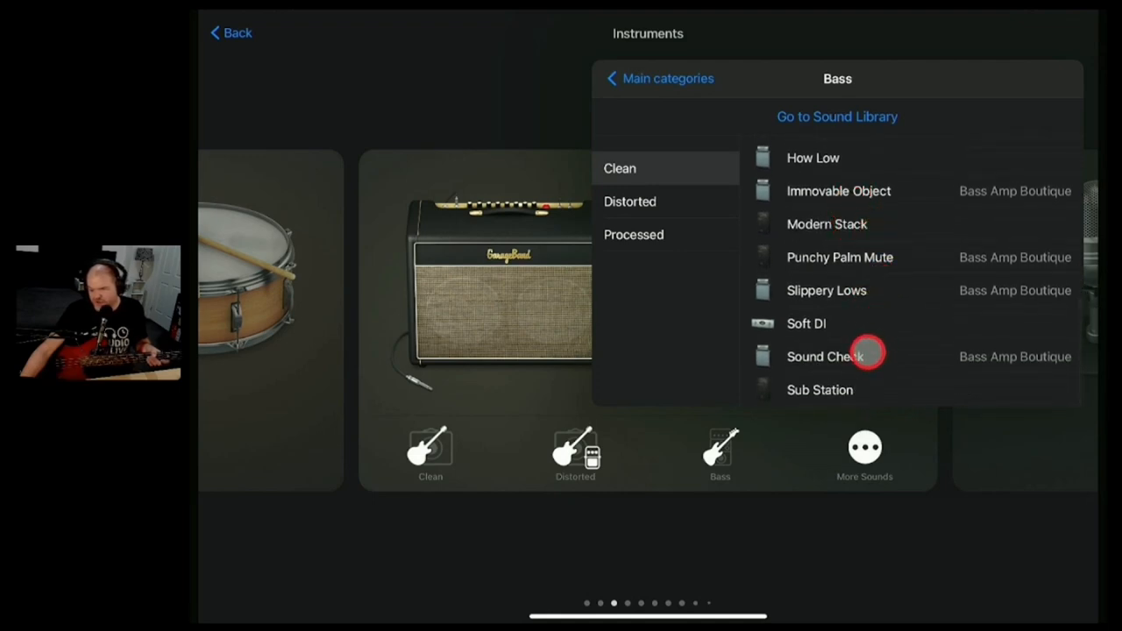
{"action": "left_click", "coordinate": [825, 290]}
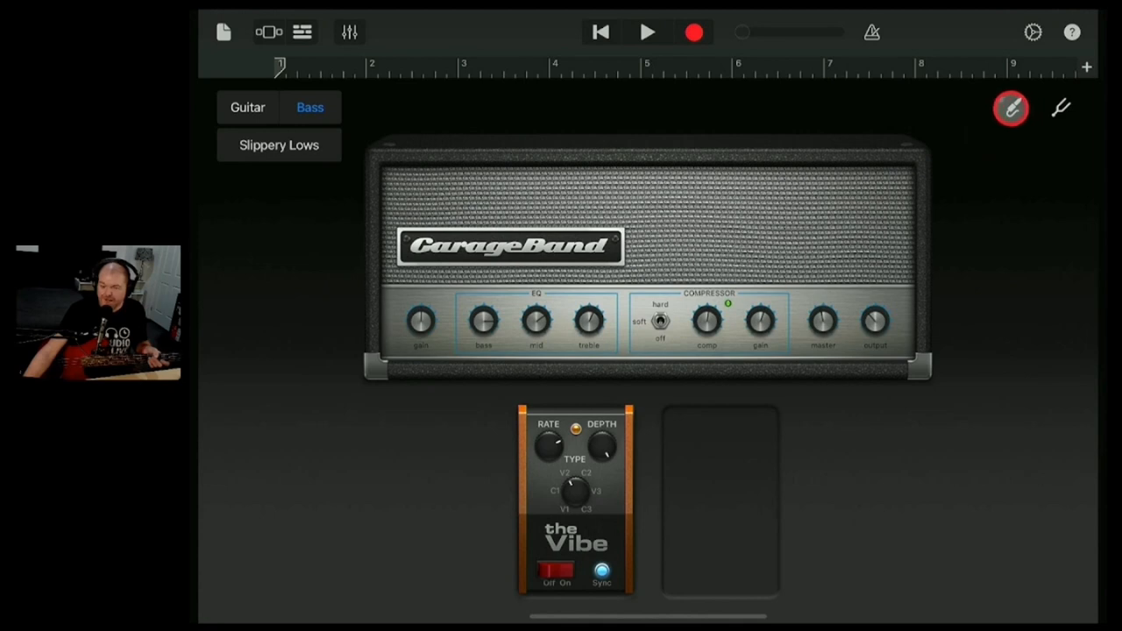
Set the amp track's input channel to Input 2 with monitoring on
{"action": "left_click", "coordinate": [1011, 107]}
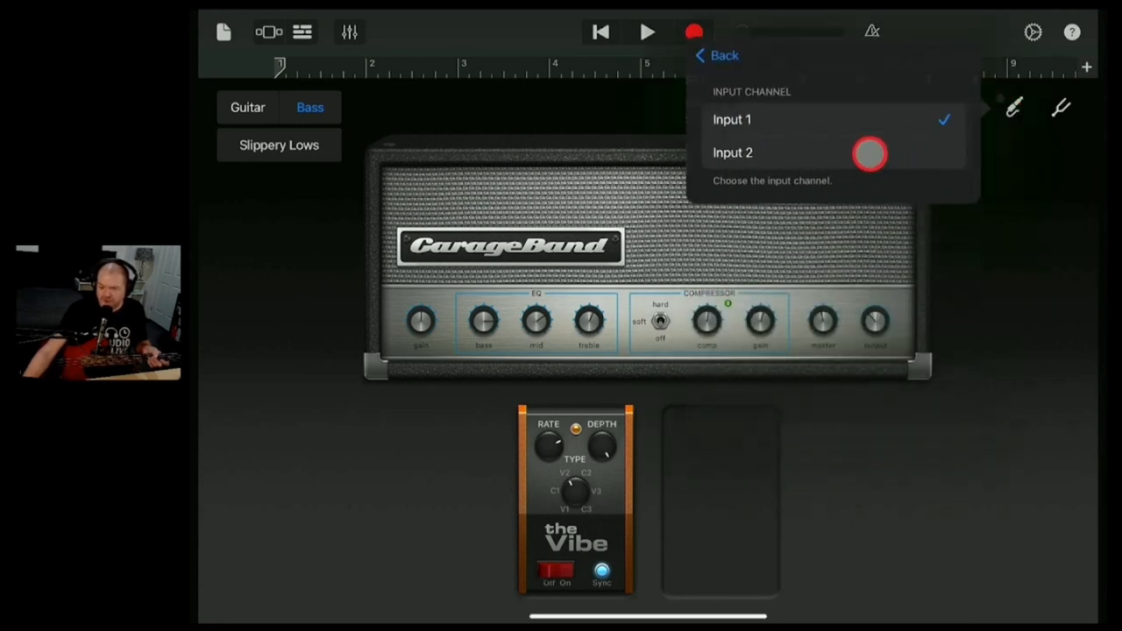
{"action": "left_click", "coordinate": [732, 152]}
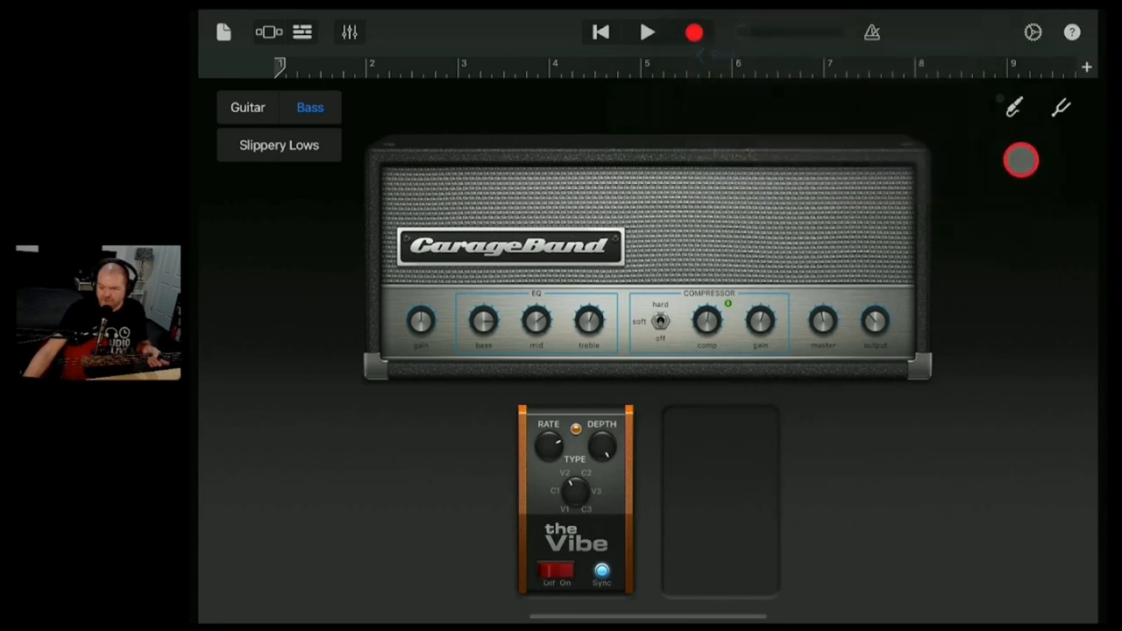
{"action": "left_click", "coordinate": [1020, 159]}
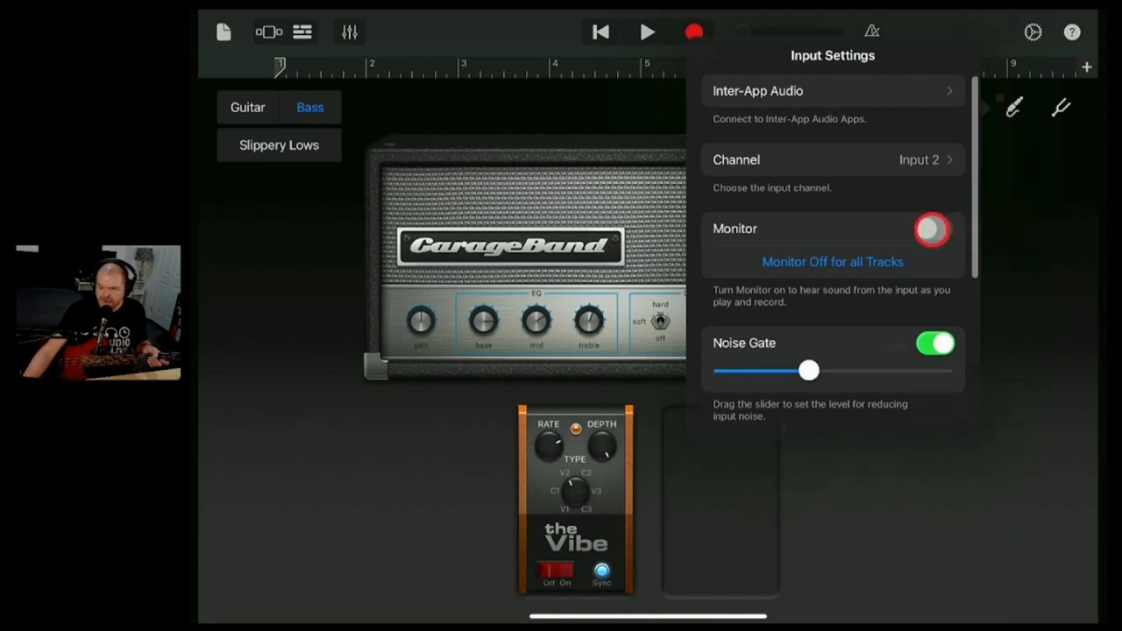
{"action": "left_click", "coordinate": [932, 229]}
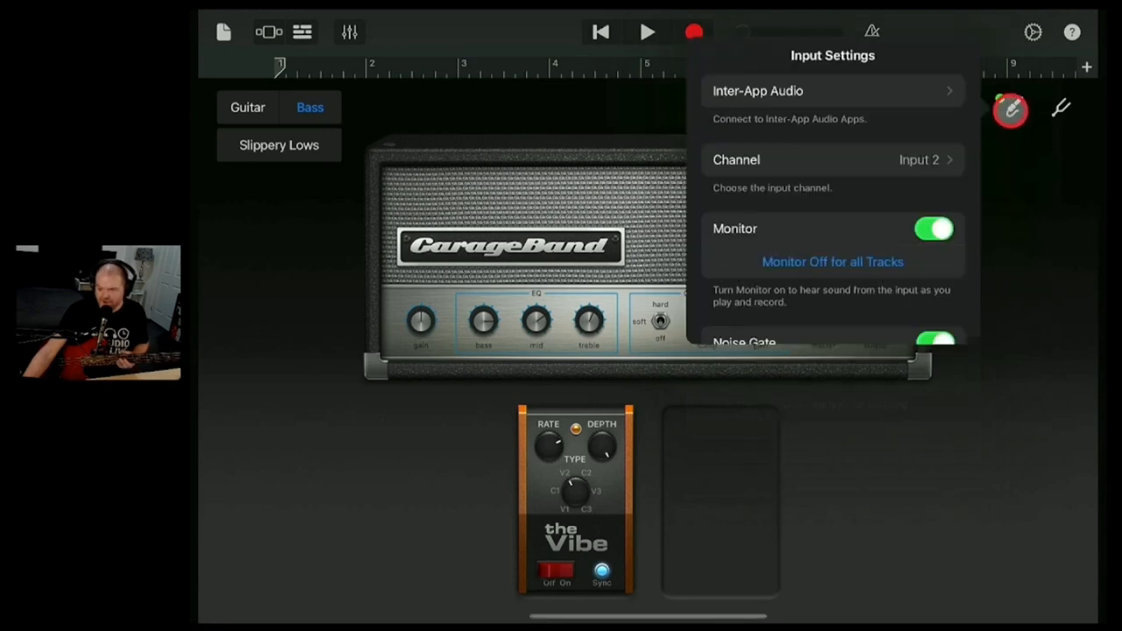
{"action": "left_click", "coordinate": [933, 228]}
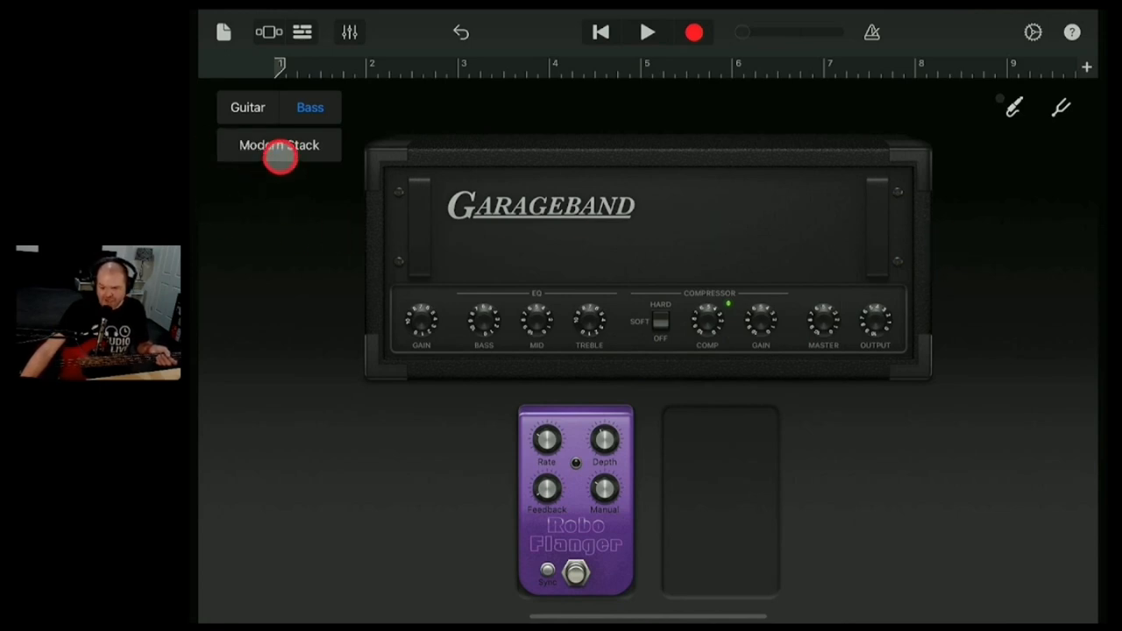
Load the Processed > Filter Funk bass amp preset
{"action": "left_click", "coordinate": [278, 145]}
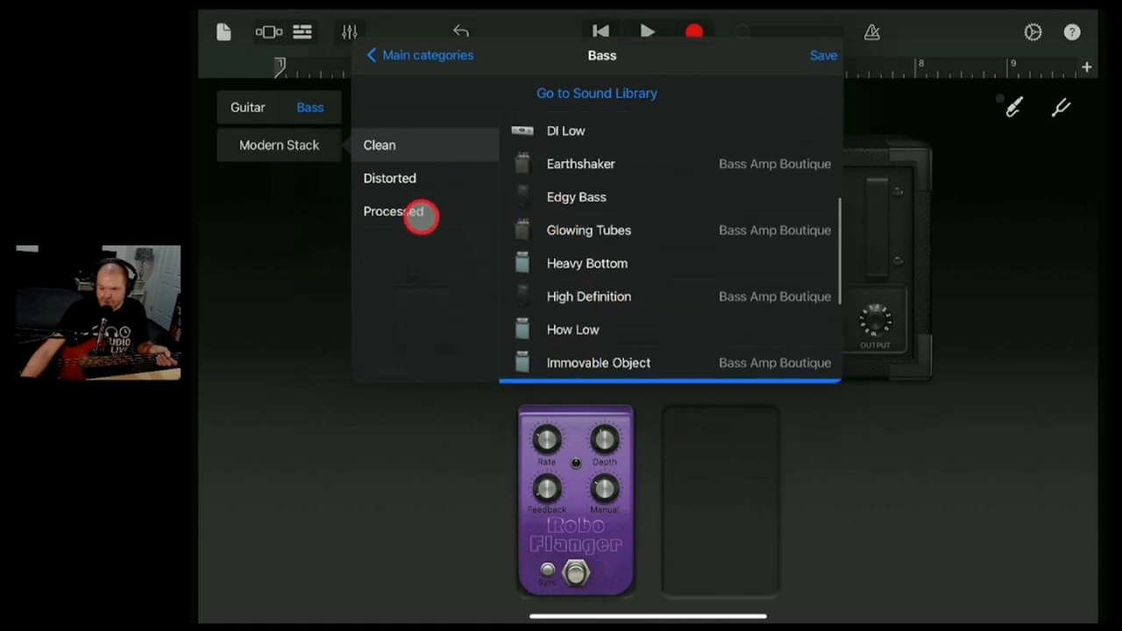
{"action": "left_click", "coordinate": [393, 211]}
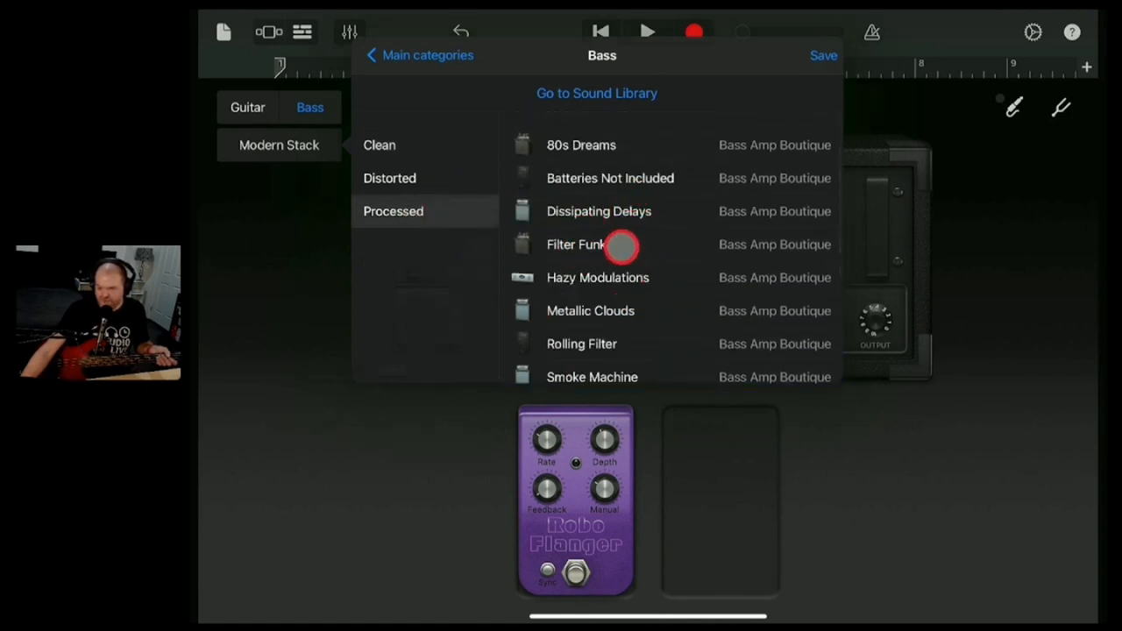
{"action": "left_click", "coordinate": [575, 245]}
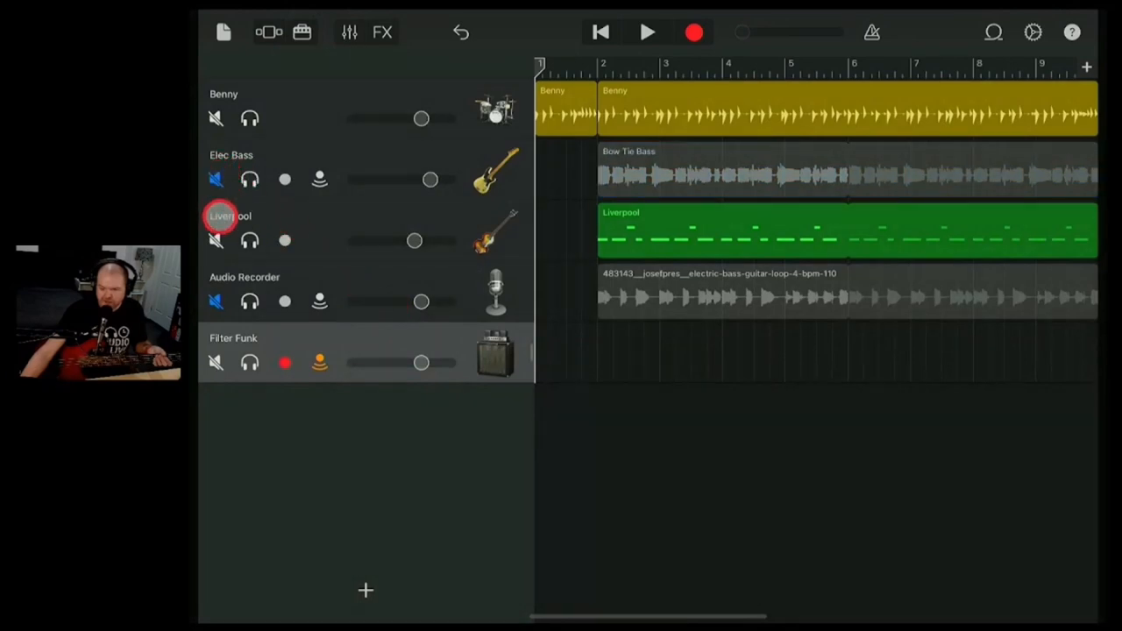
Deselect the Liverpool region and raise the Filter Funk track's volume slider
{"action": "left_click", "coordinate": [216, 241]}
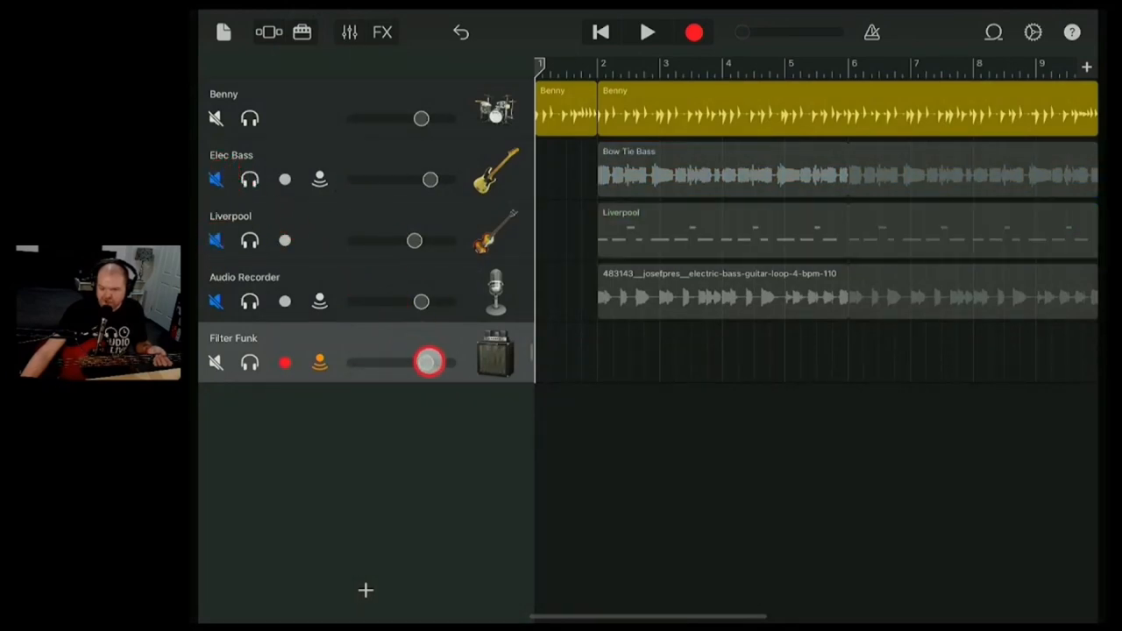
{"action": "left_click_drag", "start_coordinate": [429, 363], "coordinate": [454, 363]}
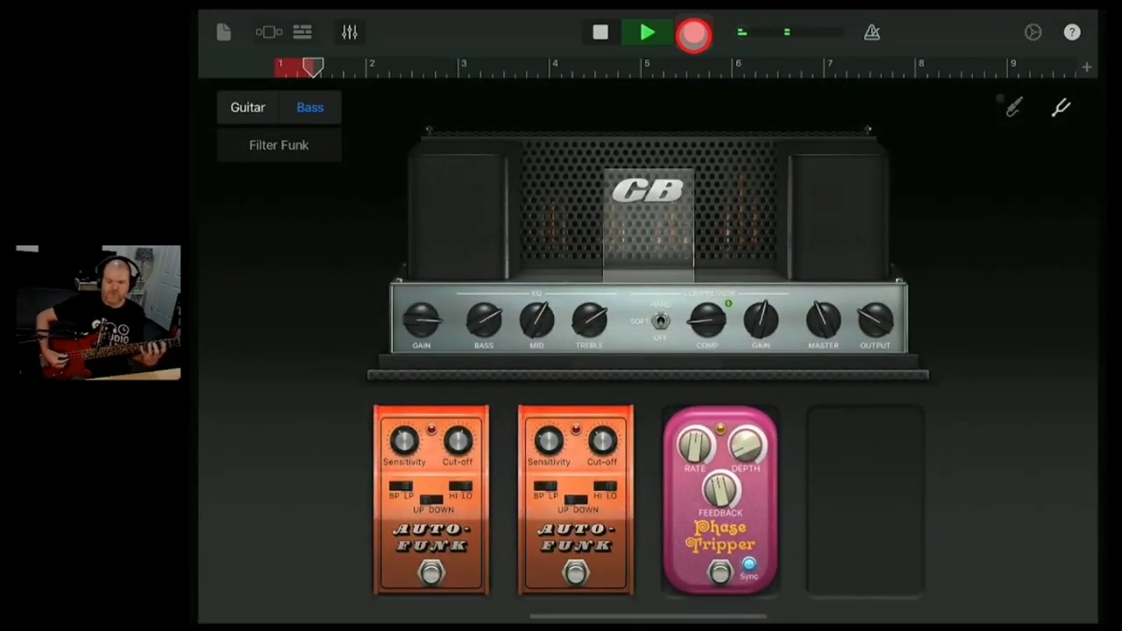
Record the bass part onto the Filter Funk track, filling bars 1 to about 12
{"action": "left_click", "coordinate": [647, 32]}
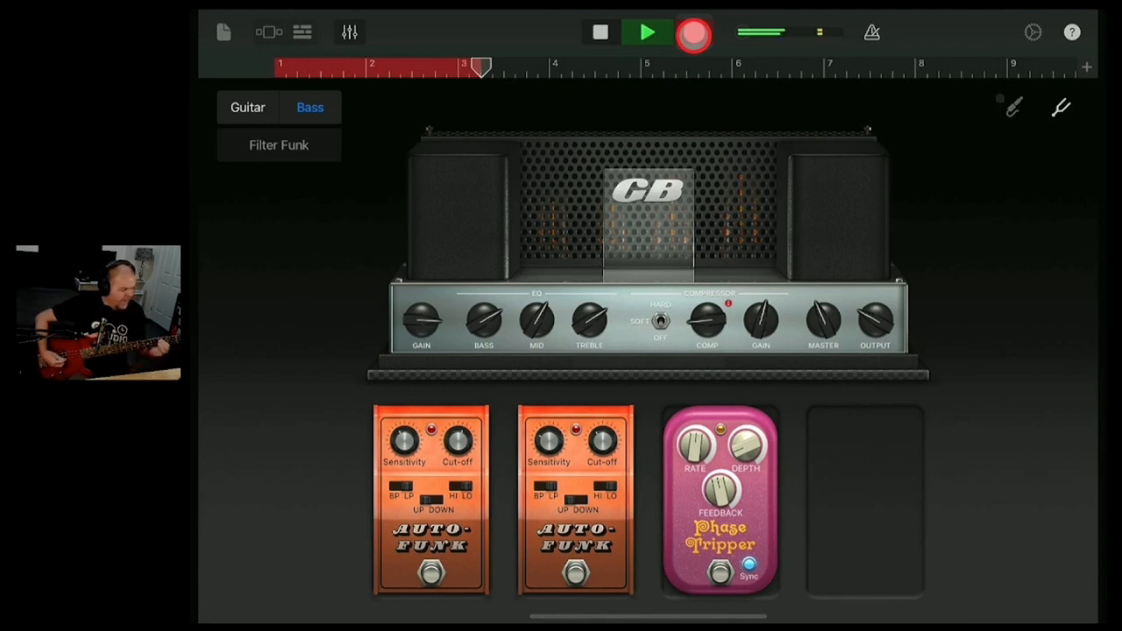
{"action": "left_click", "coordinate": [693, 33]}
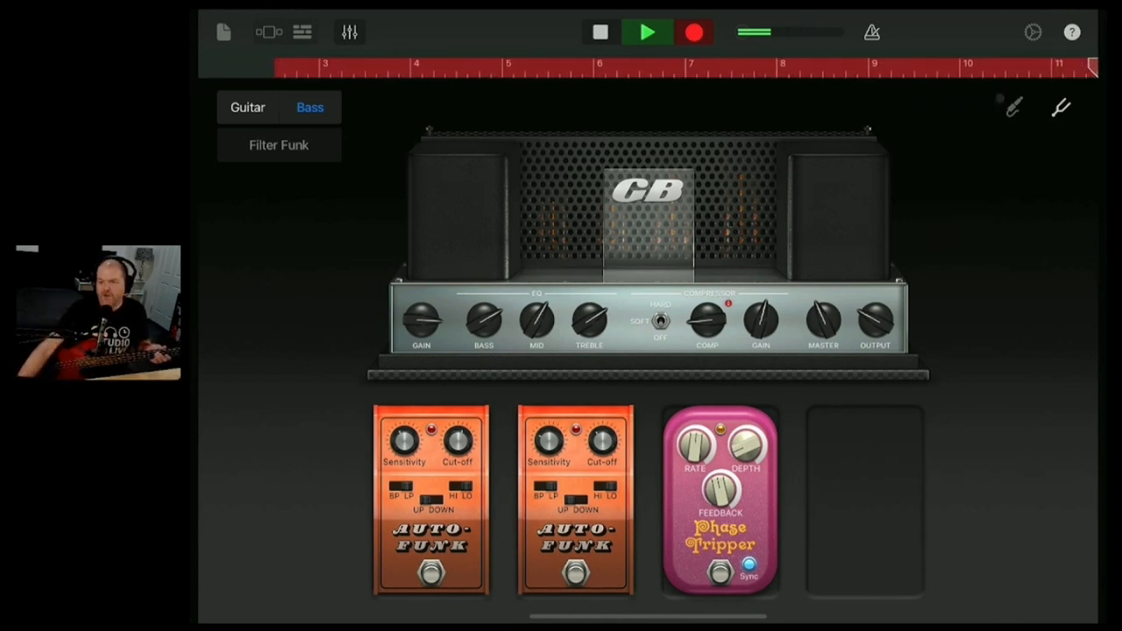
{"action": "left_click", "coordinate": [302, 32]}
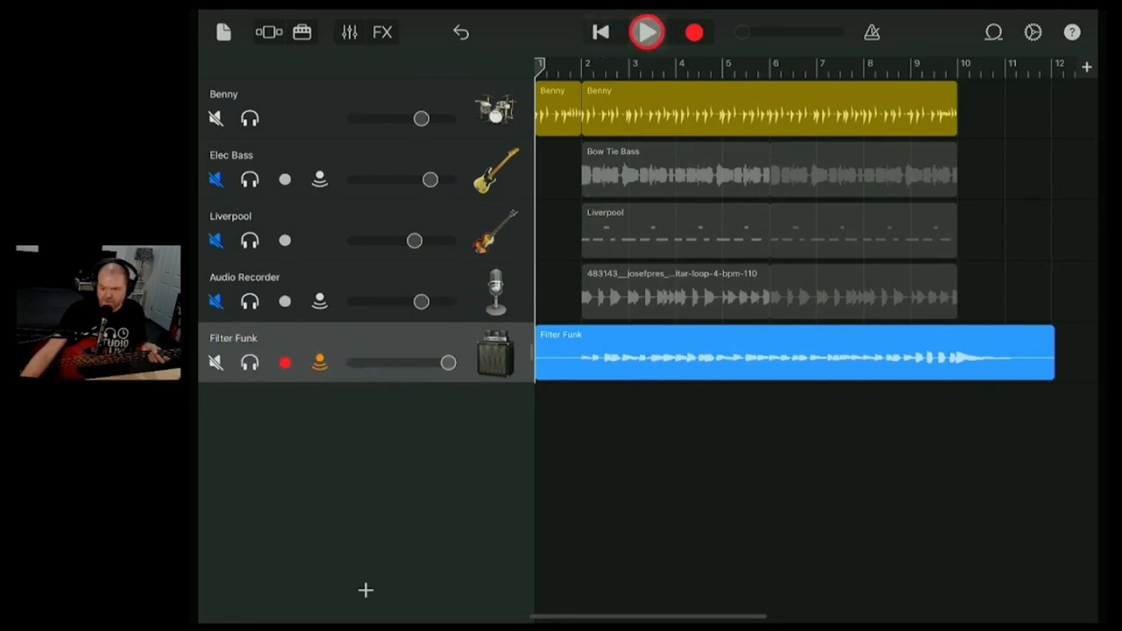
Play back the new Filter Funk take alongside the other tracks, then stop
{"action": "left_click", "coordinate": [647, 33]}
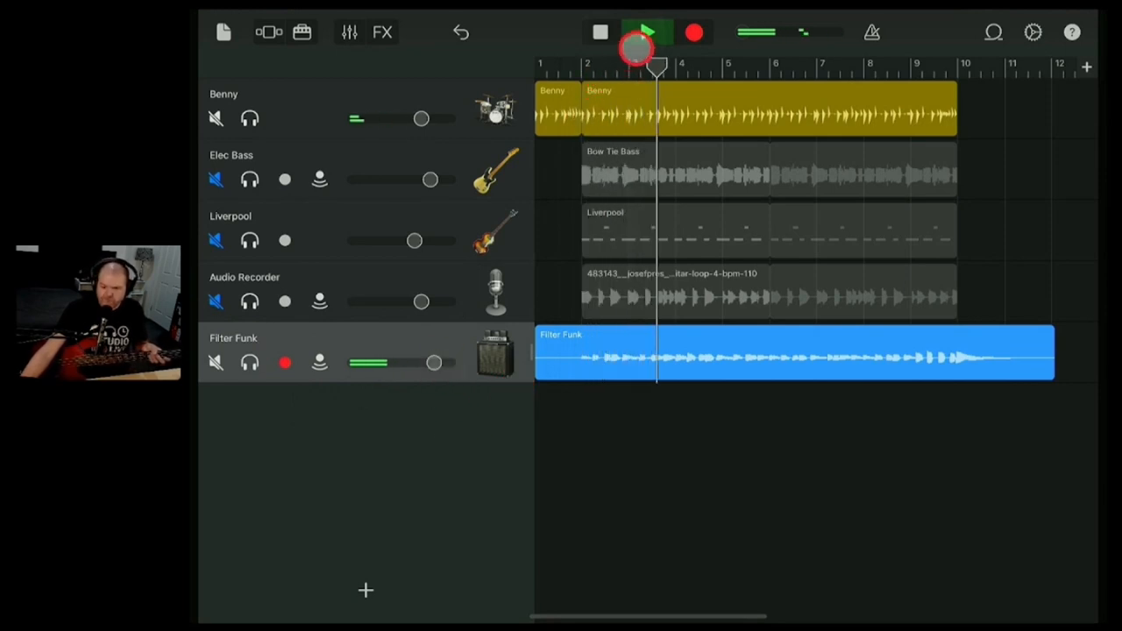
{"action": "left_click", "coordinate": [646, 32]}
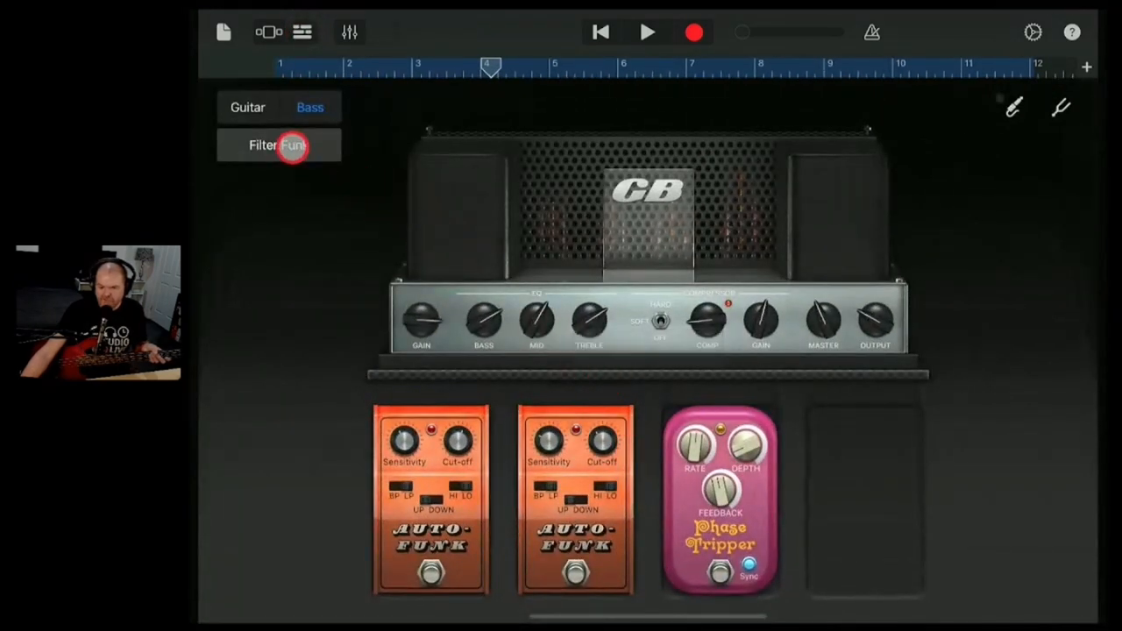
Audition bass amp presets from bar 2, settling on Processed > Dissipating Delays
{"action": "left_click", "coordinate": [278, 144]}
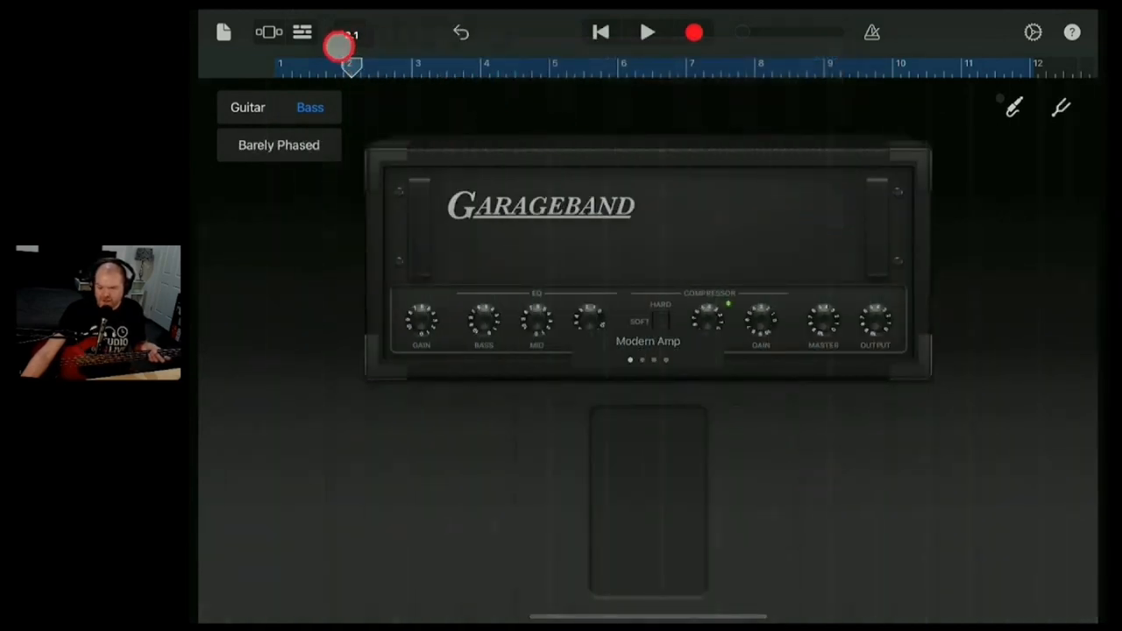
{"action": "left_click", "coordinate": [647, 32]}
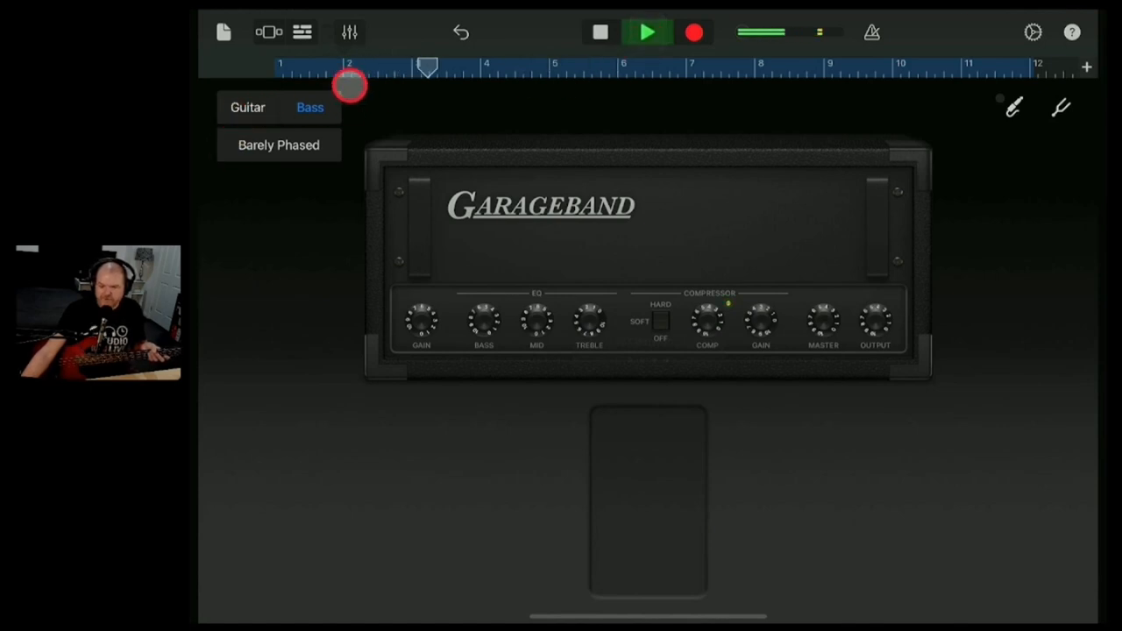
{"action": "left_click", "coordinate": [278, 144]}
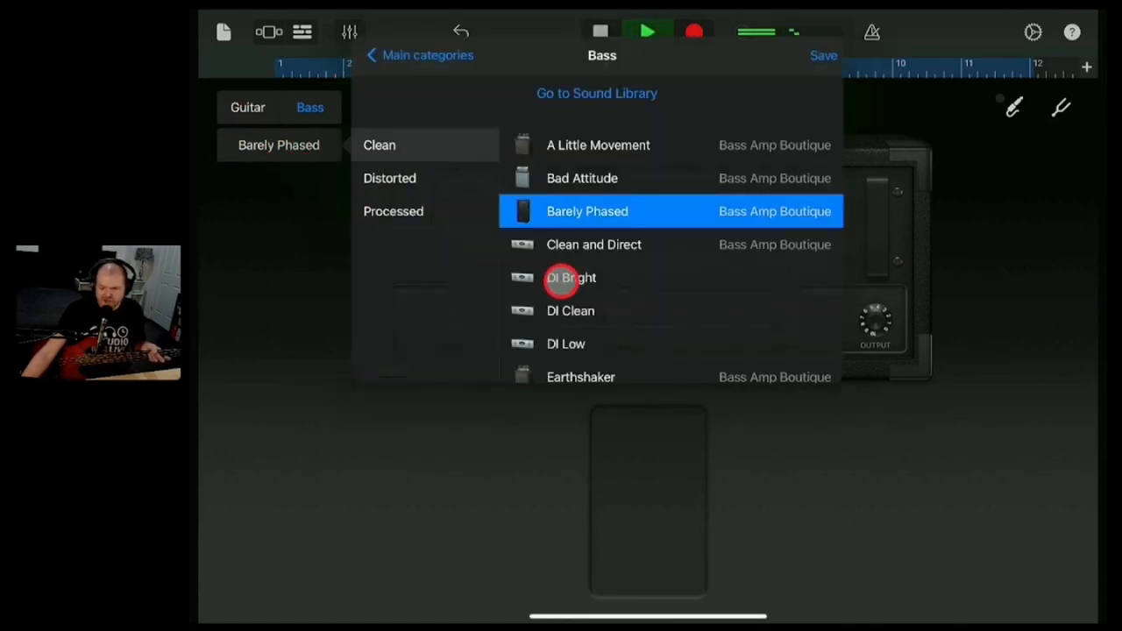
{"action": "left_click", "coordinate": [393, 211]}
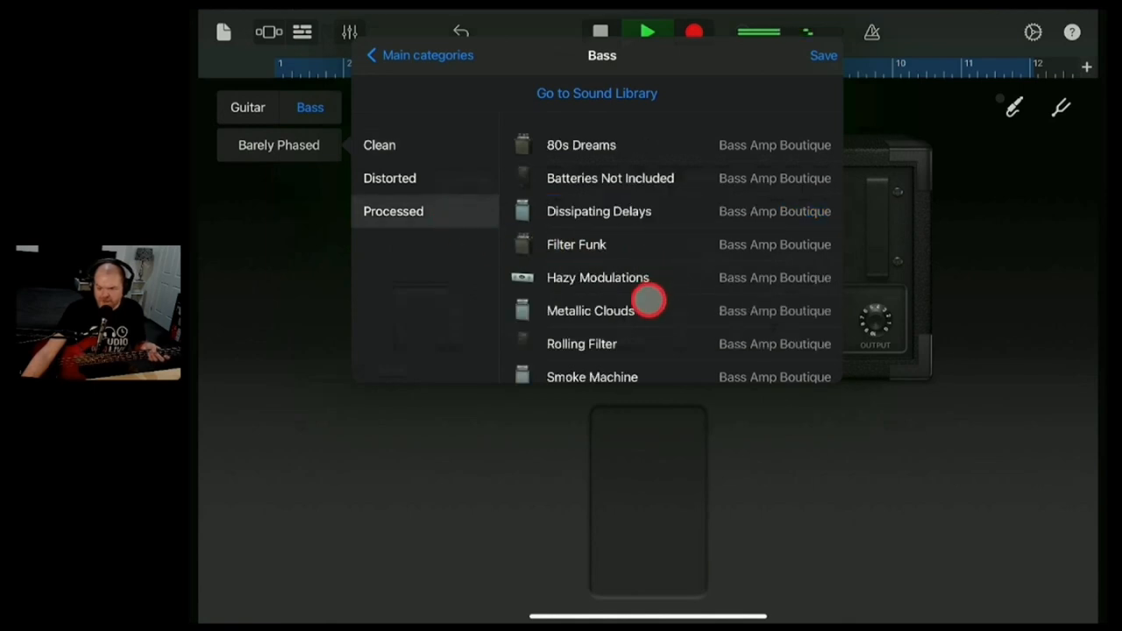
{"action": "left_click", "coordinate": [598, 211]}
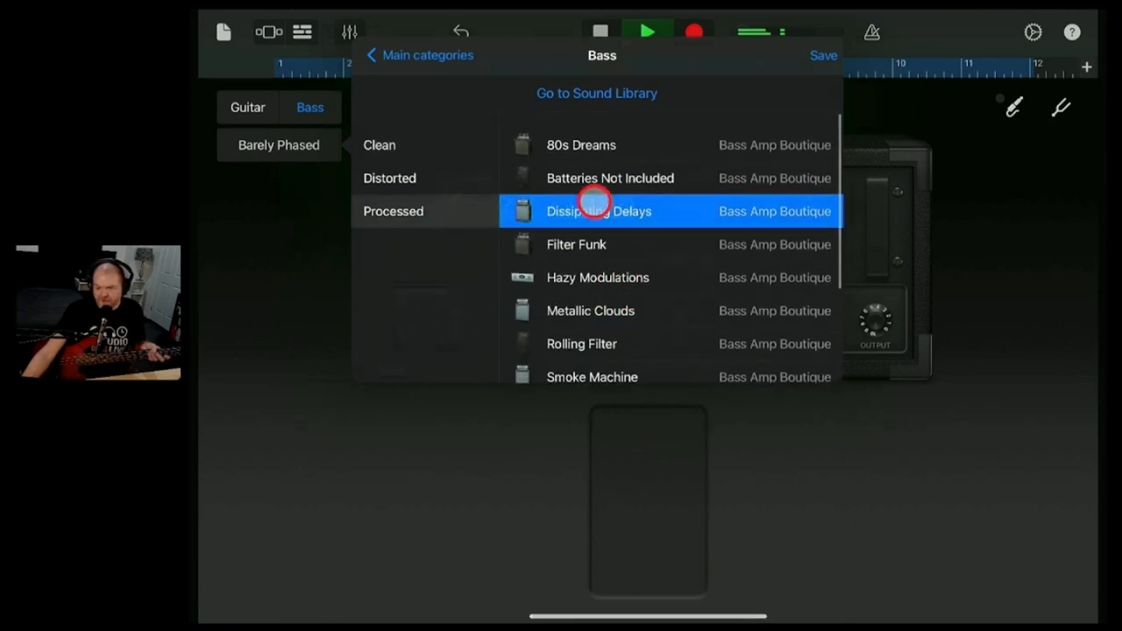
{"action": "left_click", "coordinate": [599, 211]}
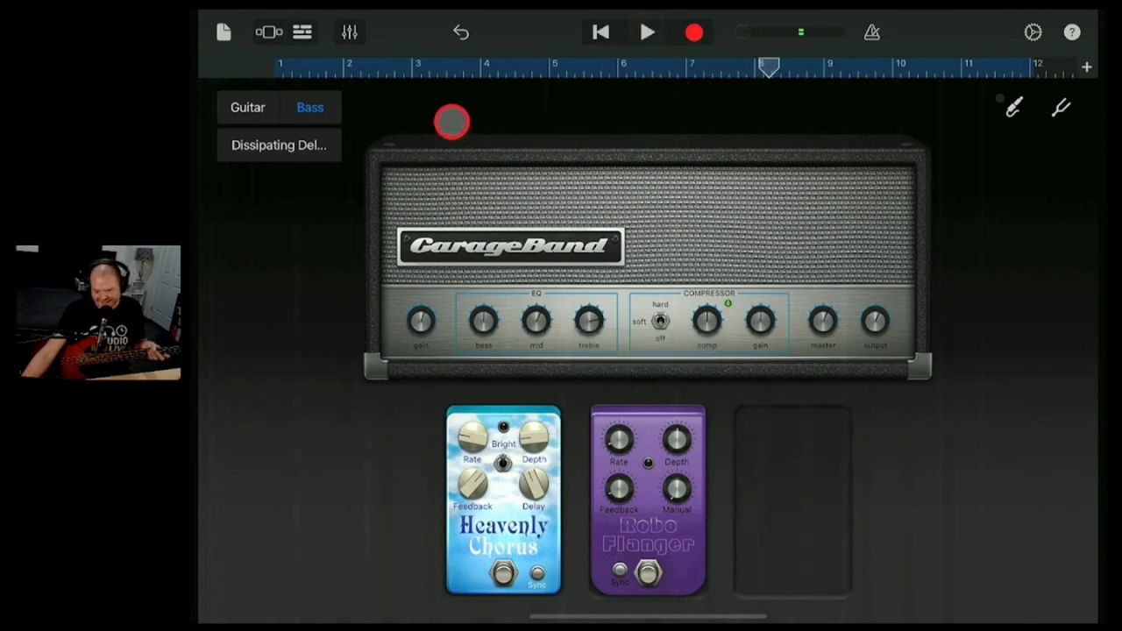
Switch to 80s Dreams with Heavenly Chorus and Blue Echo, playing it from bar 2
{"action": "left_click", "coordinate": [279, 144]}
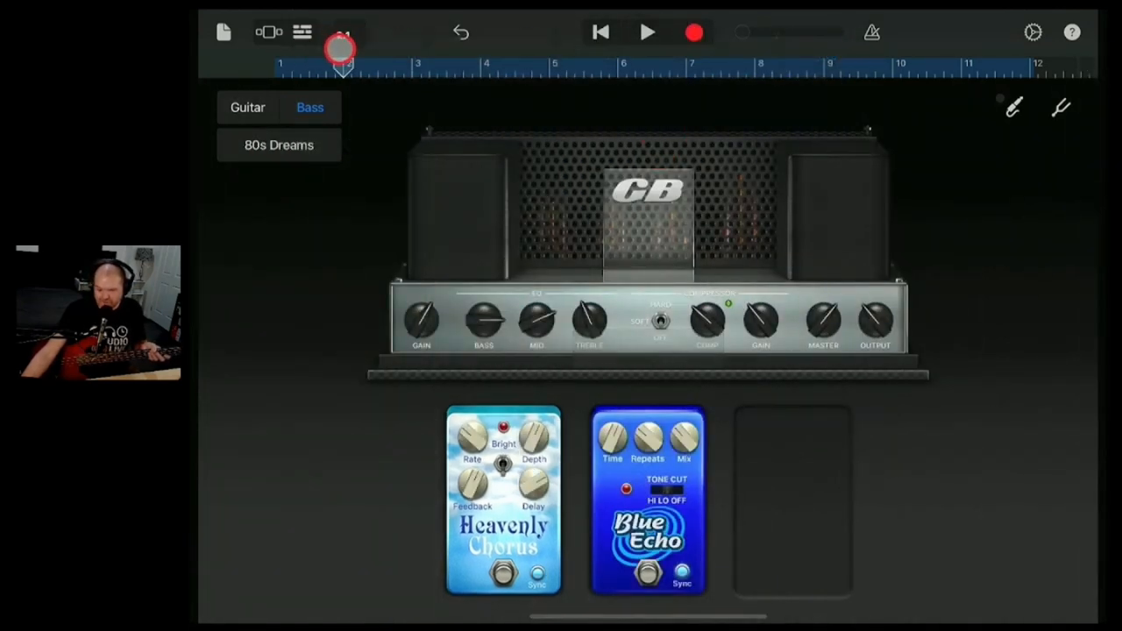
{"action": "left_click_drag", "start_coordinate": [340, 79], "coordinate": [553, 79]}
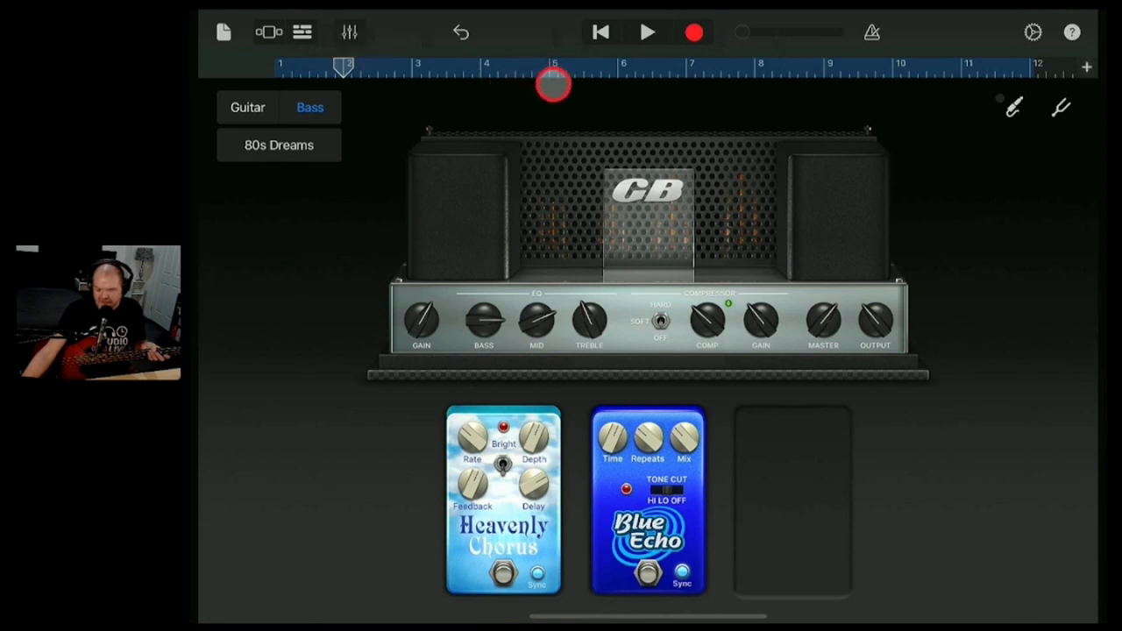
{"action": "left_click", "coordinate": [647, 32]}
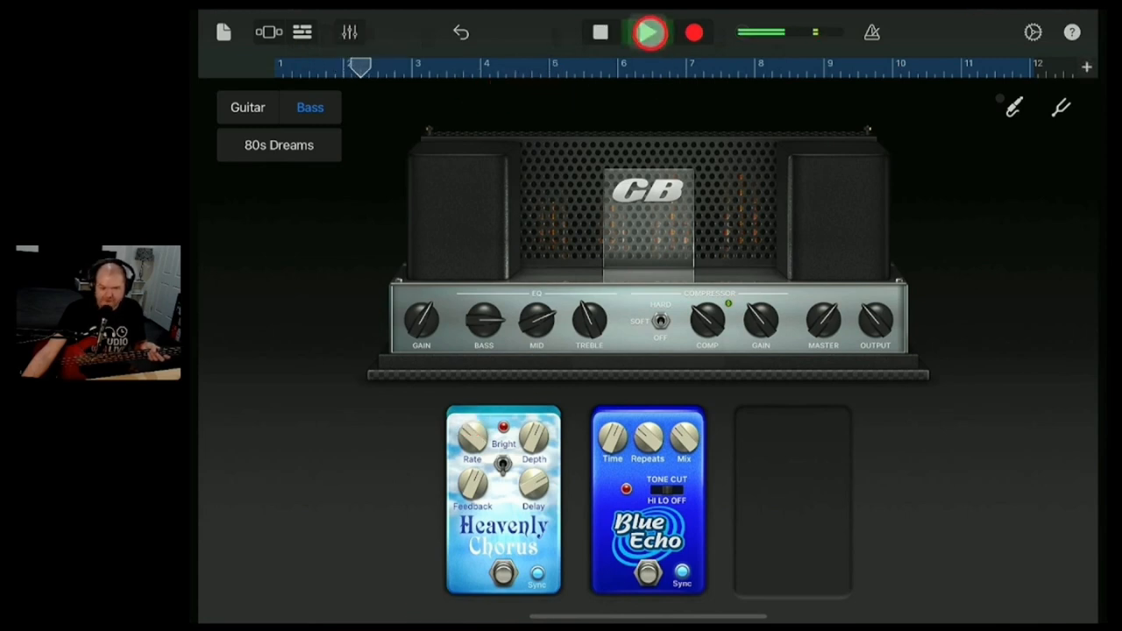
{"action": "left_click", "coordinate": [648, 32]}
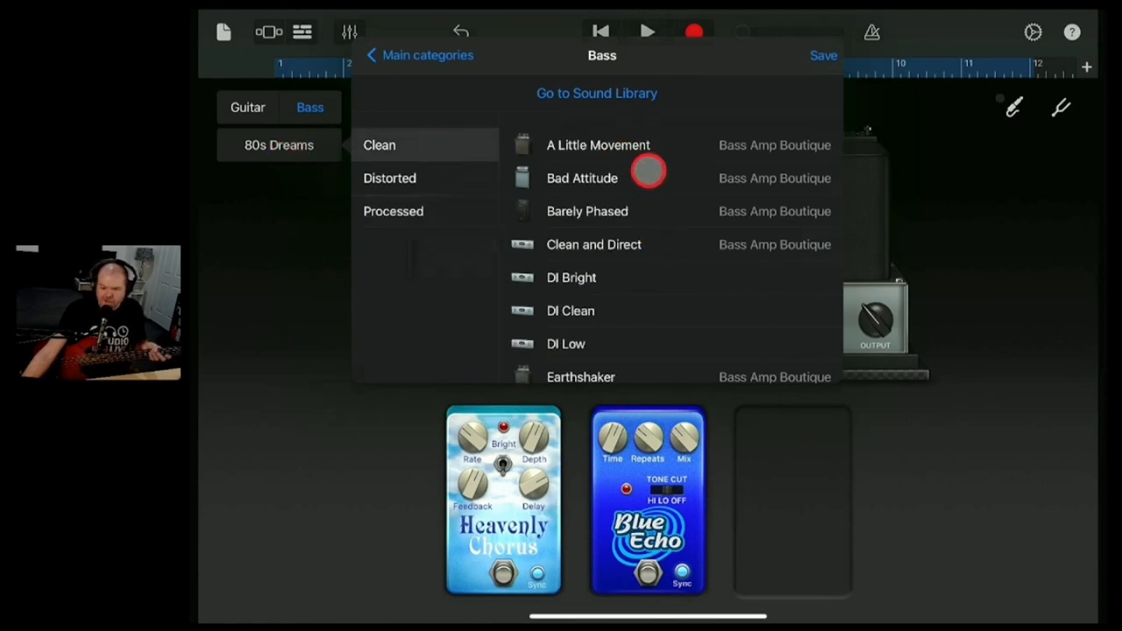
Switch the bass amp to the clean A Little Movement preset with The Vibe pedal
{"action": "left_click", "coordinate": [598, 144]}
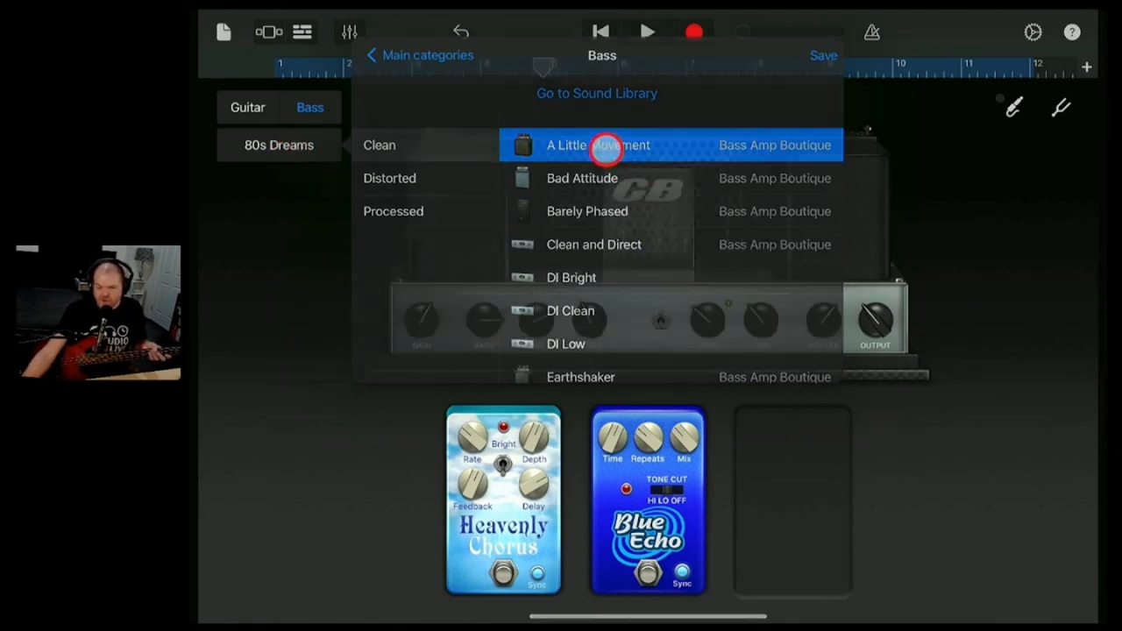
{"action": "left_click", "coordinate": [597, 145]}
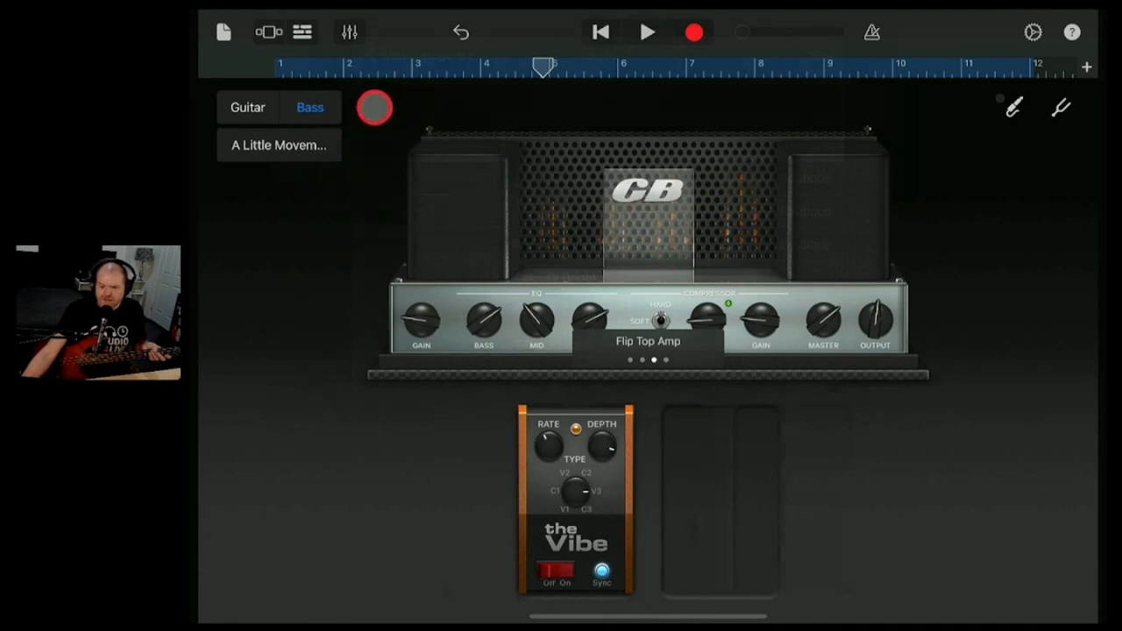
{"action": "left_click", "coordinate": [303, 32]}
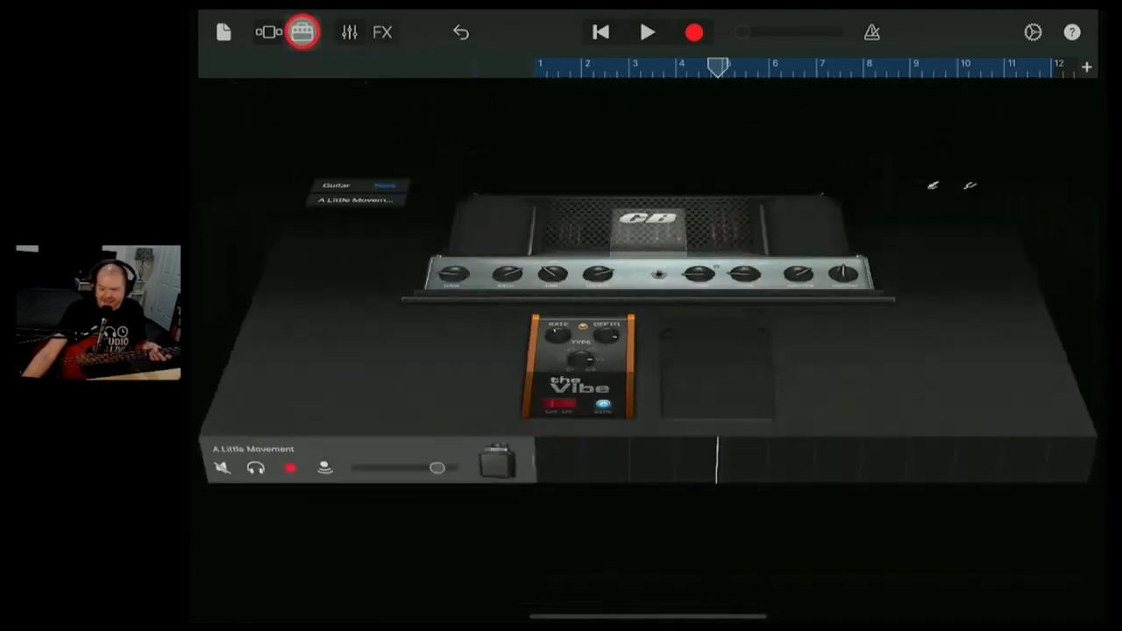
{"action": "left_click", "coordinate": [302, 33]}
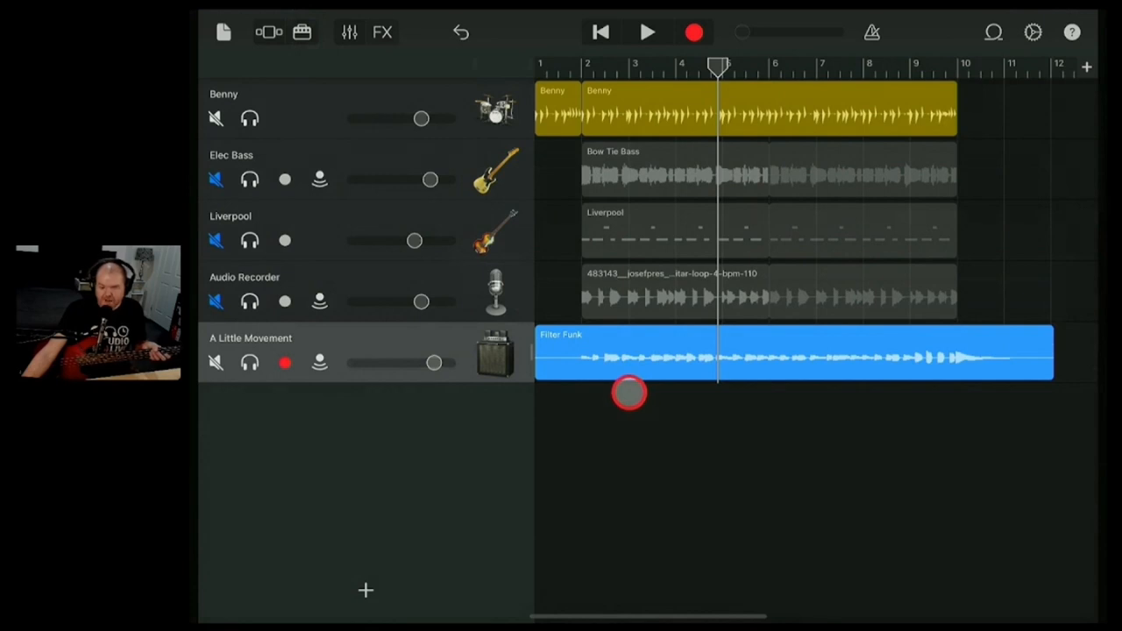
{"action": "mouse_move", "coordinate": [376, 596]}
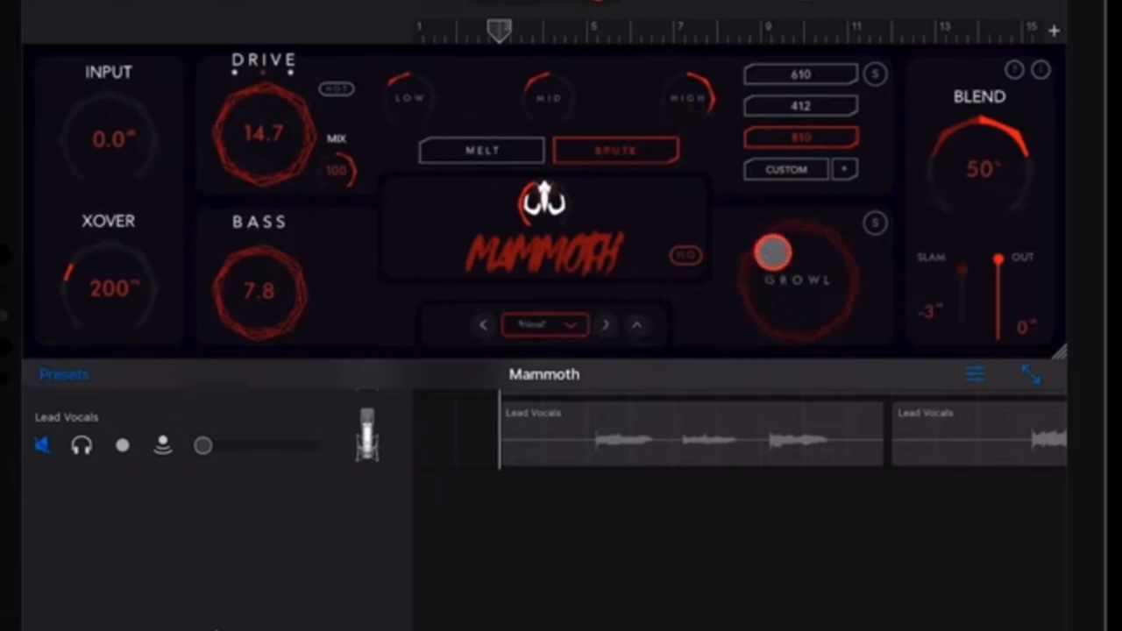
{"action": "left_click", "coordinate": [305, 32]}
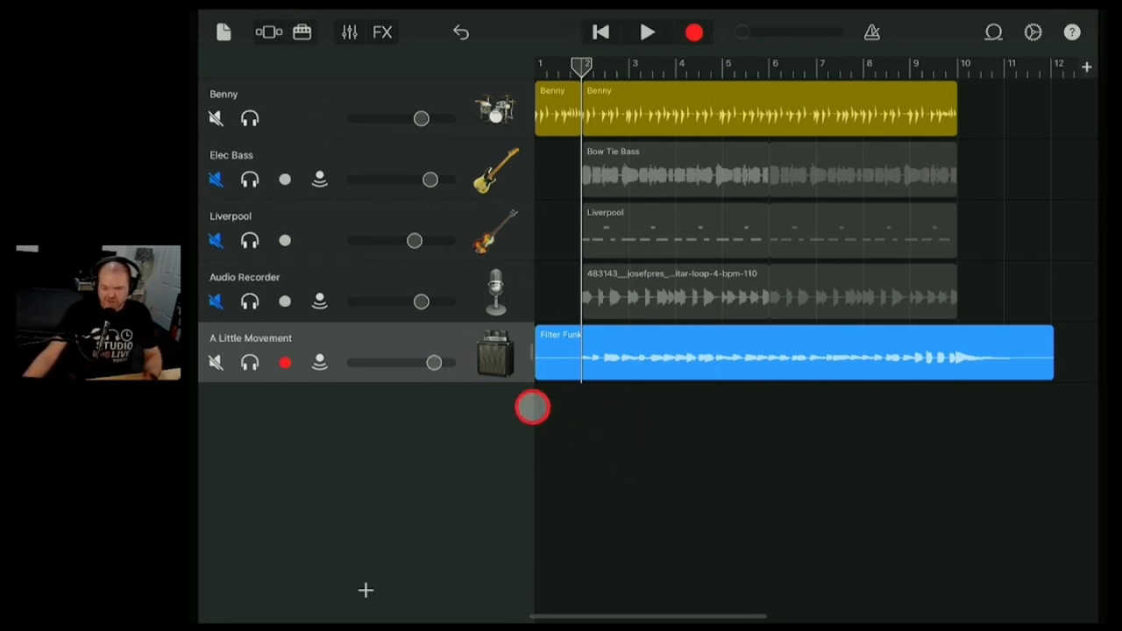
Unmute the bass and loop tracks and play Liverpool soloed with the Benny drums
{"action": "left_click", "coordinate": [216, 179]}
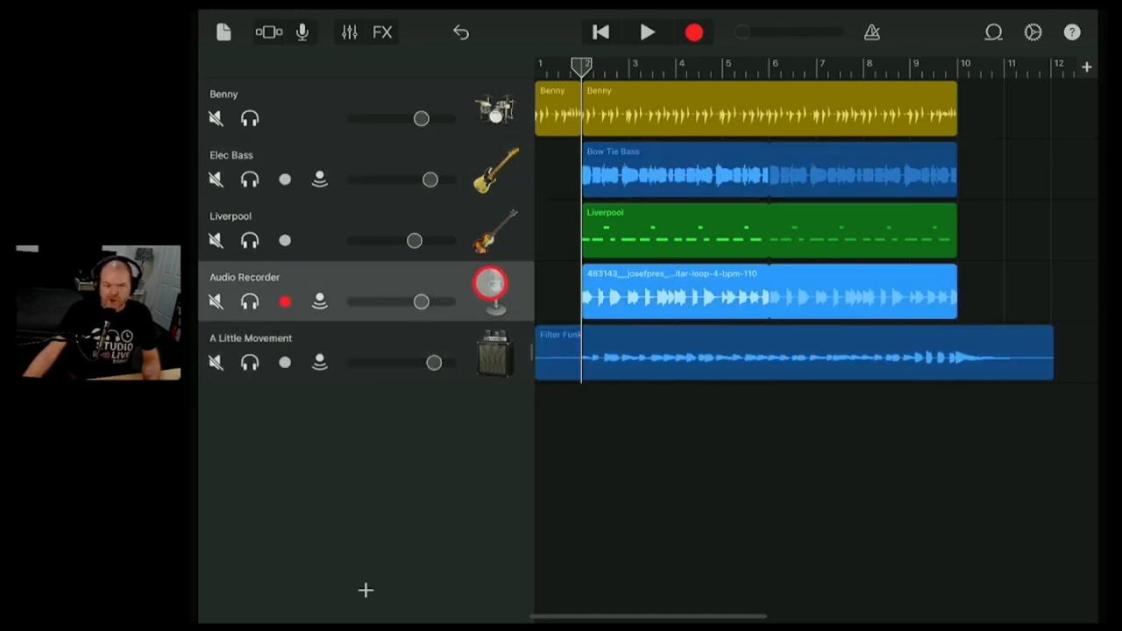
{"action": "left_click", "coordinate": [272, 247]}
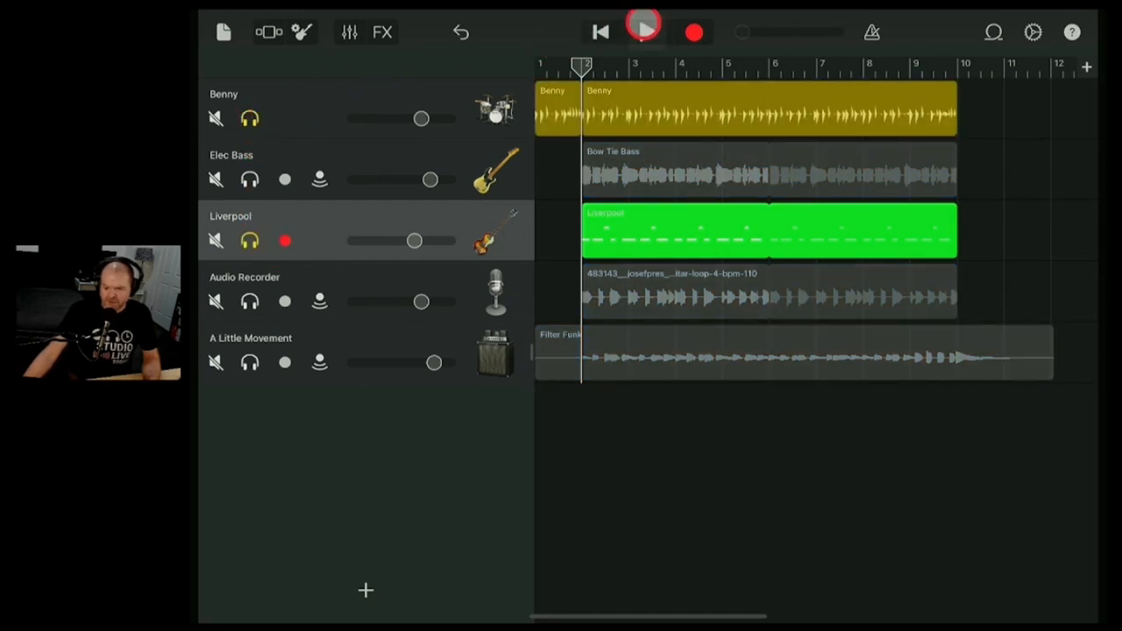
{"action": "left_click", "coordinate": [644, 32]}
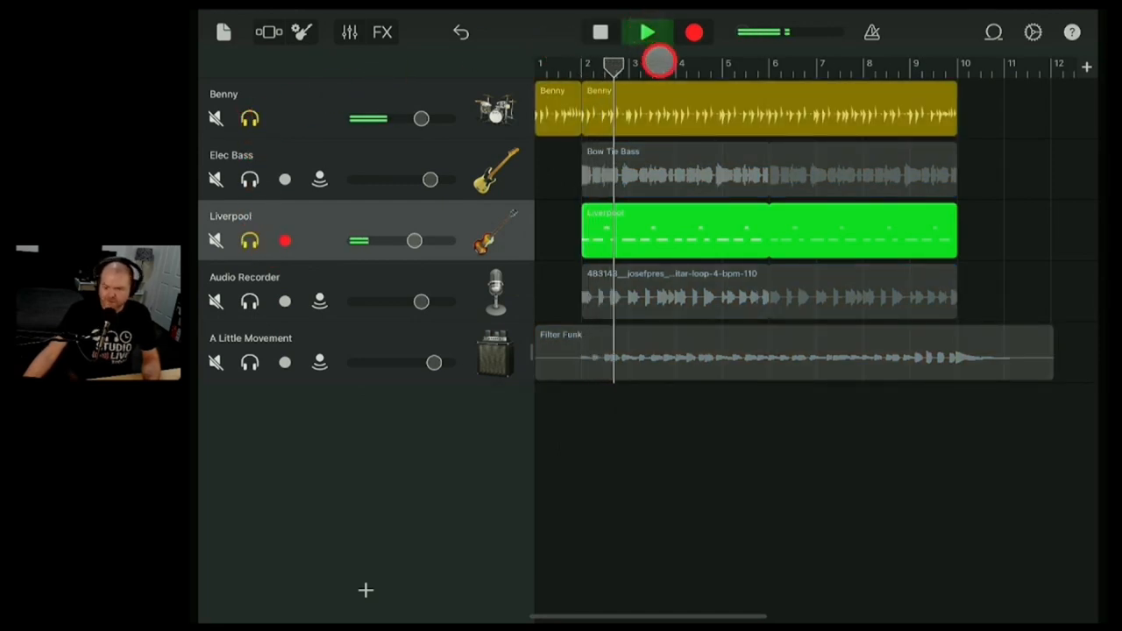
{"action": "left_click", "coordinate": [647, 33]}
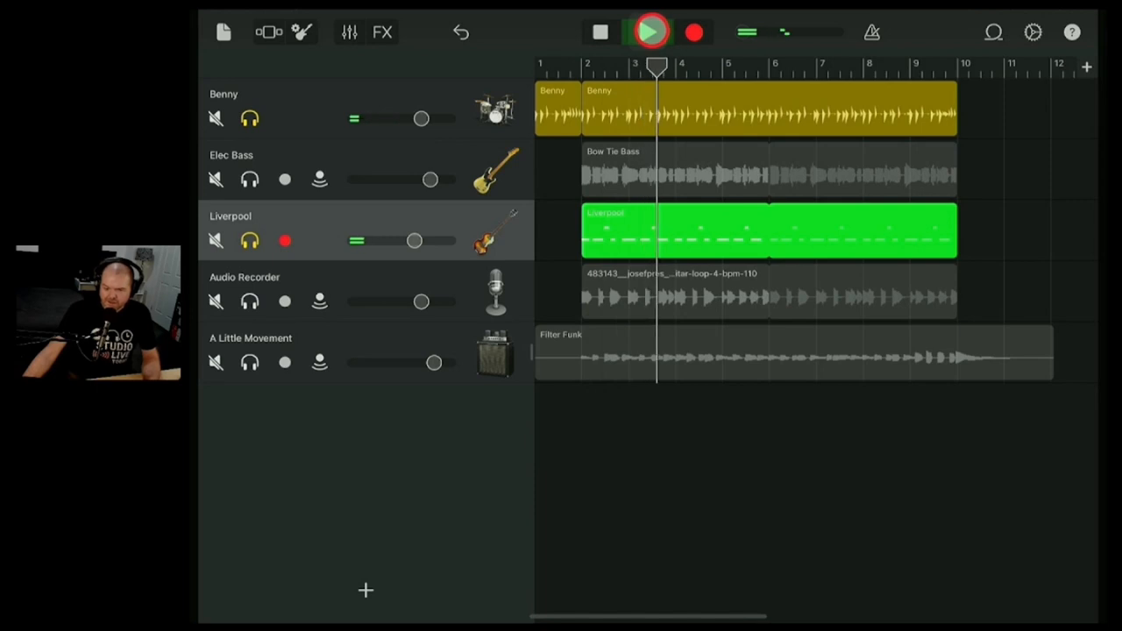
{"action": "left_click", "coordinate": [649, 32]}
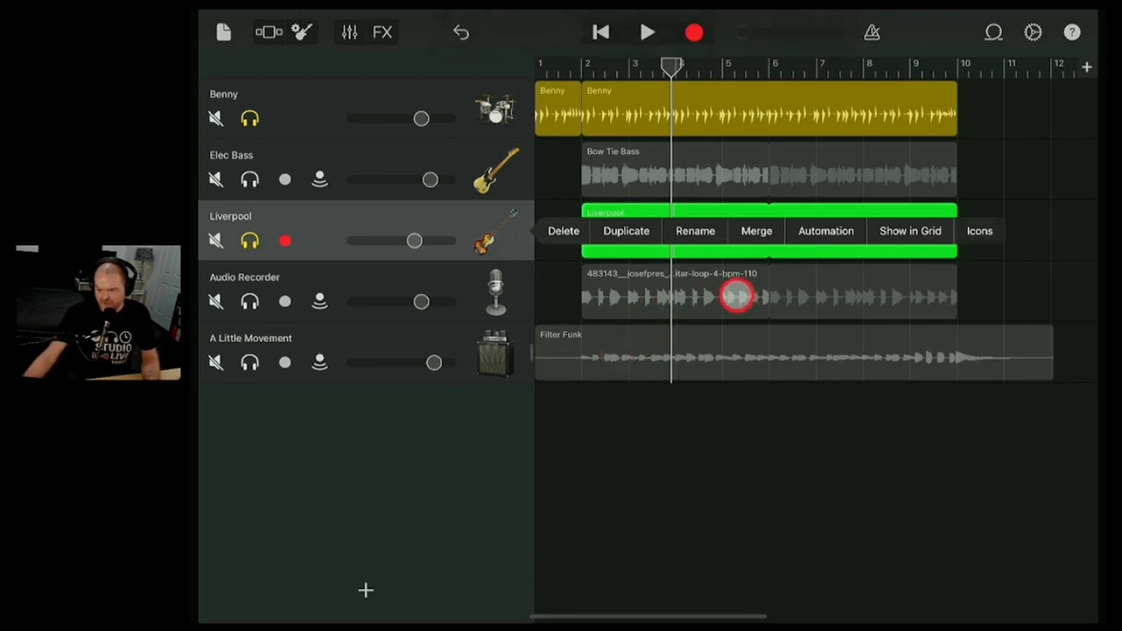
Merge Liverpool into a Merged Tracks audio region, play it, and lower its volume
{"action": "left_click", "coordinate": [756, 230]}
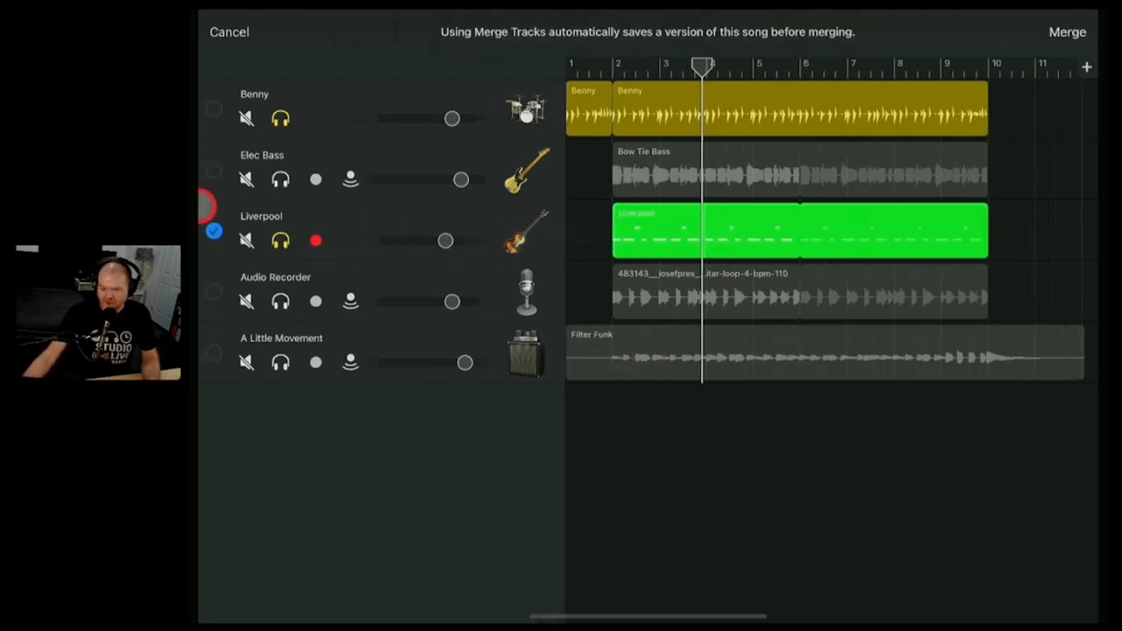
{"action": "left_click", "coordinate": [214, 231]}
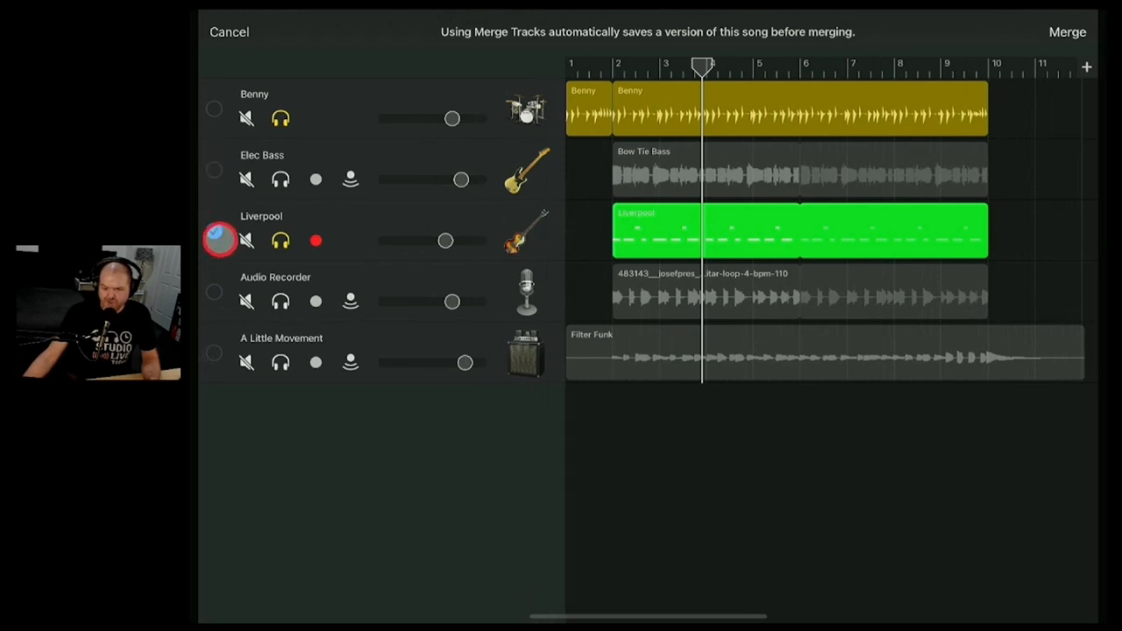
{"action": "left_click", "coordinate": [229, 32]}
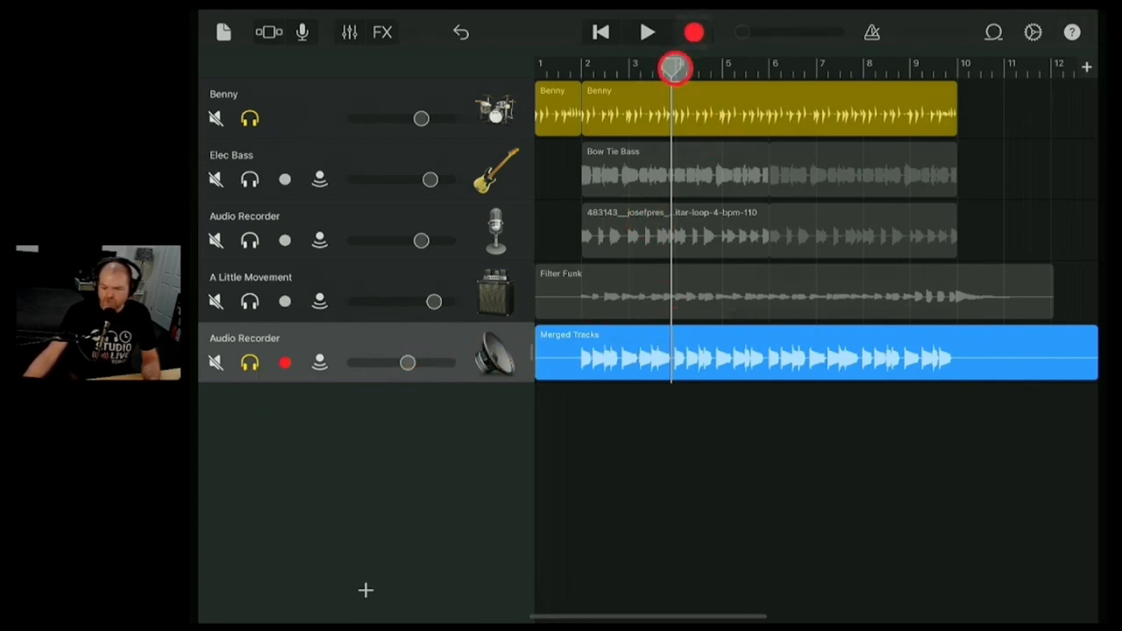
{"action": "left_click", "coordinate": [647, 32]}
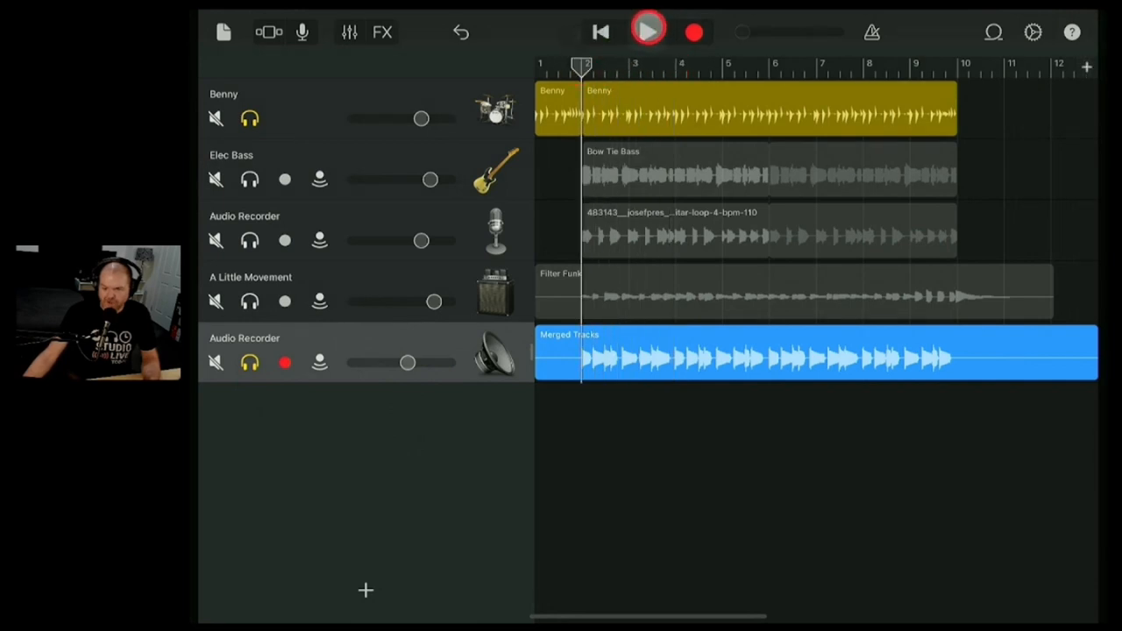
{"action": "left_click", "coordinate": [648, 33]}
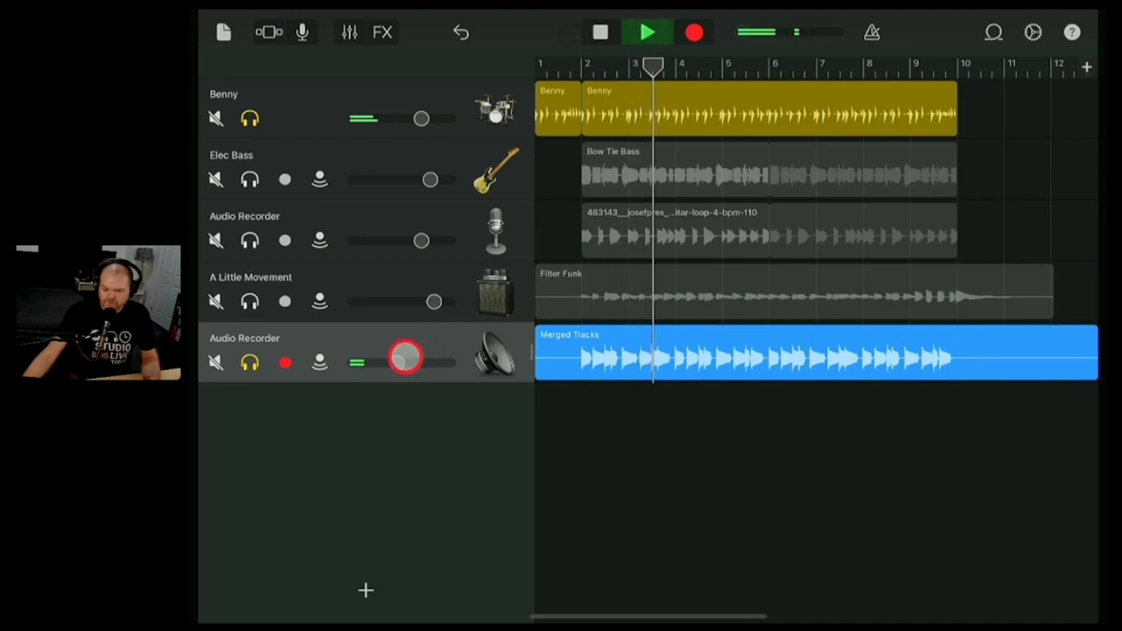
{"action": "left_click", "coordinate": [647, 32]}
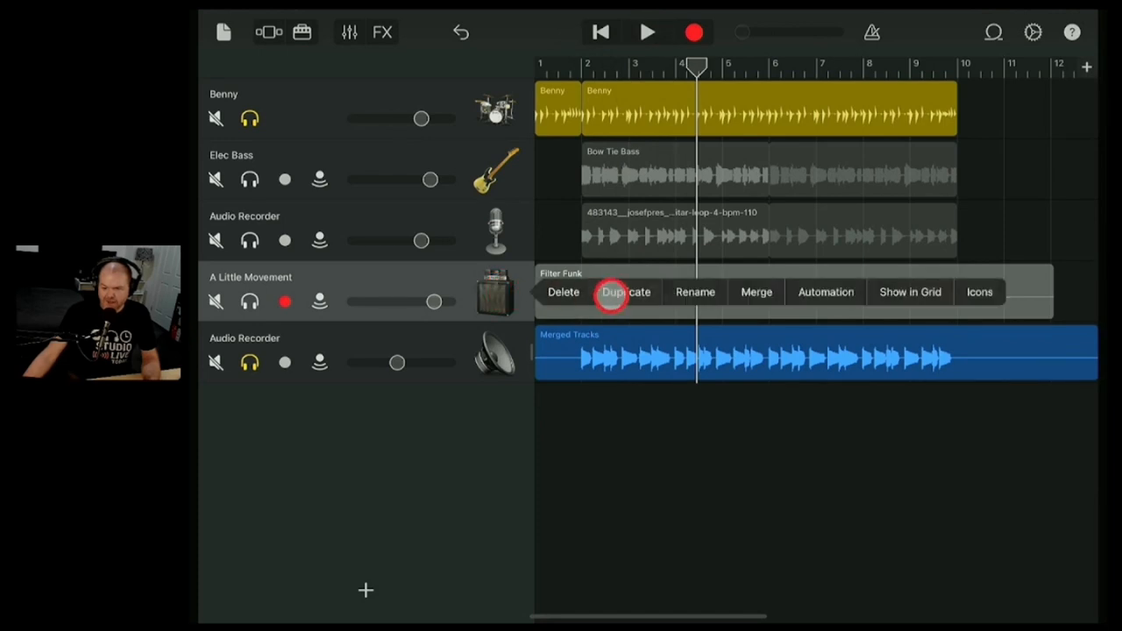
Duplicate A Little Movement, move Merged Tracks onto the copy, and play it soloed
{"action": "left_click", "coordinate": [626, 292]}
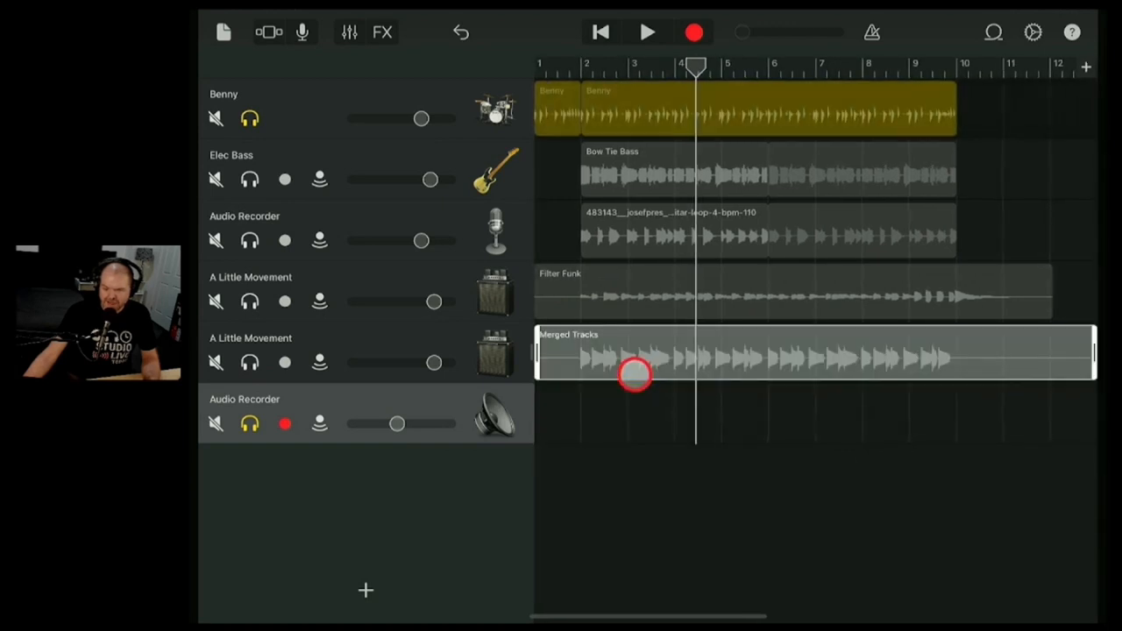
{"action": "left_click", "coordinate": [811, 355]}
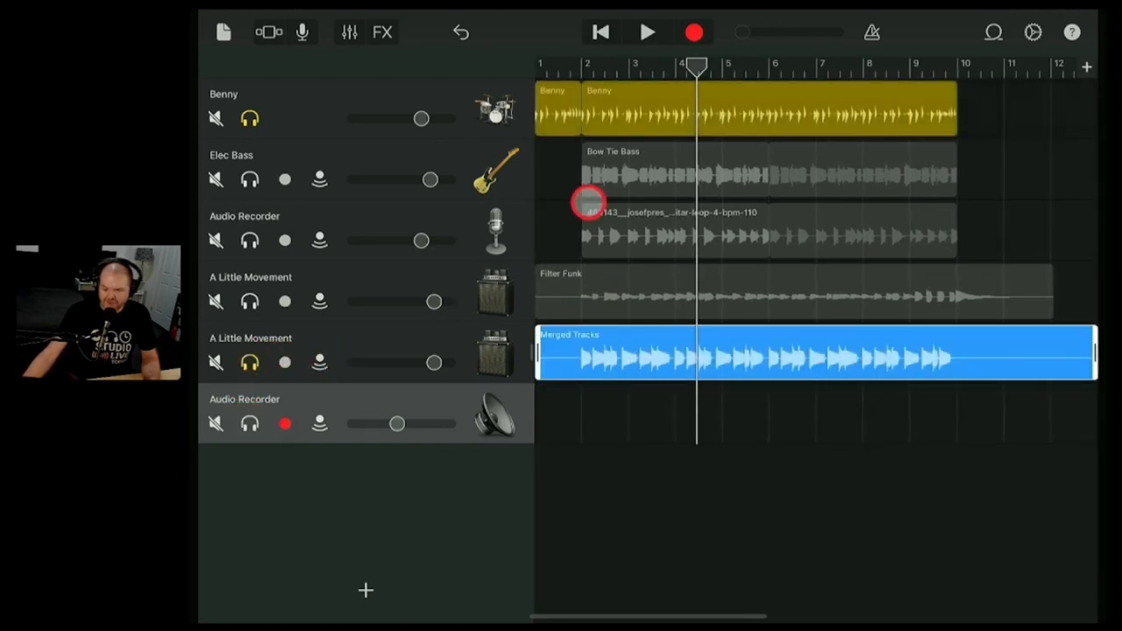
{"action": "left_click", "coordinate": [647, 33]}
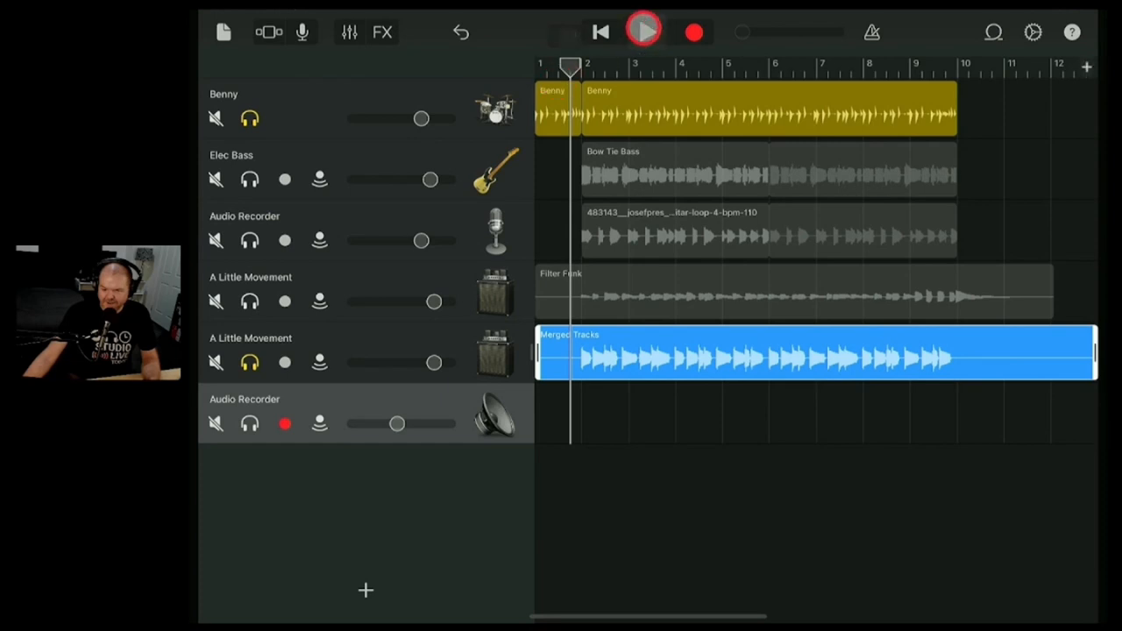
{"action": "left_click", "coordinate": [645, 32]}
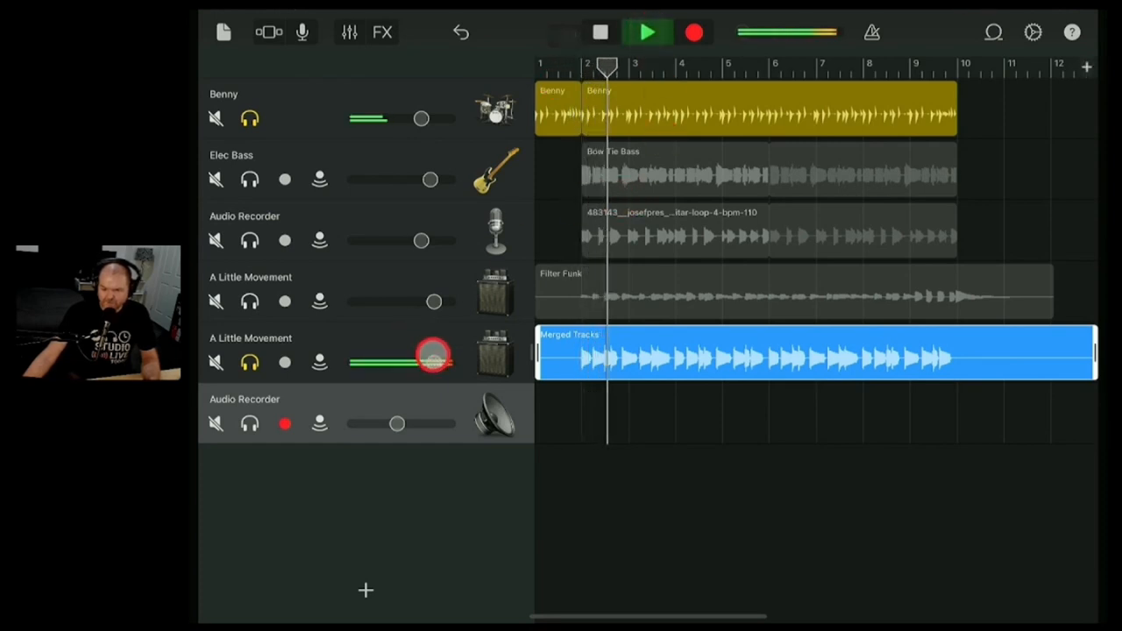
{"action": "left_click", "coordinate": [647, 32]}
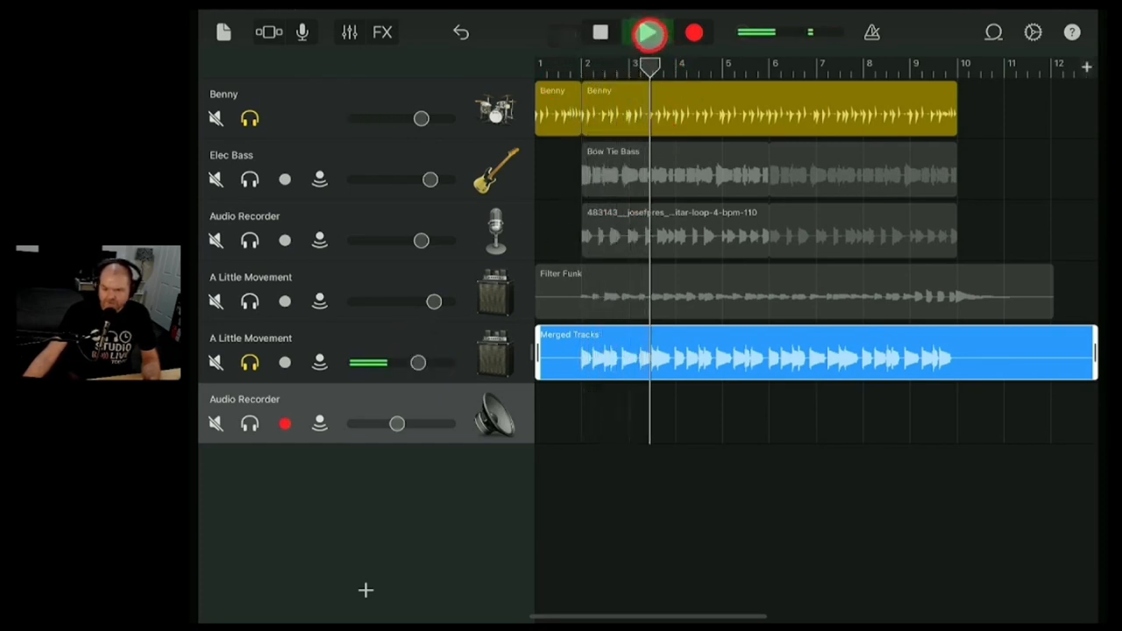
{"action": "left_click", "coordinate": [649, 32]}
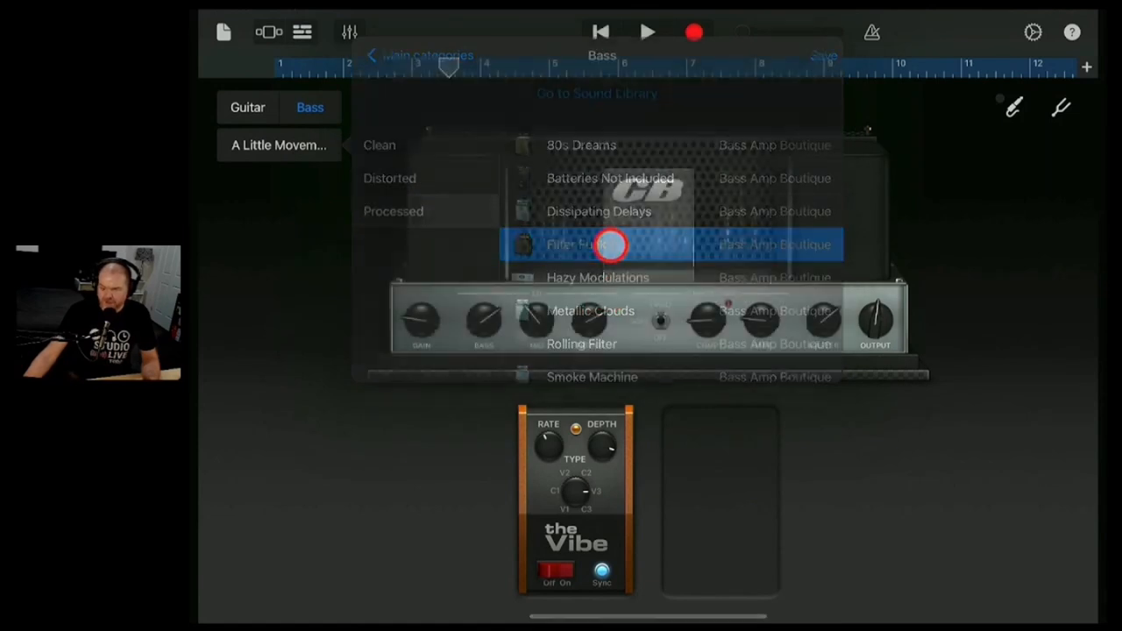
Load the Filter Funk preset on the duplicate amp and play the merged bass from the start
{"action": "left_click", "coordinate": [602, 245]}
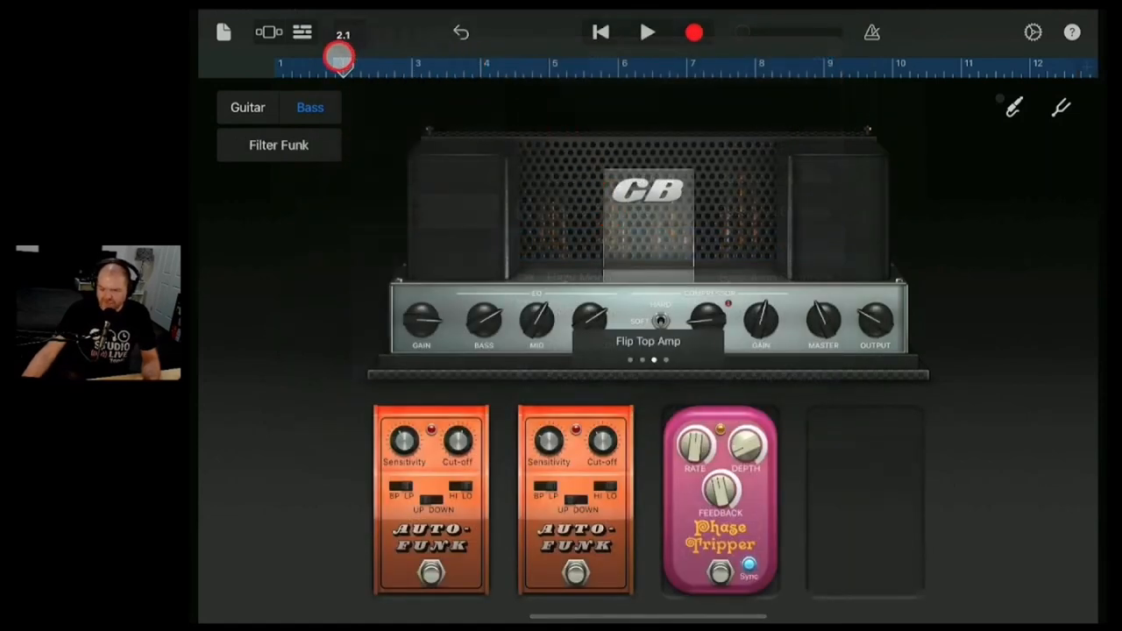
{"action": "left_click", "coordinate": [647, 32]}
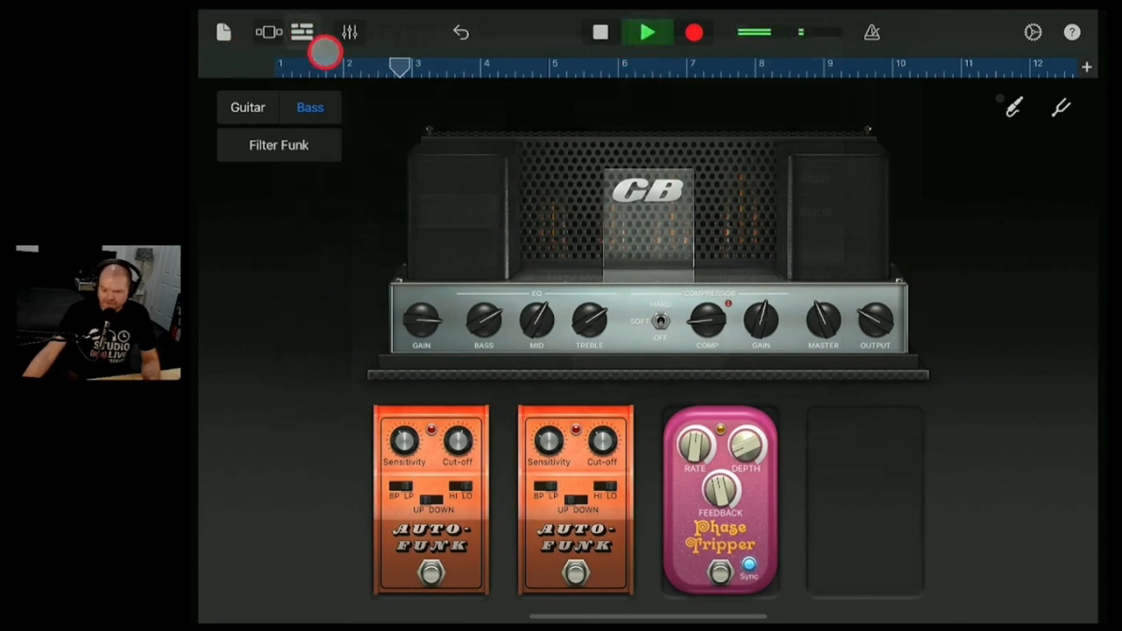
{"action": "left_click", "coordinate": [302, 32]}
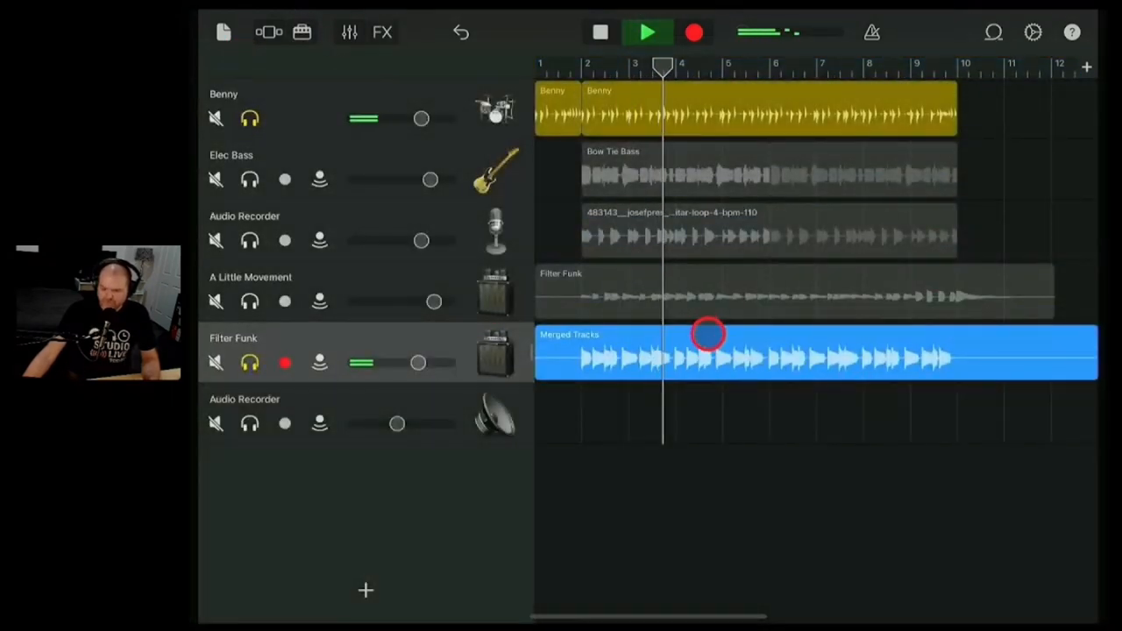
{"action": "left_click", "coordinate": [647, 32]}
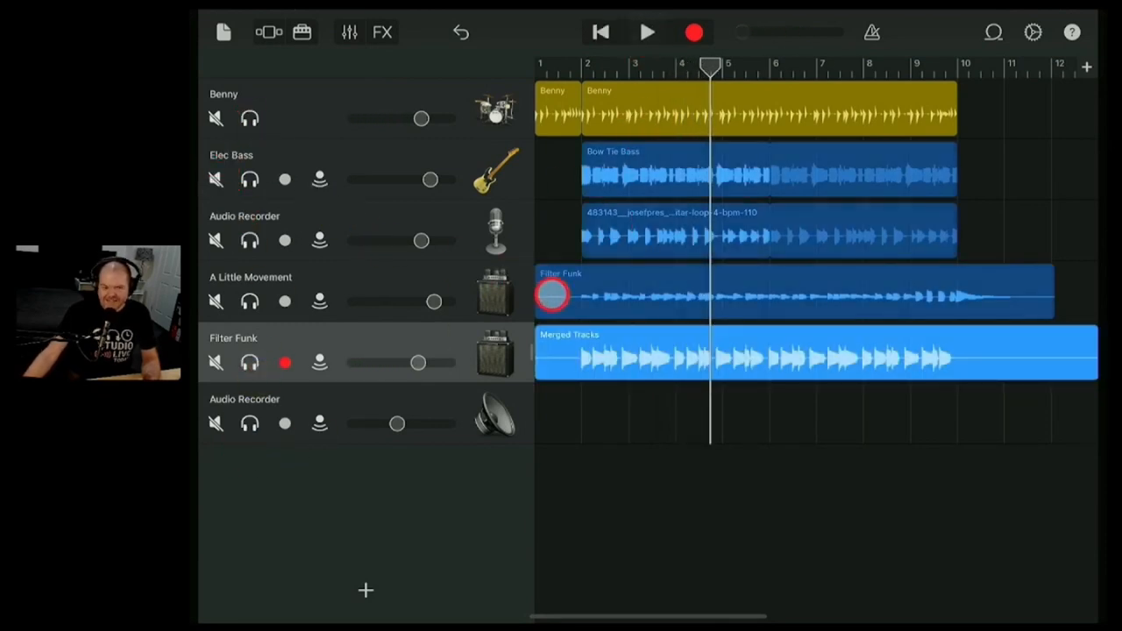
{"action": "left_click", "coordinate": [285, 179]}
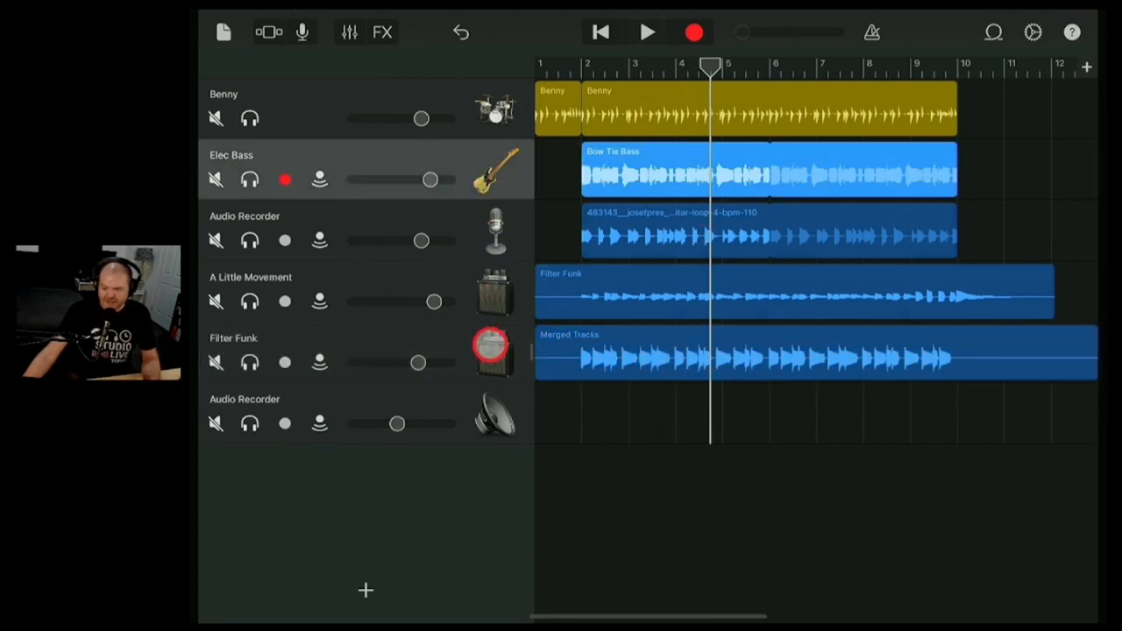